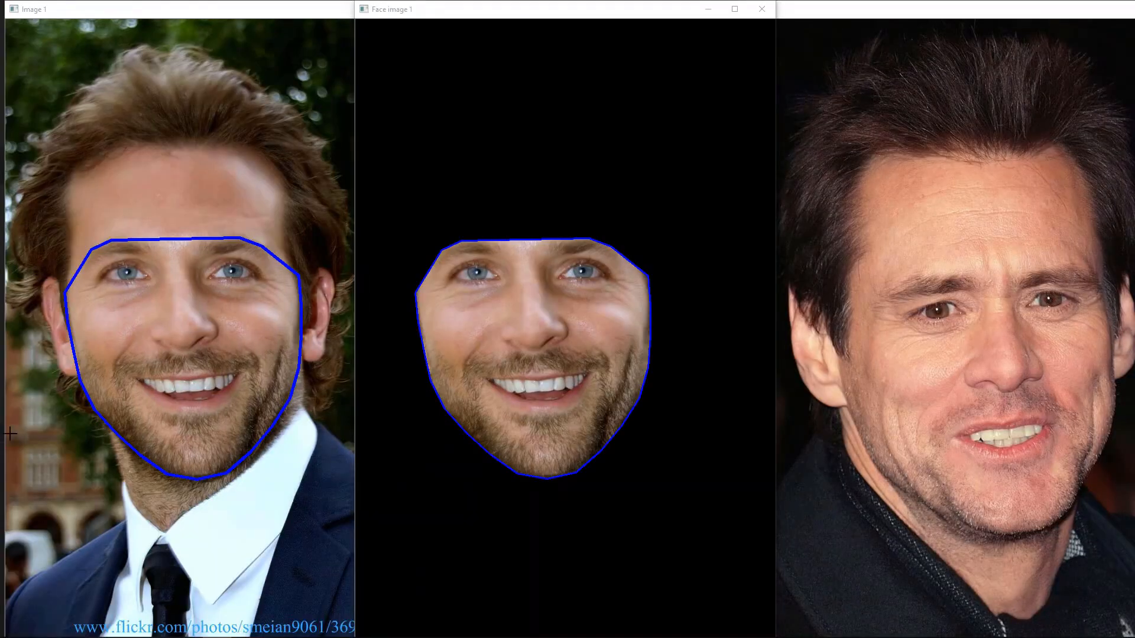
pyautogui.moveTo(217, 265)
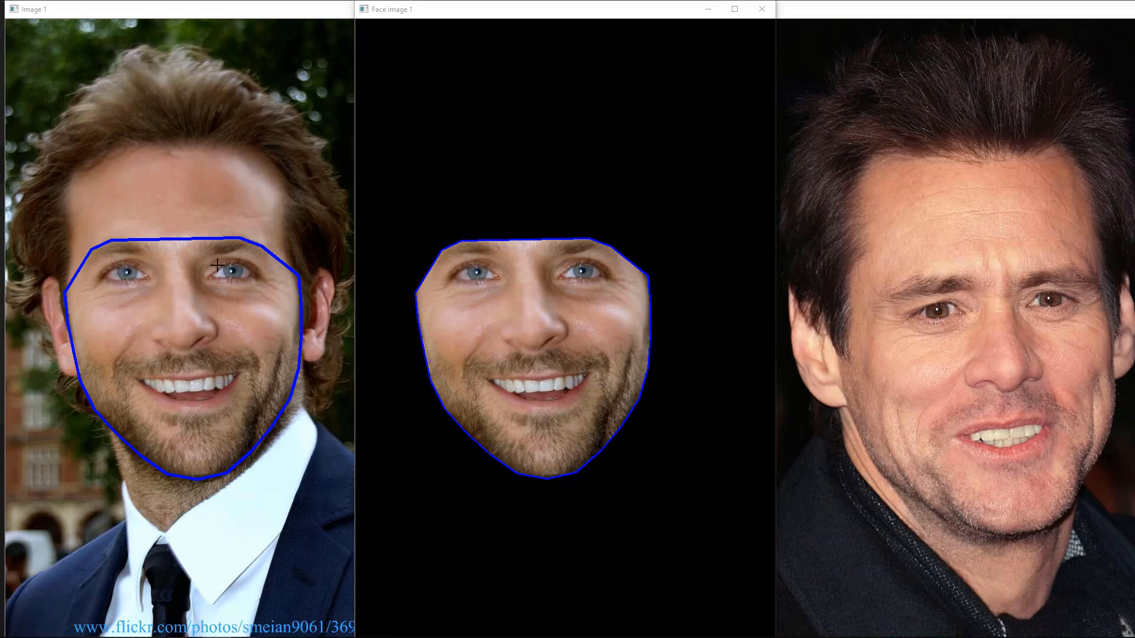
pyautogui.moveTo(122, 251)
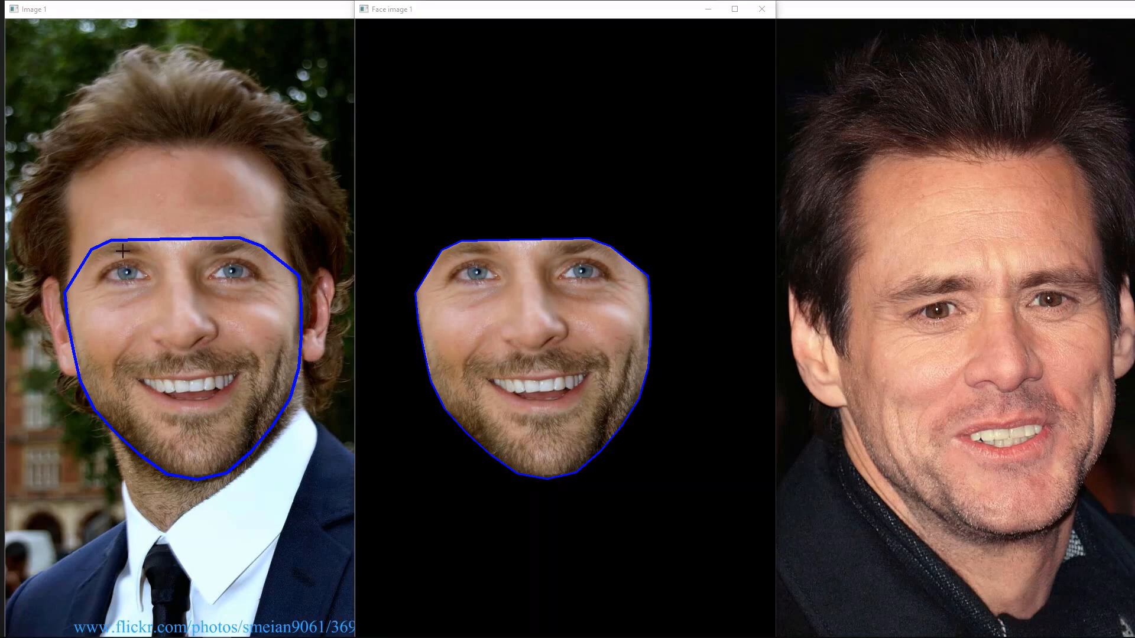
pyautogui.moveTo(123, 238)
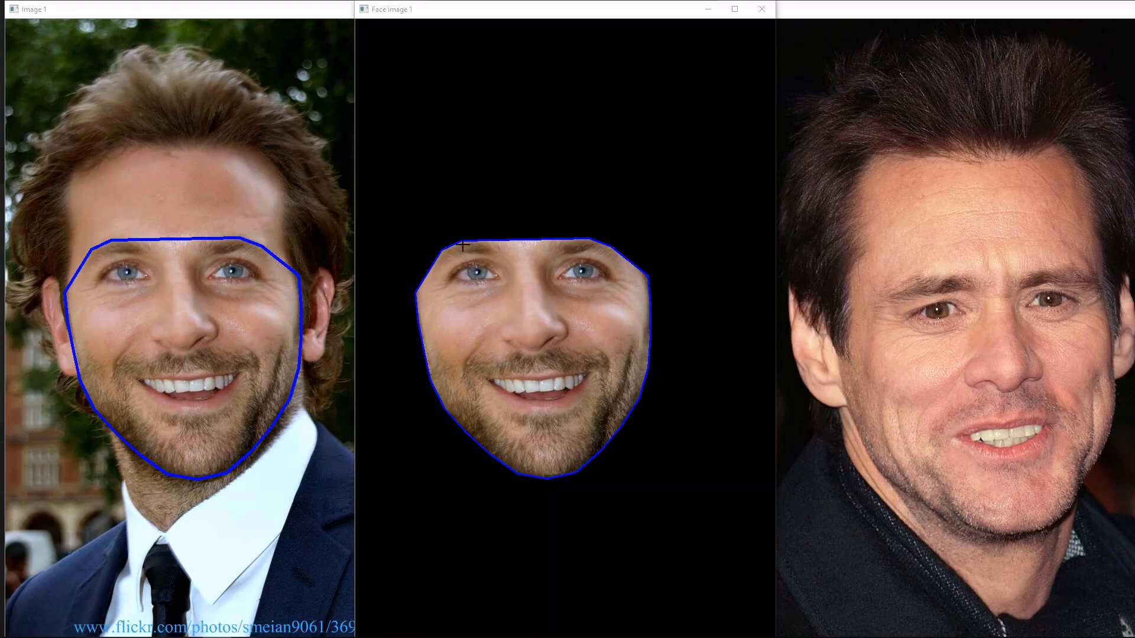
pyautogui.moveTo(102, 222)
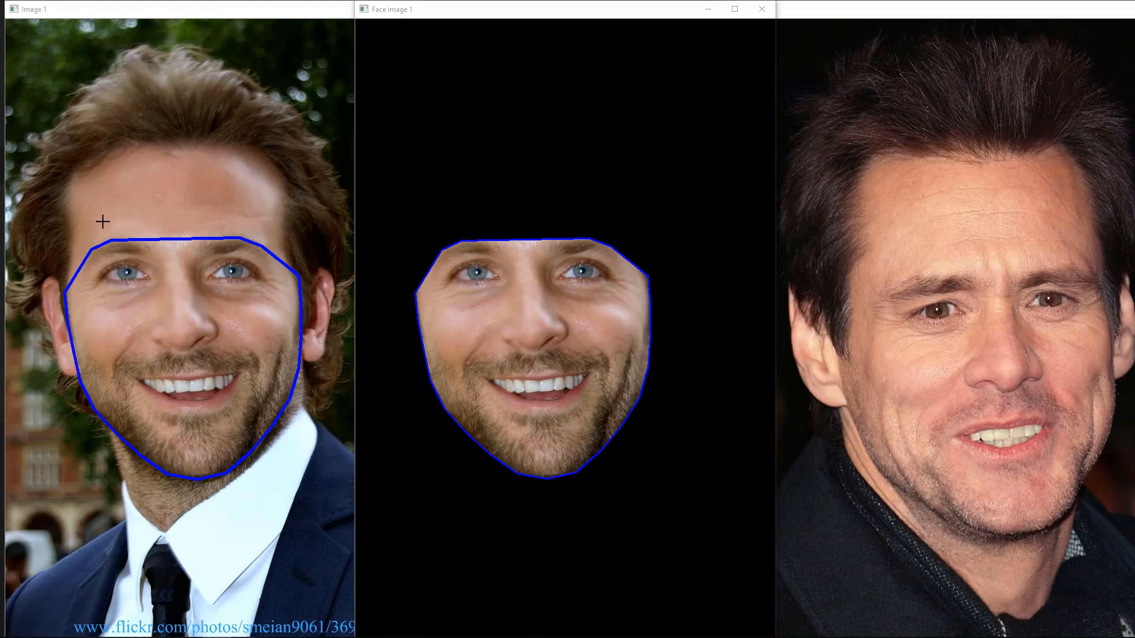
pyautogui.moveTo(212, 247)
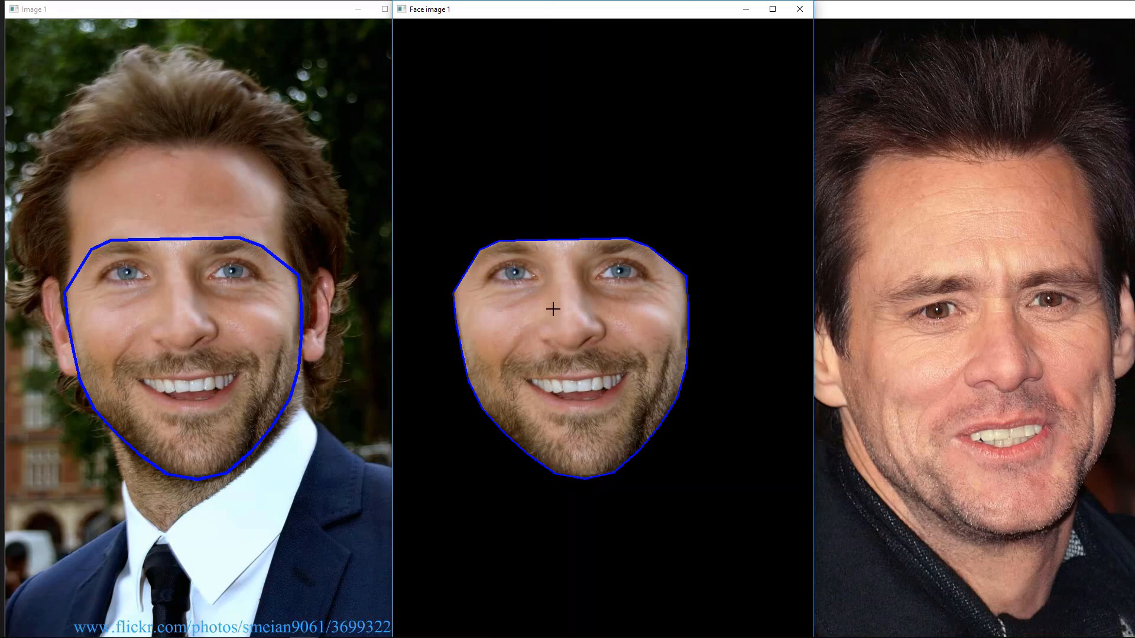
pyautogui.moveTo(822, 384)
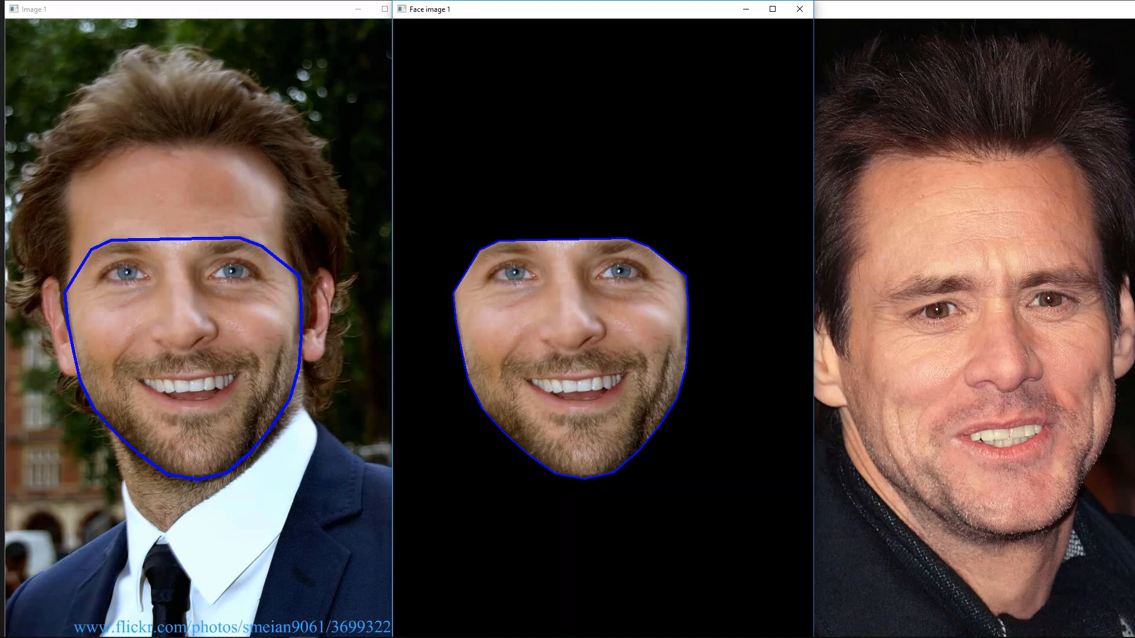
pyautogui.moveTo(979, 387)
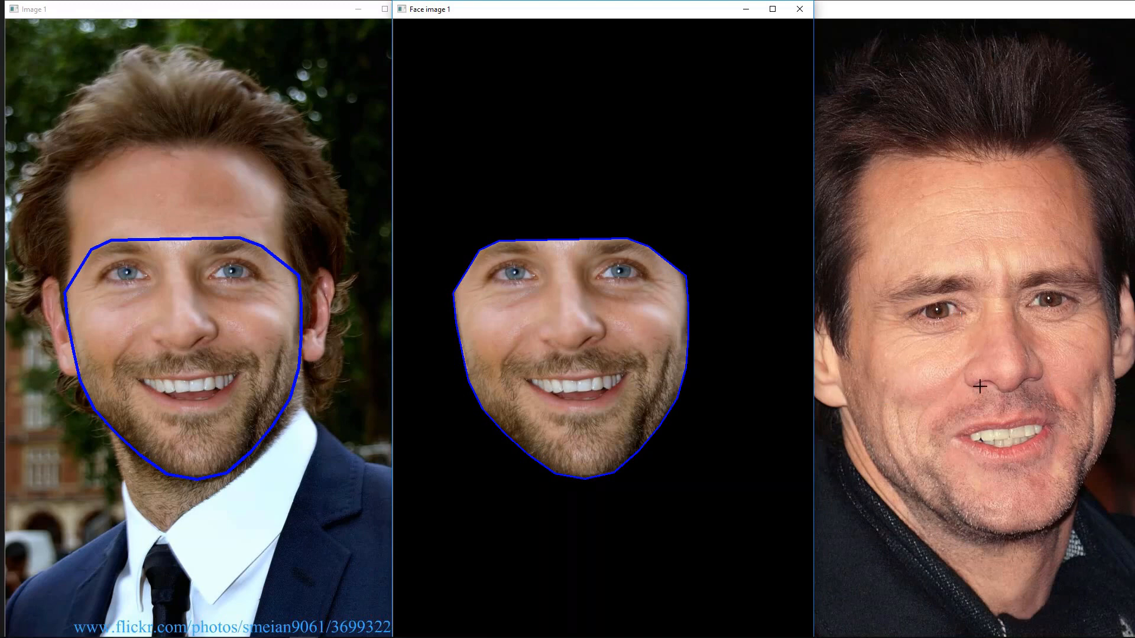
pyautogui.moveTo(974, 342)
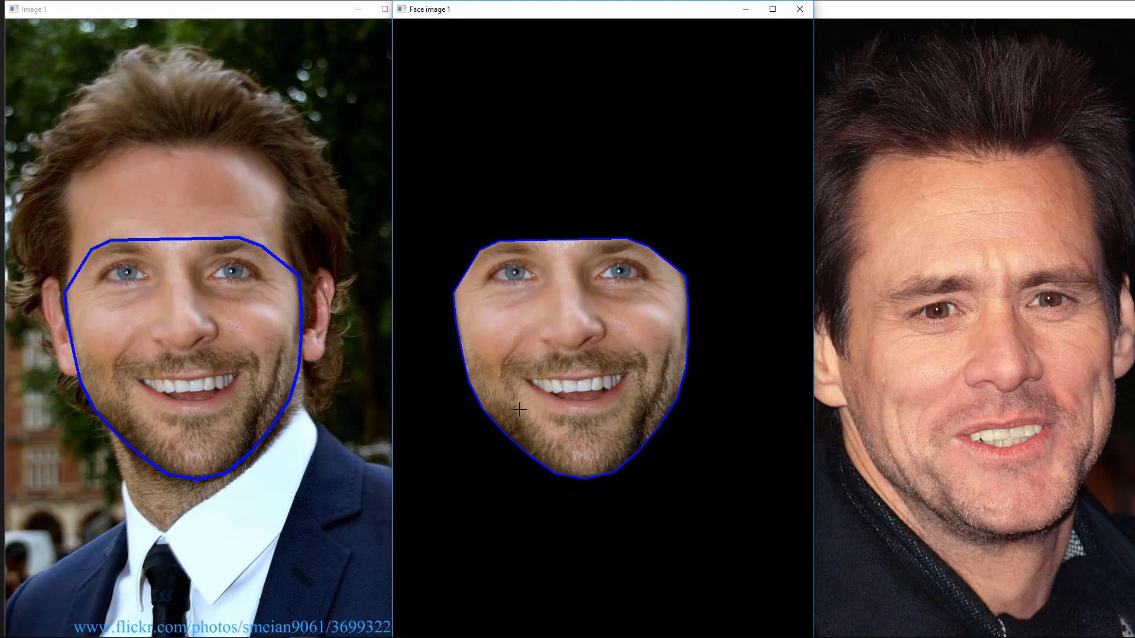
pyautogui.moveTo(579, 278)
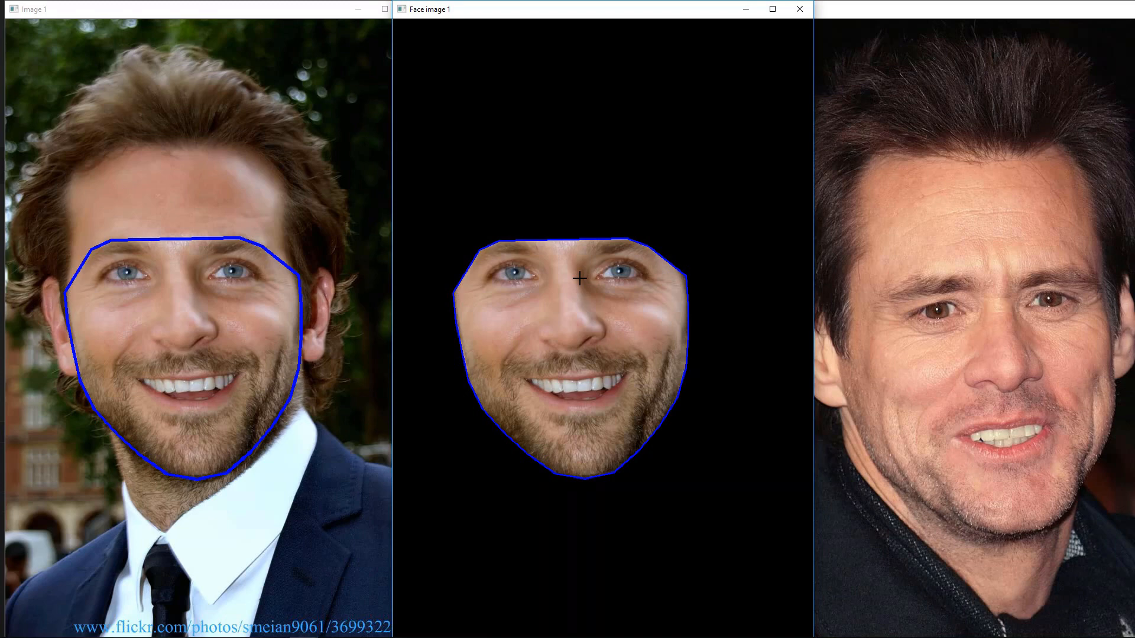
pyautogui.moveTo(678, 329)
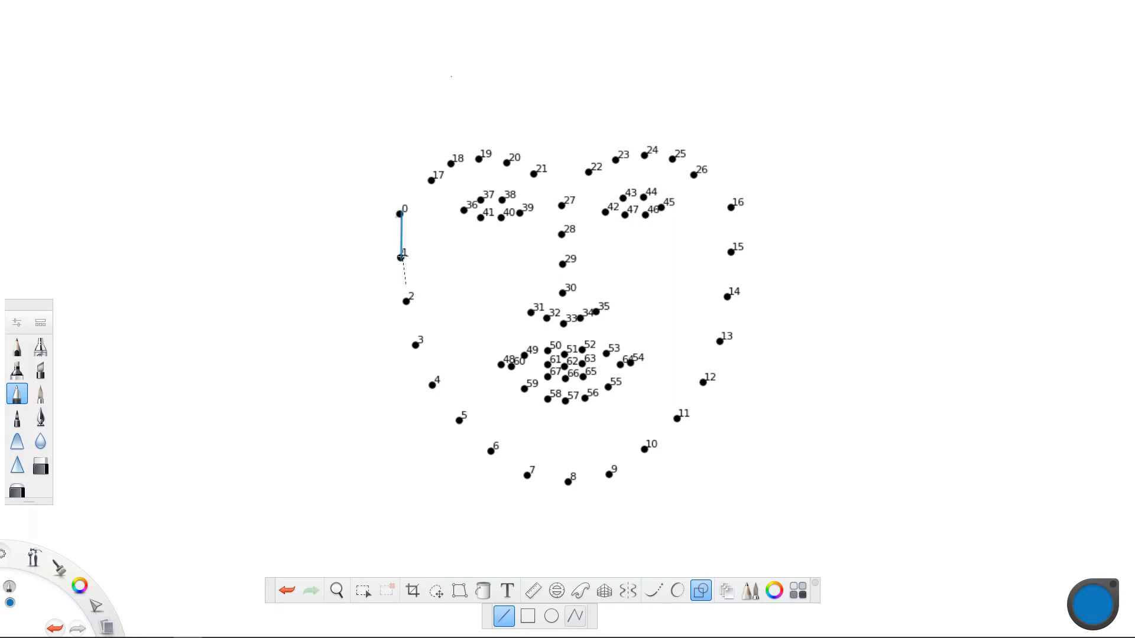
# - Trace a blue outline from landmark 0 along the jaw to 16, then across brow points 17–19
pyautogui.click(404, 300)
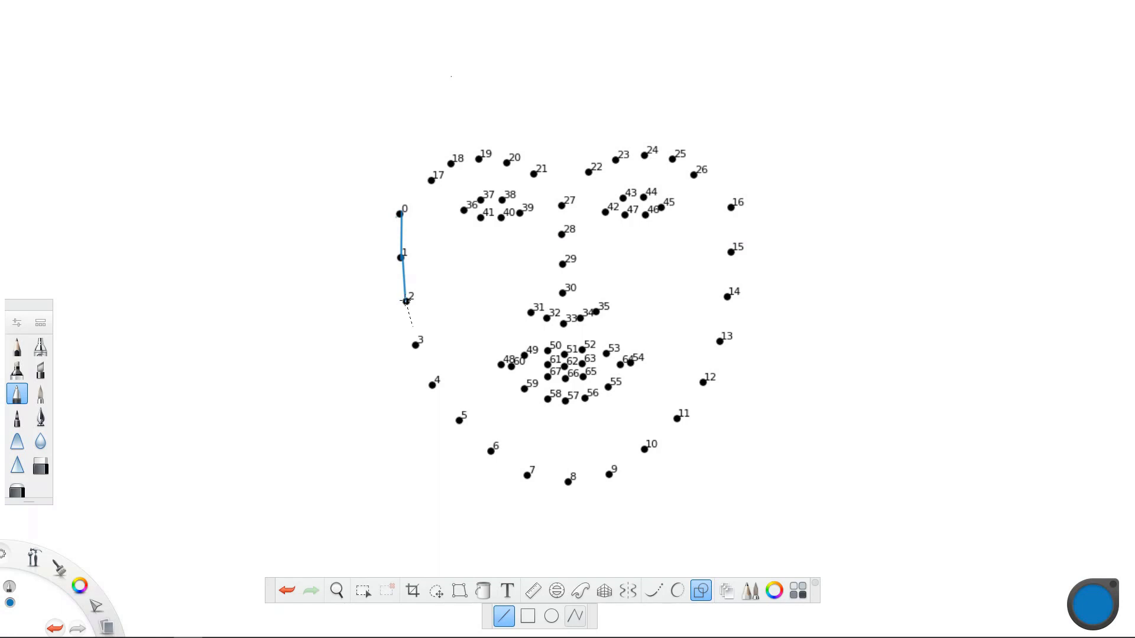
pyautogui.click(432, 384)
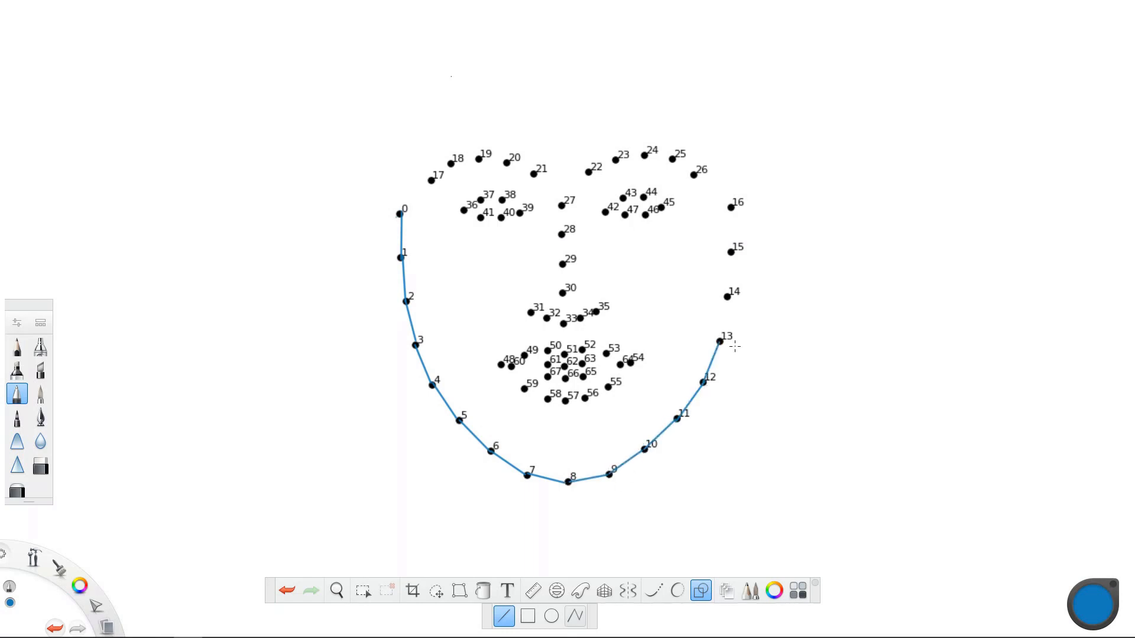
pyautogui.moveTo(719, 341); pyautogui.dragTo(737, 202)
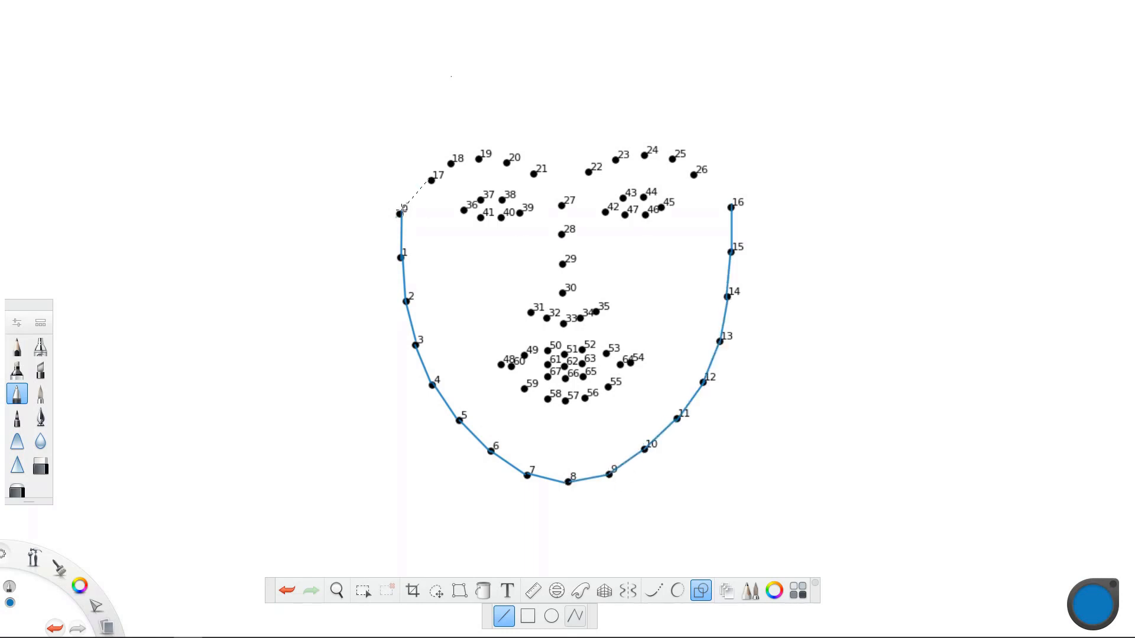
pyautogui.click(477, 158)
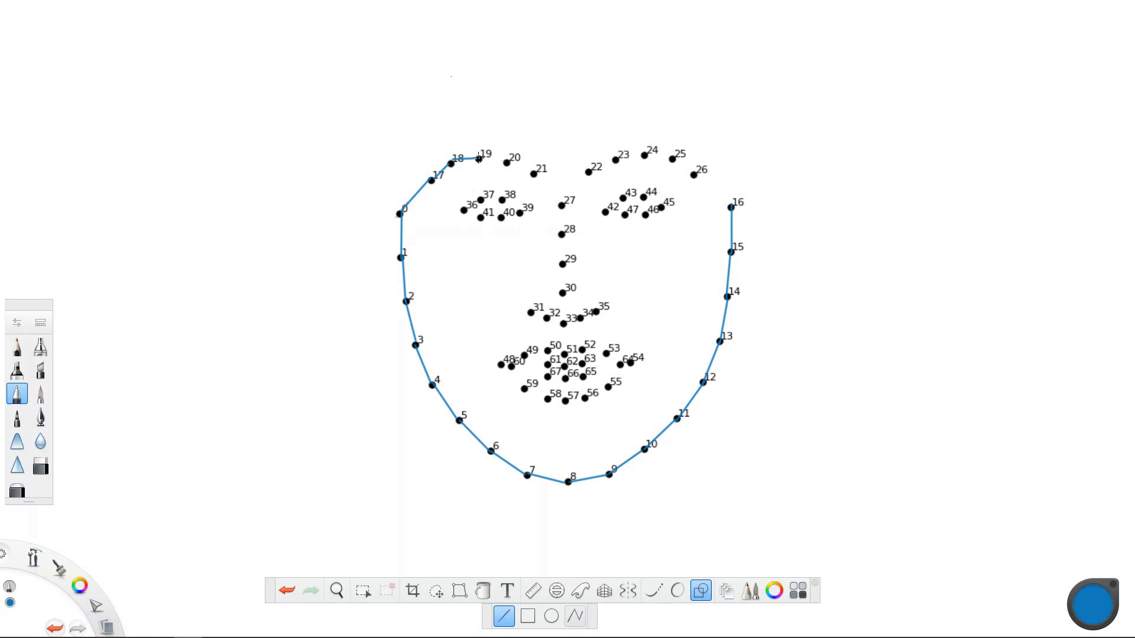
pyautogui.moveTo(478, 159); pyautogui.dragTo(691, 171)
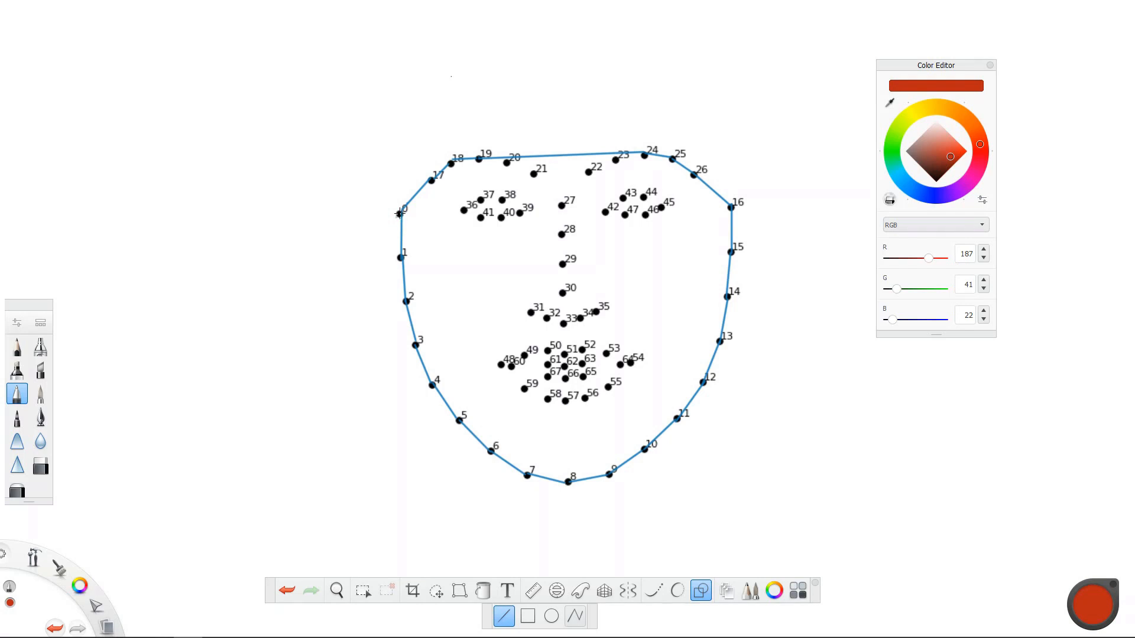
# - Draw red lines fanning from nose point 31 to jaw points 0 through 4
pyautogui.moveTo(399, 213); pyautogui.dragTo(523, 304)
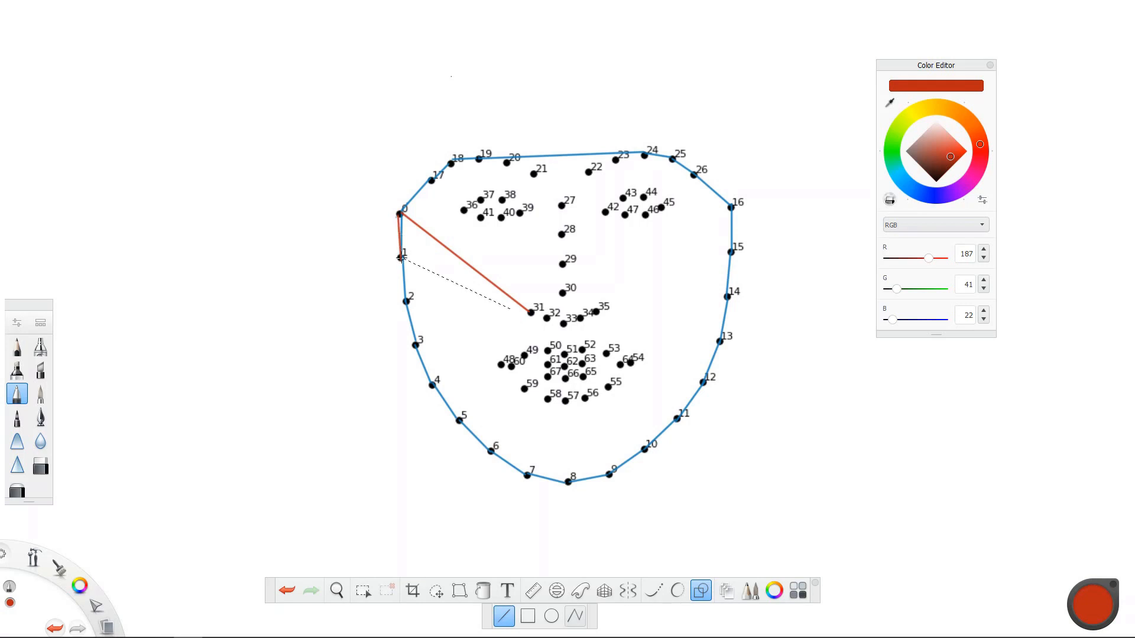
pyautogui.click(531, 313)
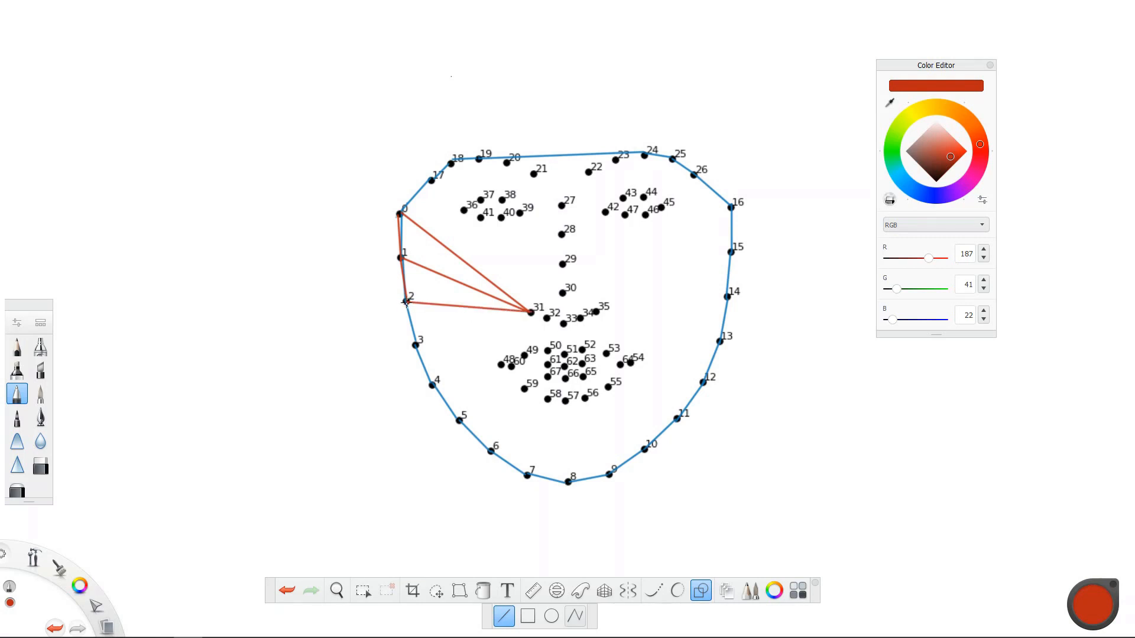
pyautogui.moveTo(407, 300); pyautogui.dragTo(417, 346)
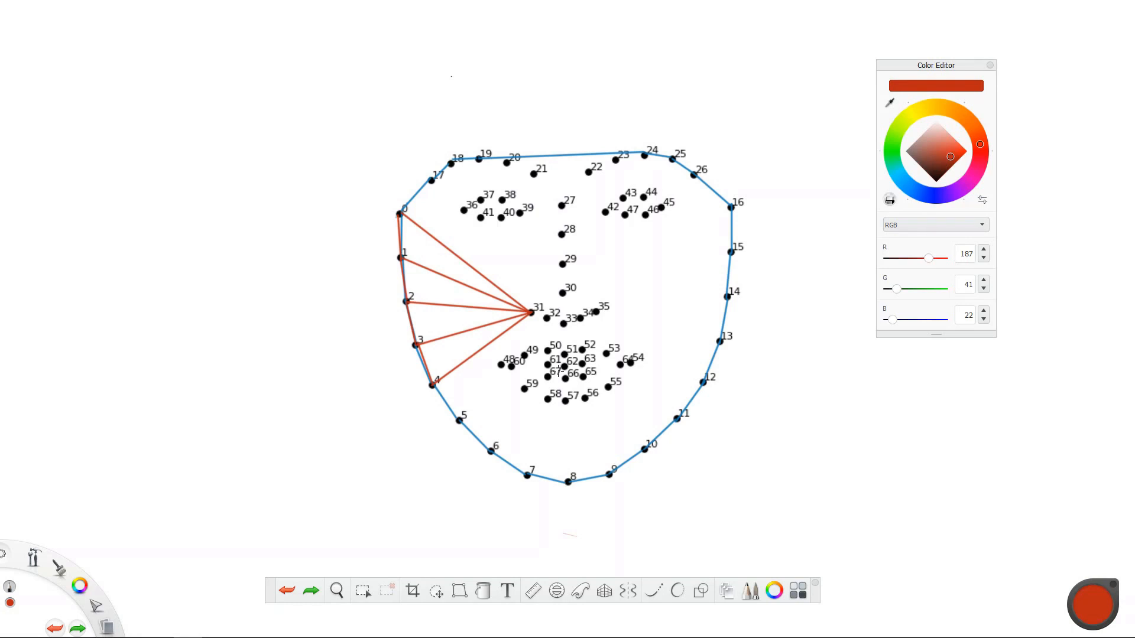
pyautogui.moveTo(460, 524)
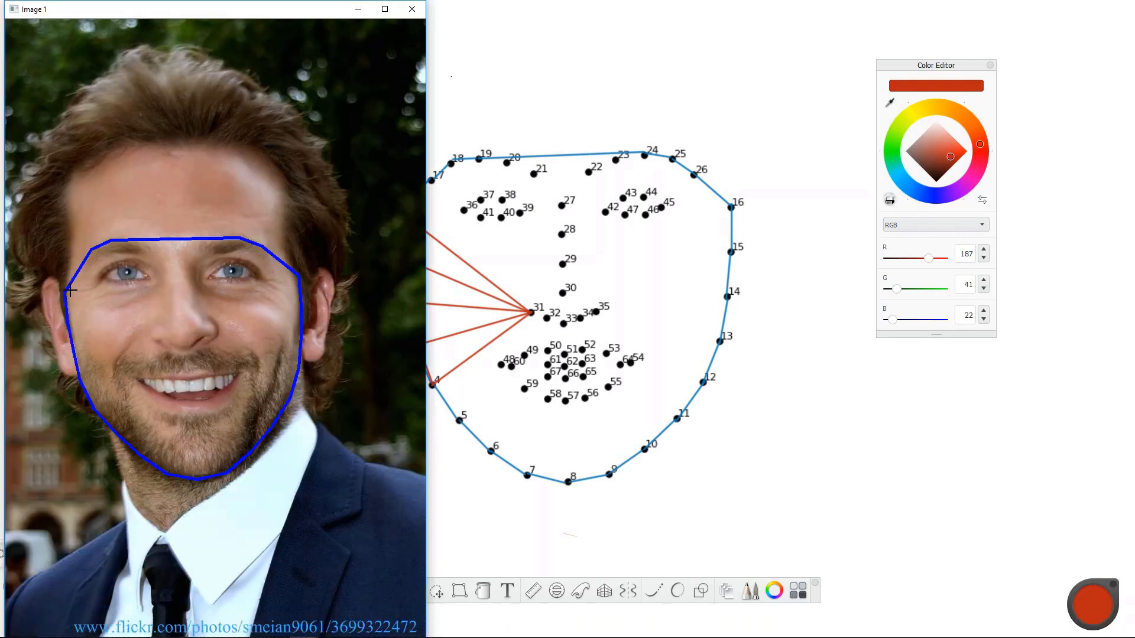
pyautogui.moveTo(136, 354)
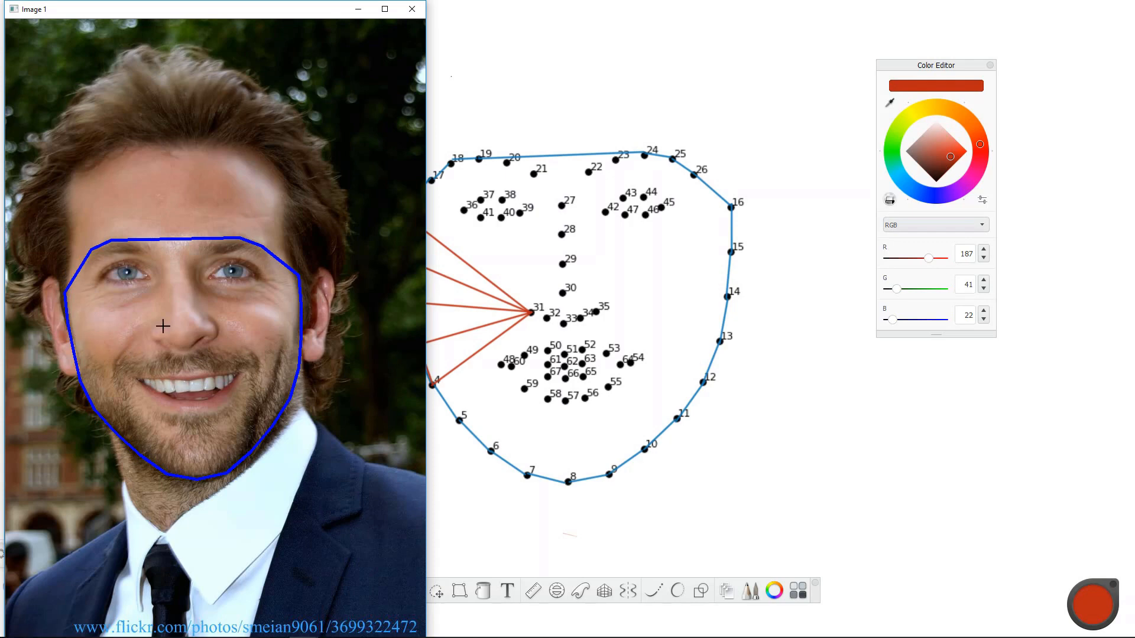
pyautogui.moveTo(123, 415)
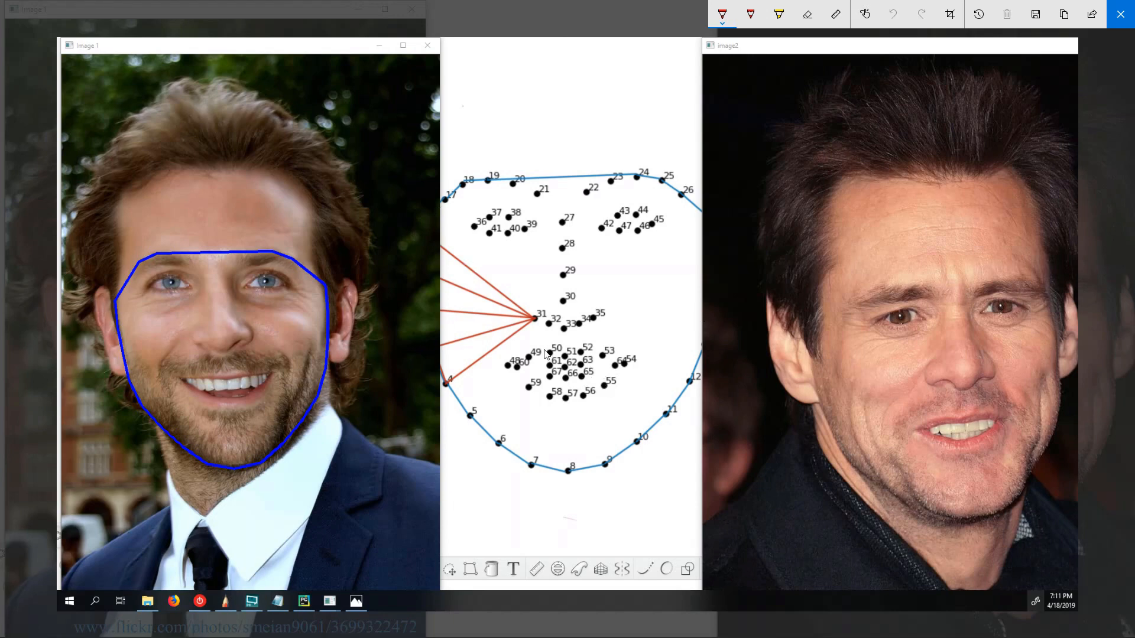
pyautogui.moveTo(133, 449)
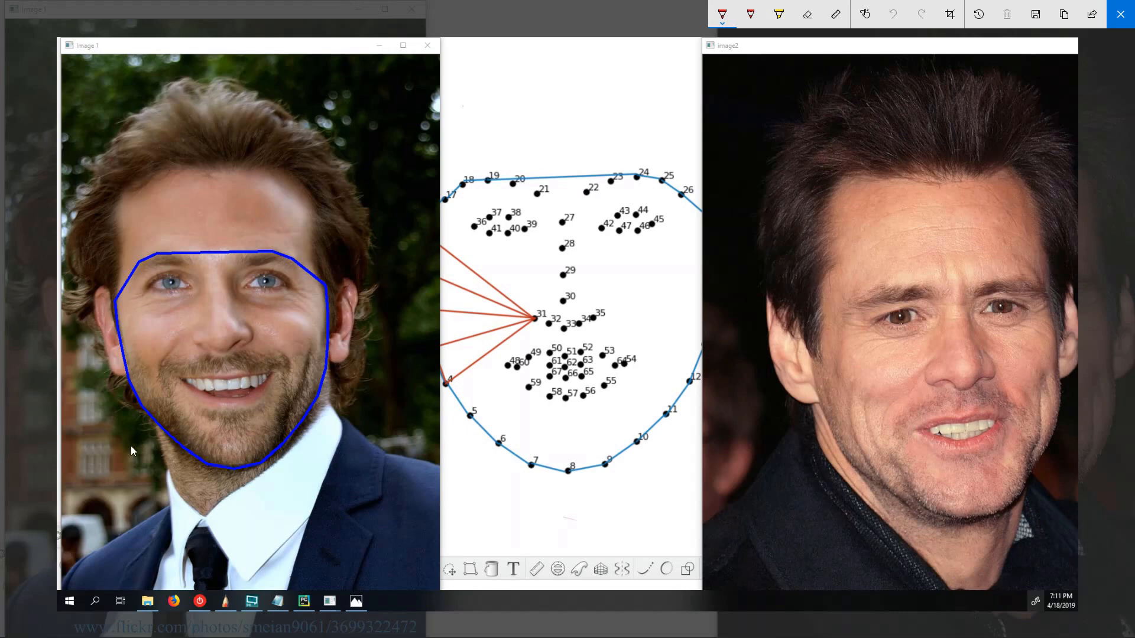
pyautogui.moveTo(120, 306)
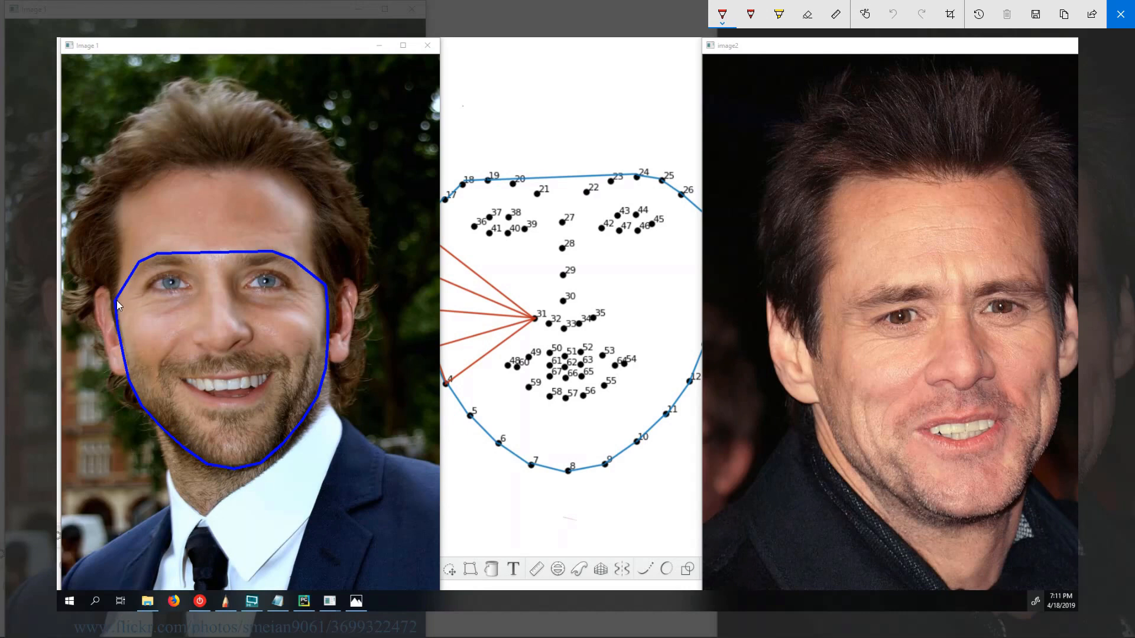
# - Sketch red triangle strokes over the left cheek and fanning from the right face's nose
pyautogui.moveTo(119, 302); pyautogui.dragTo(205, 332)
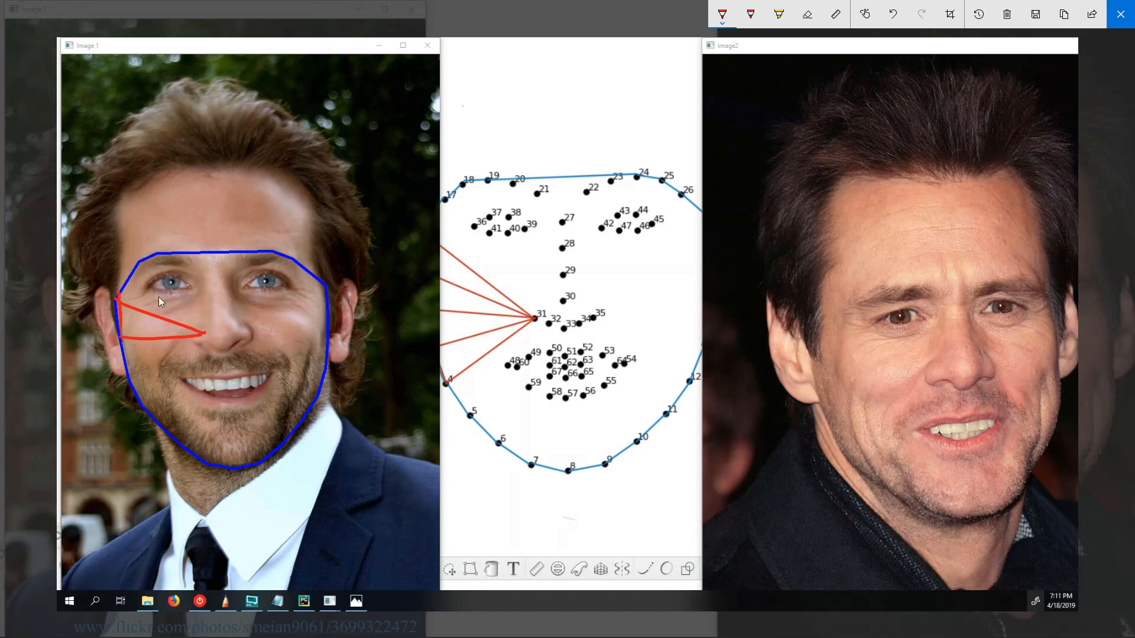
pyautogui.moveTo(838, 352)
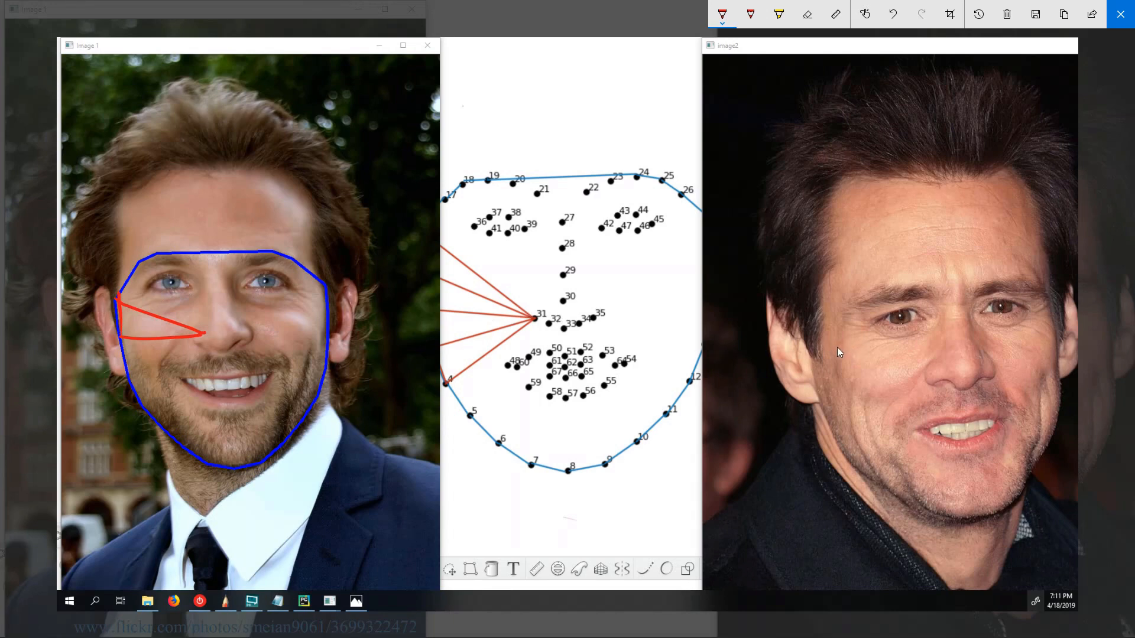
pyautogui.moveTo(854, 337); pyautogui.dragTo(840, 375)
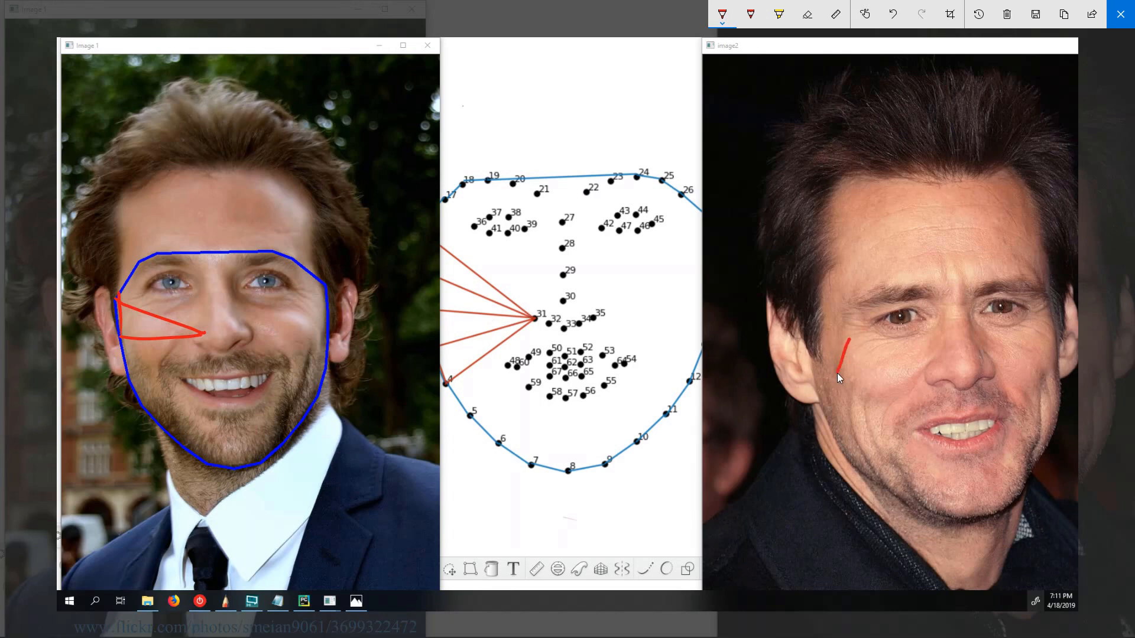
pyautogui.moveTo(844, 344); pyautogui.dragTo(929, 372)
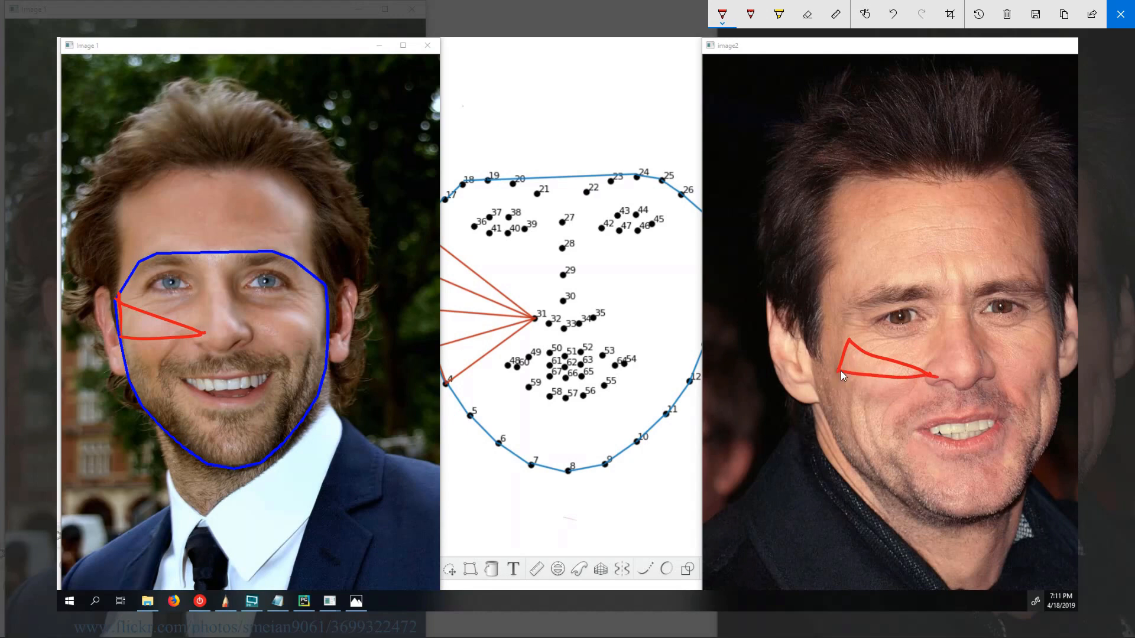
pyautogui.moveTo(844, 373); pyautogui.dragTo(844, 406)
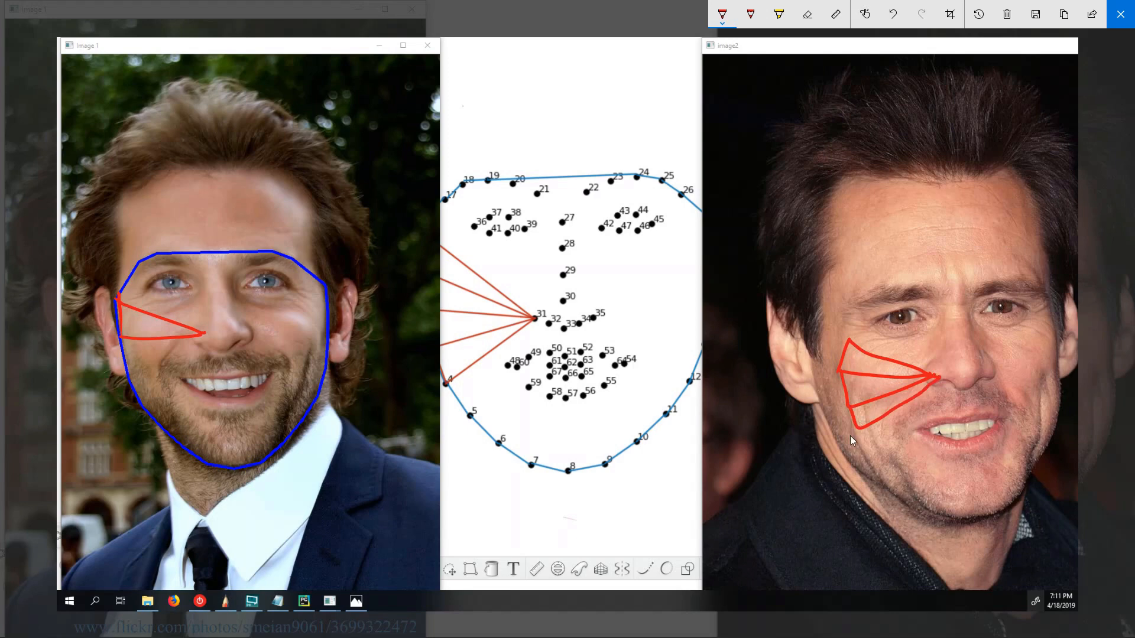
pyautogui.moveTo(852, 433)
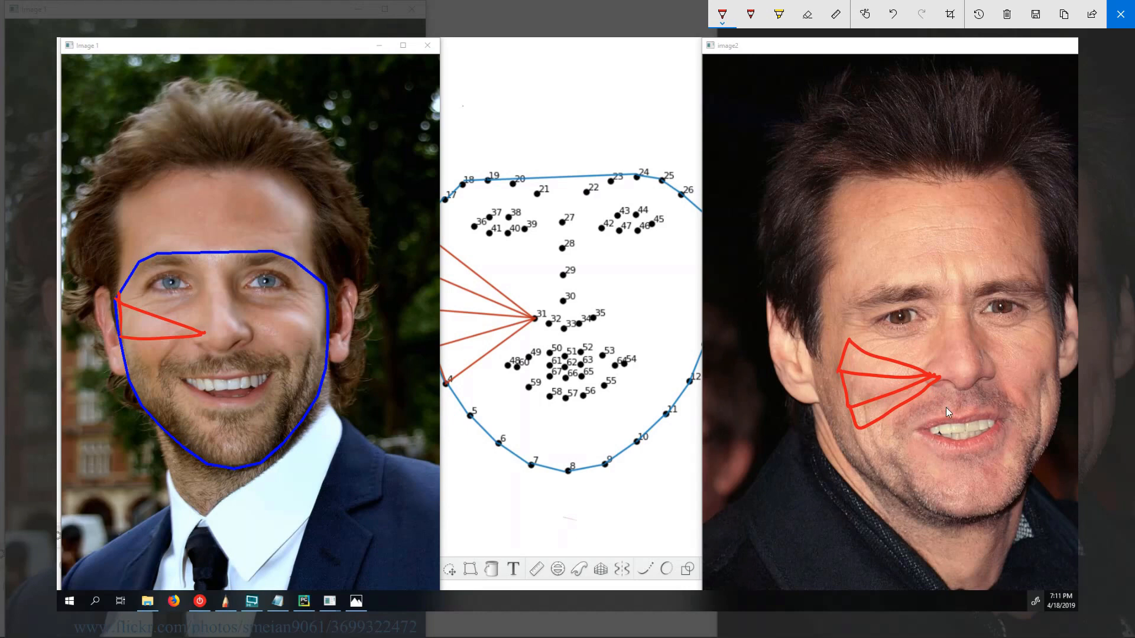
pyautogui.moveTo(854, 344)
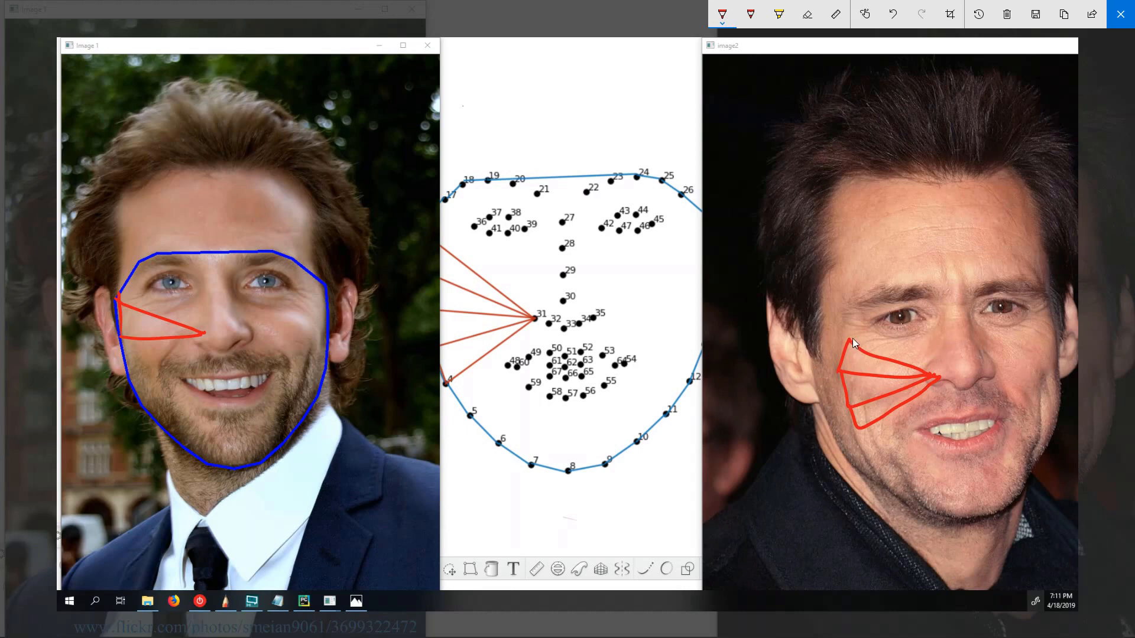
pyautogui.moveTo(930, 435)
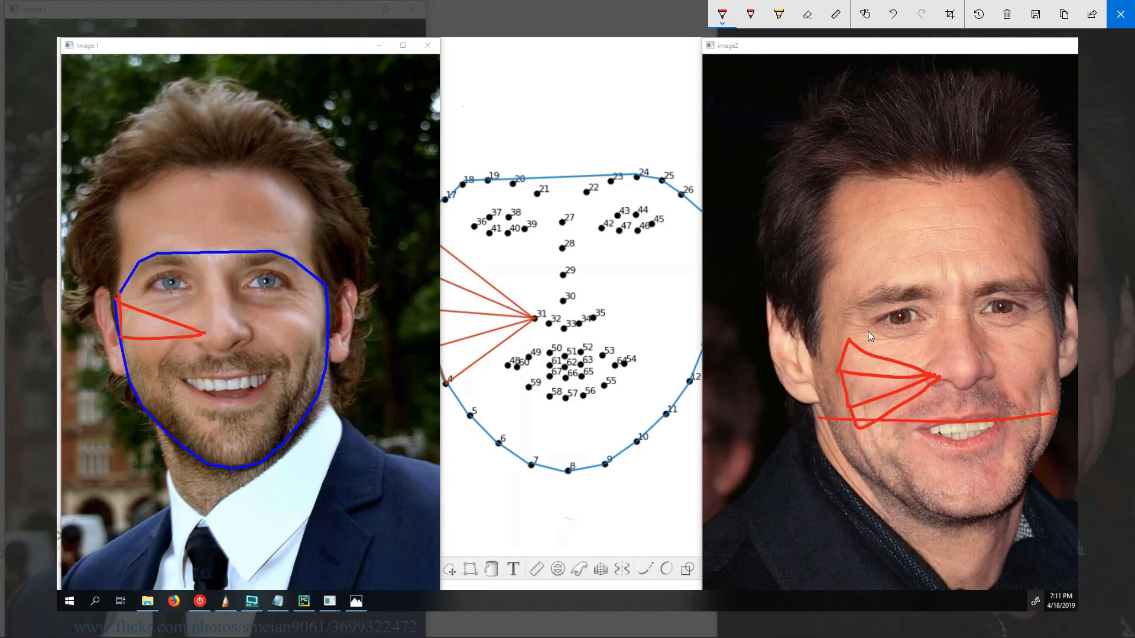
pyautogui.moveTo(833, 391); pyautogui.dragTo(955, 355)
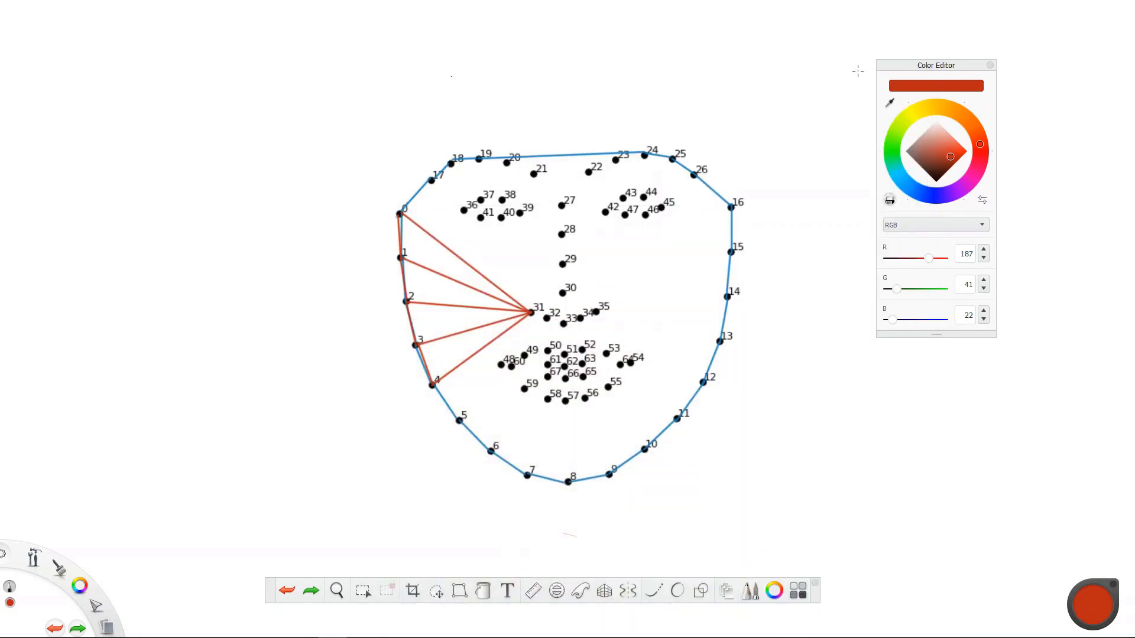
# - Clear the SketchBook canvas to a blank page
pyautogui.click(989, 65)
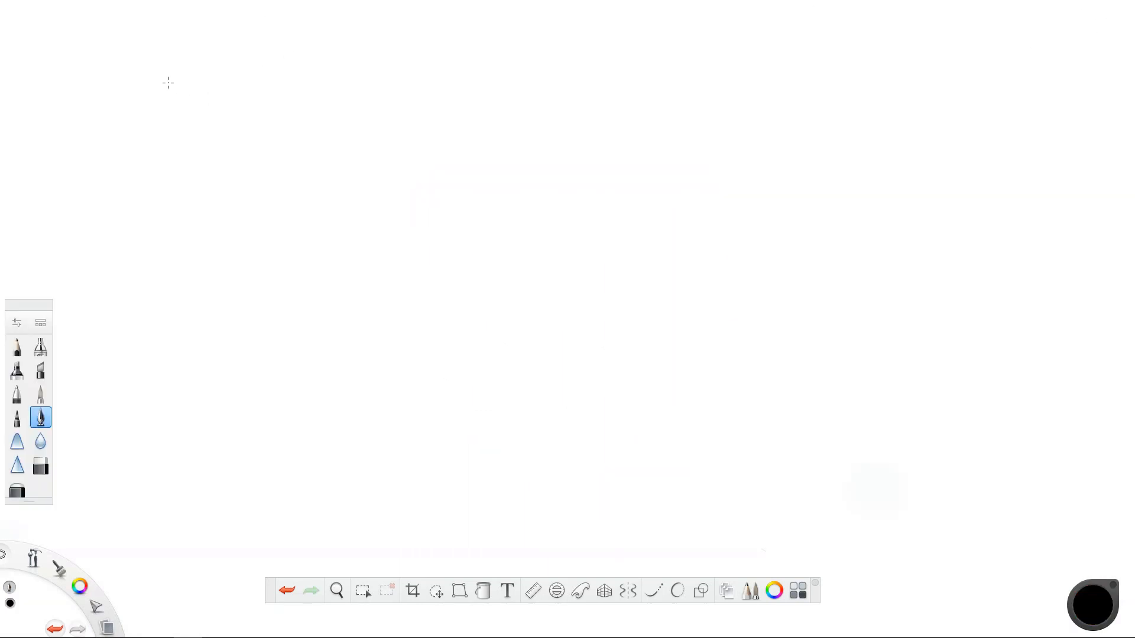
# - Handwrite 'DELAUNAY TRIANGULATION' across the top, with the numbered landmark dots placed below
pyautogui.moveTo(132, 35); pyautogui.dragTo(128, 103)
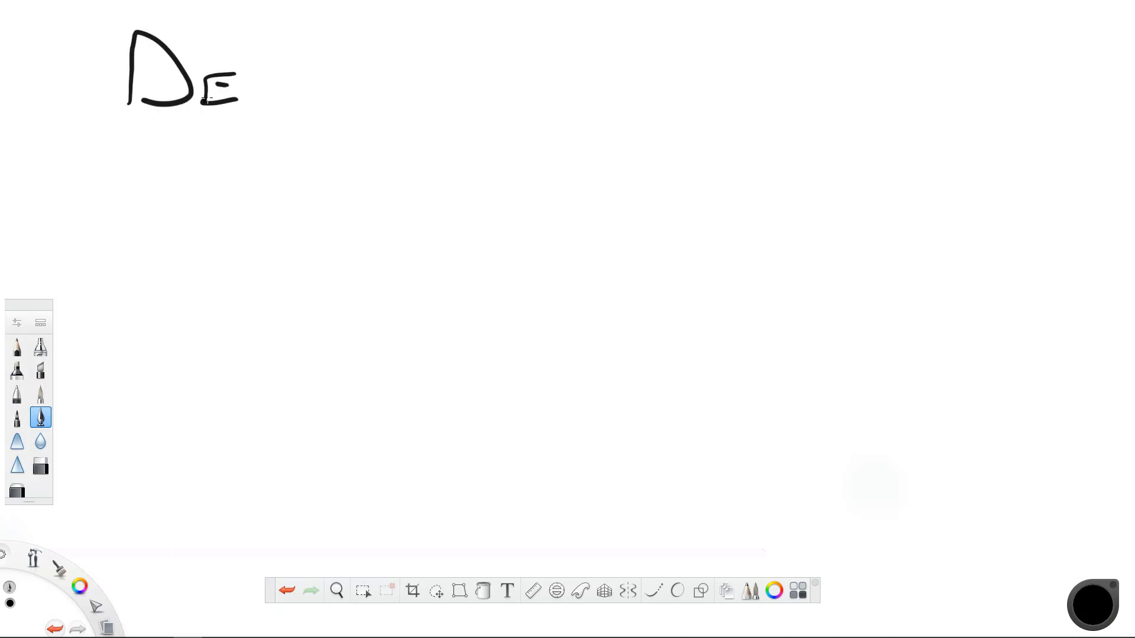
pyautogui.moveTo(239, 87); pyautogui.dragTo(361, 87)
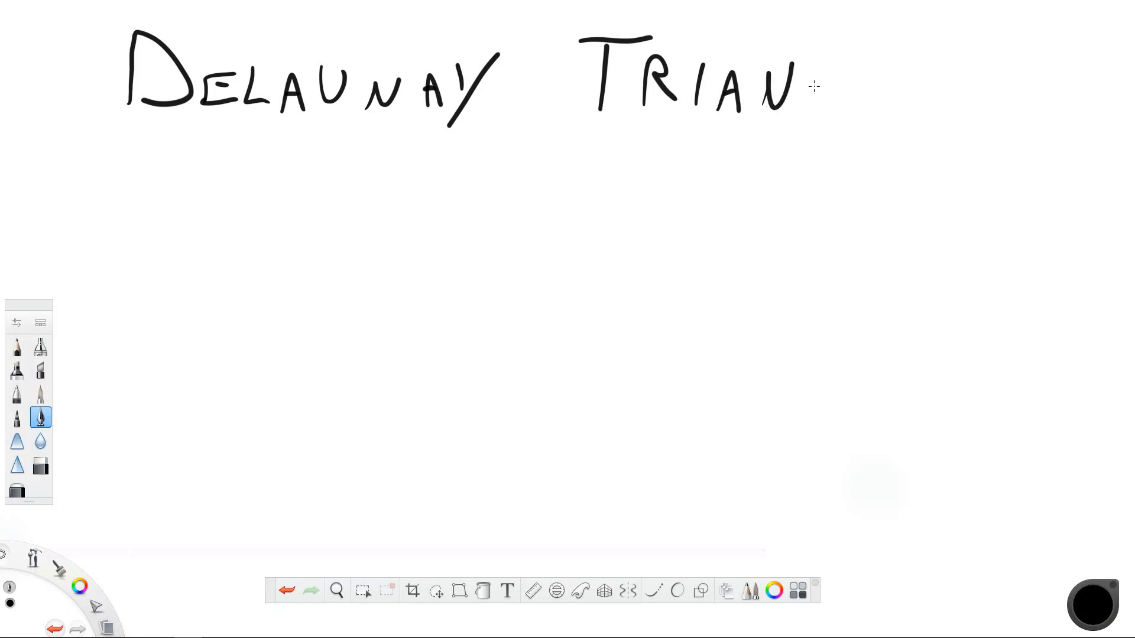
pyautogui.moveTo(789, 87); pyautogui.dragTo(898, 87)
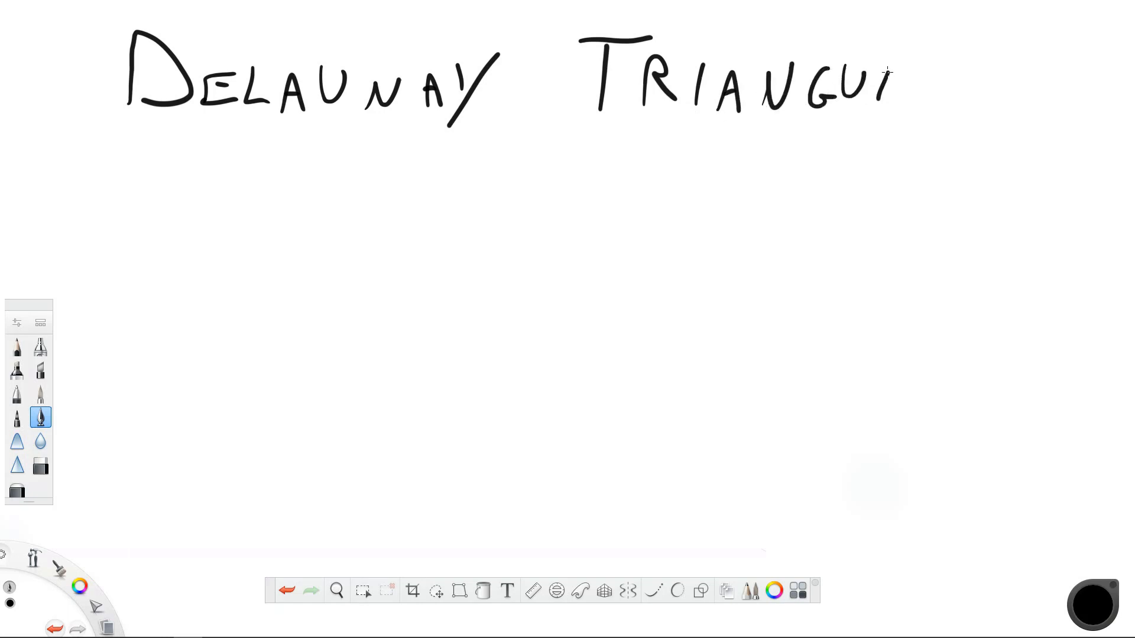
pyautogui.moveTo(876, 80); pyautogui.dragTo(985, 87)
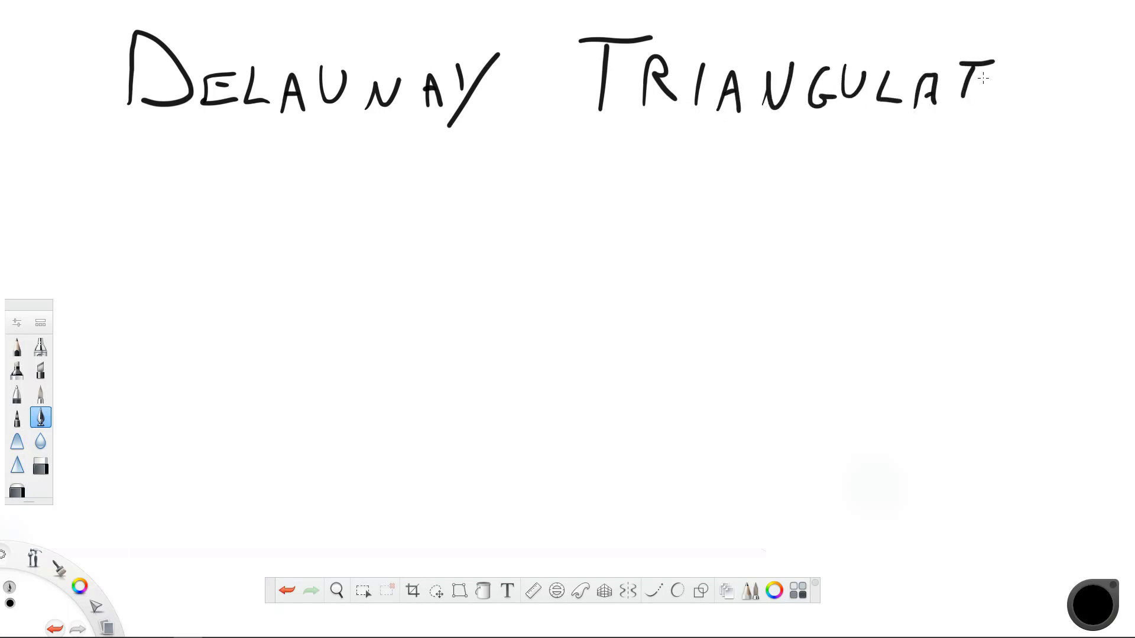
pyautogui.moveTo(984, 80); pyautogui.dragTo(1078, 80)
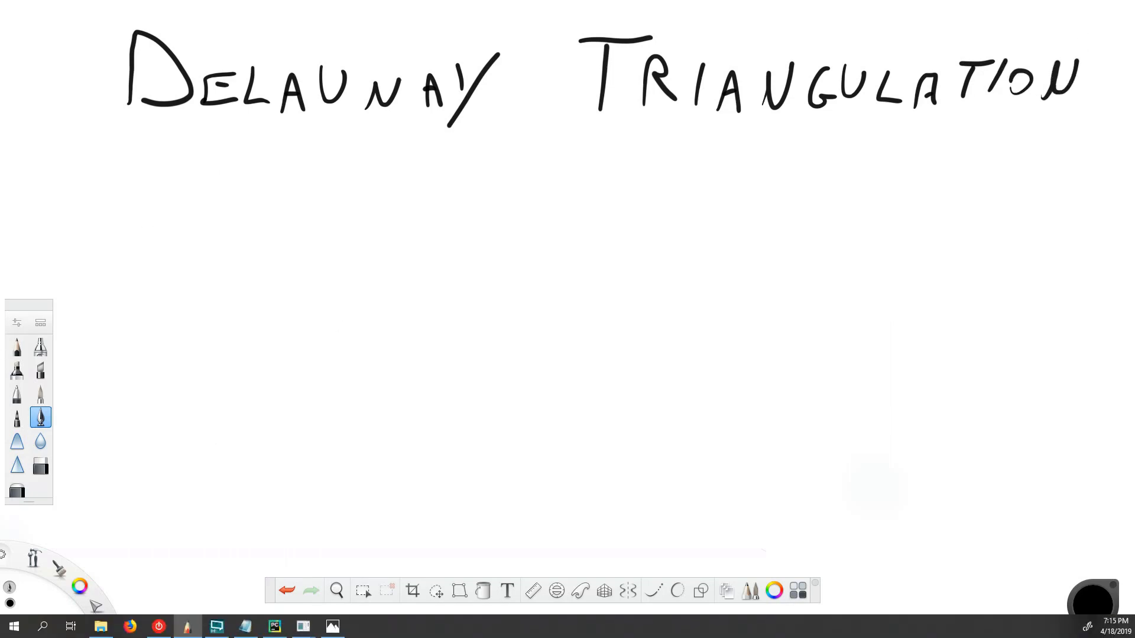
pyautogui.click(700, 590)
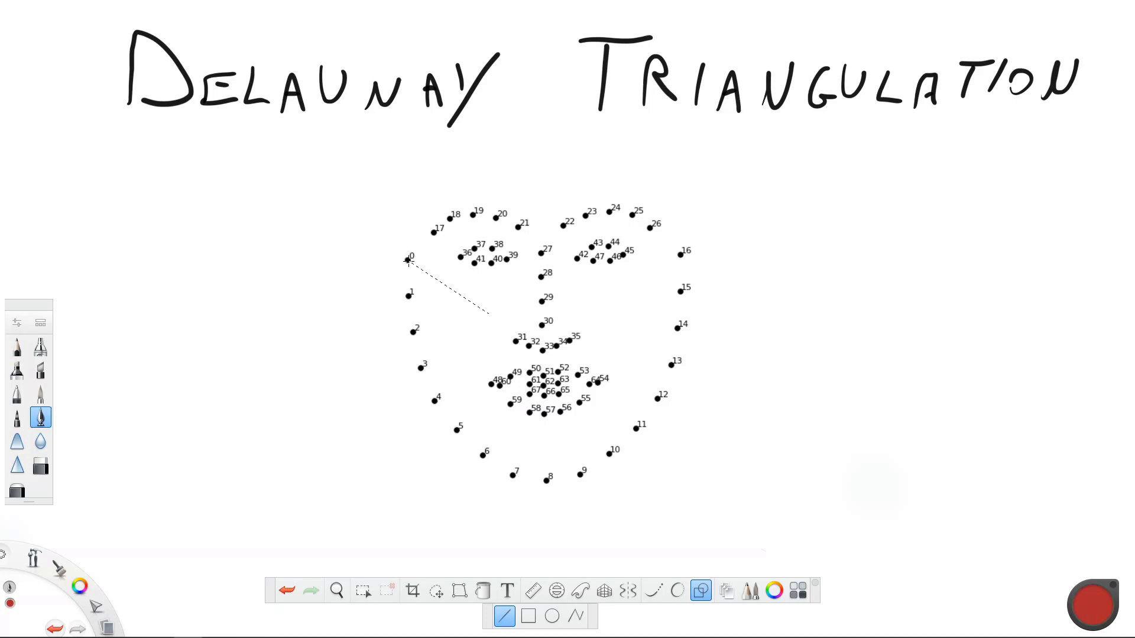
# - Replace the thick red line from point 0 to 31 with a thin one
pyautogui.moveTo(408, 260); pyautogui.dragTo(520, 339)
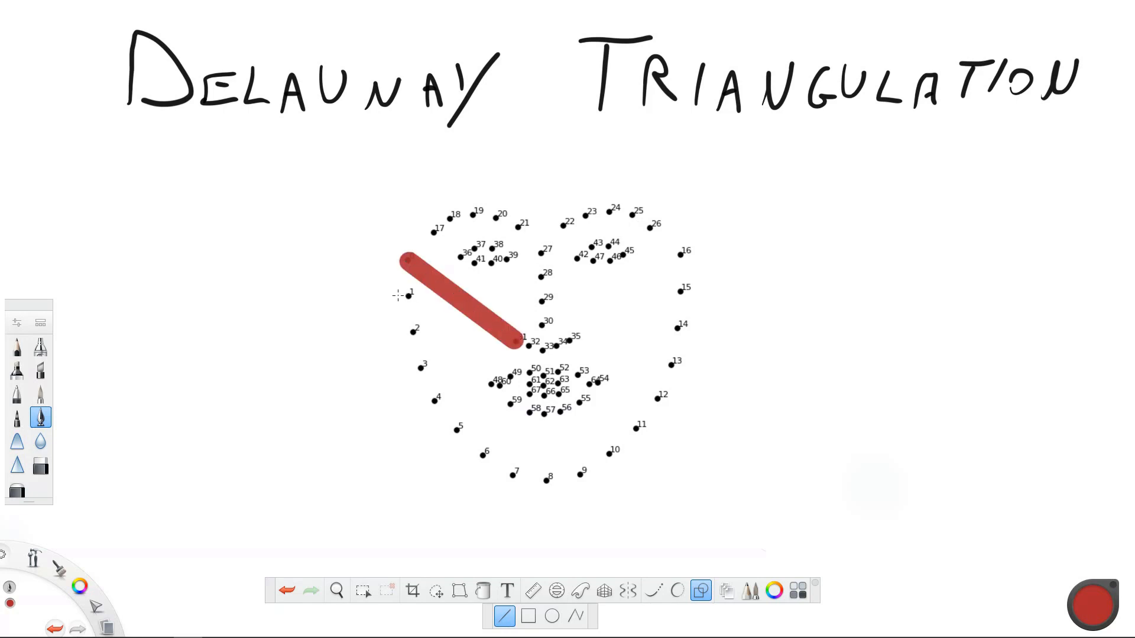
pyautogui.click(288, 590)
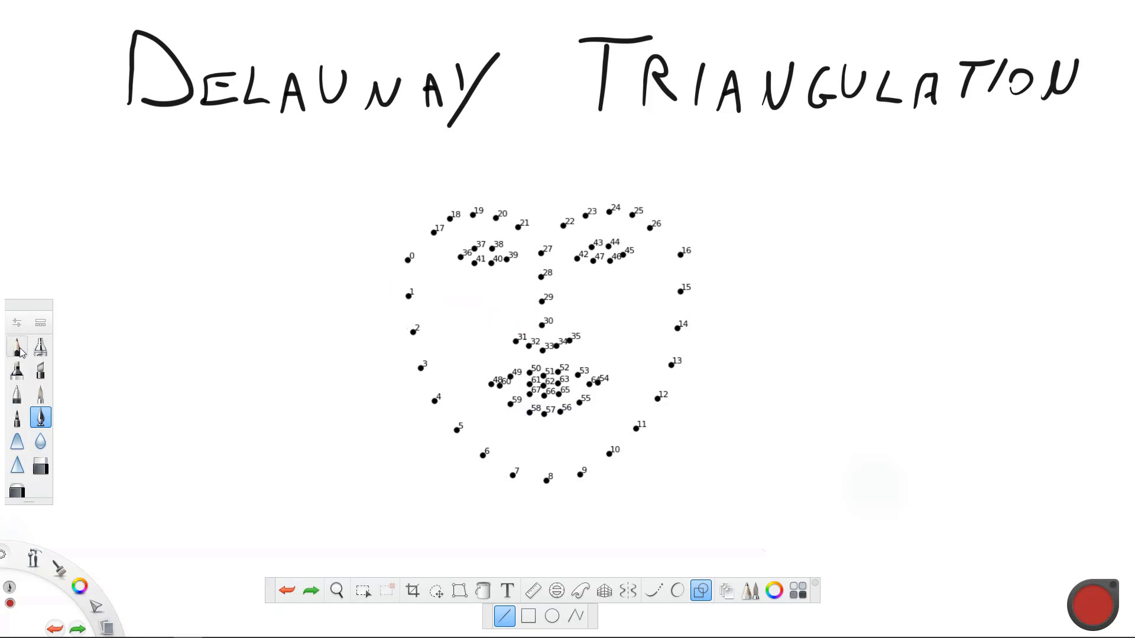
pyautogui.click(17, 346)
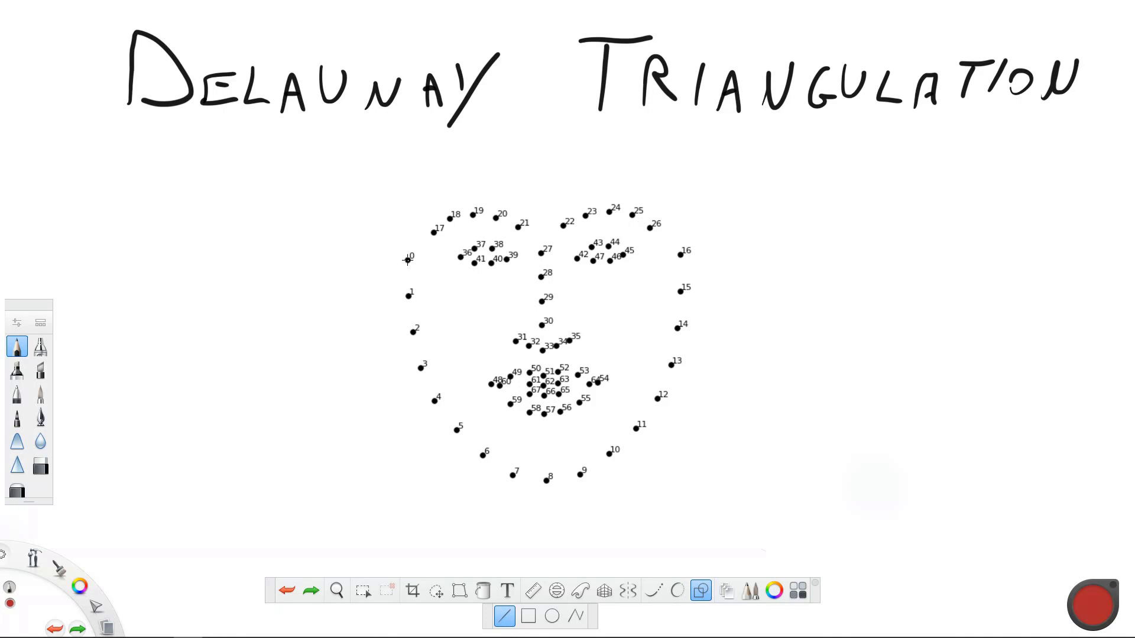
pyautogui.moveTo(409, 261); pyautogui.dragTo(513, 340)
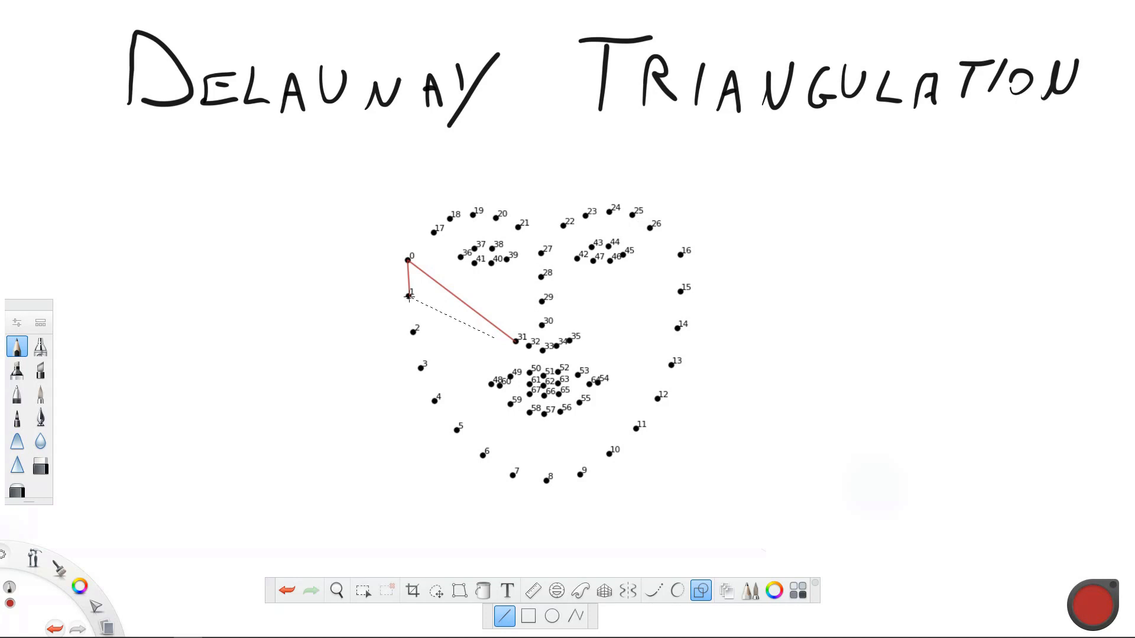
# - Connect points 1, 2, 3 to 31 and to each other, plus 0 to 17
pyautogui.moveTo(409, 296); pyautogui.dragTo(515, 340)
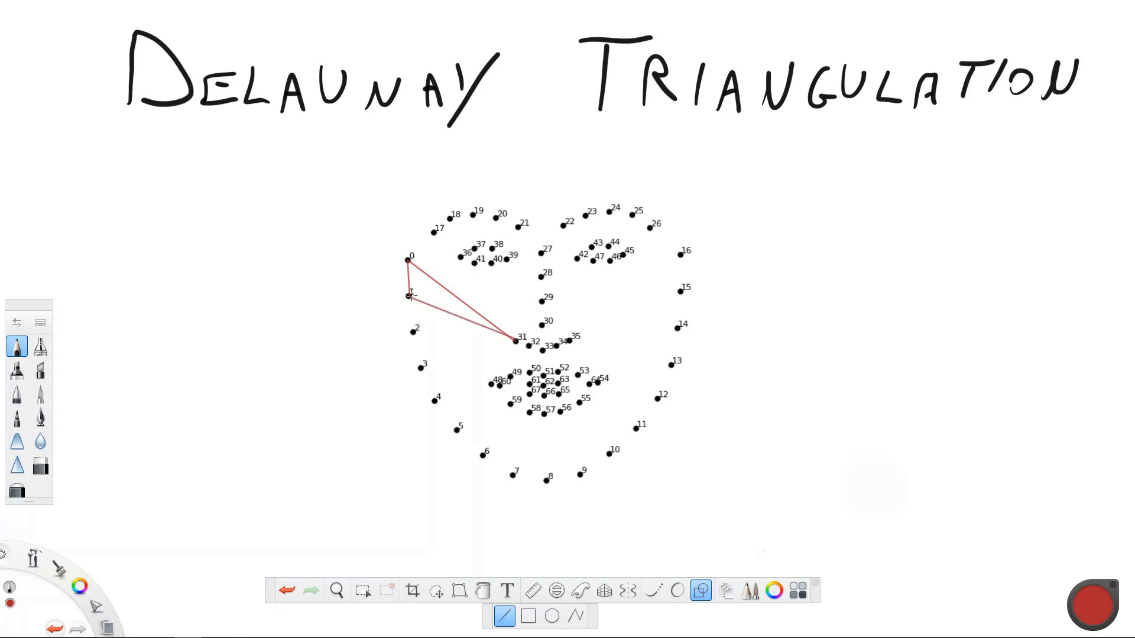
pyautogui.moveTo(407, 295); pyautogui.dragTo(413, 331)
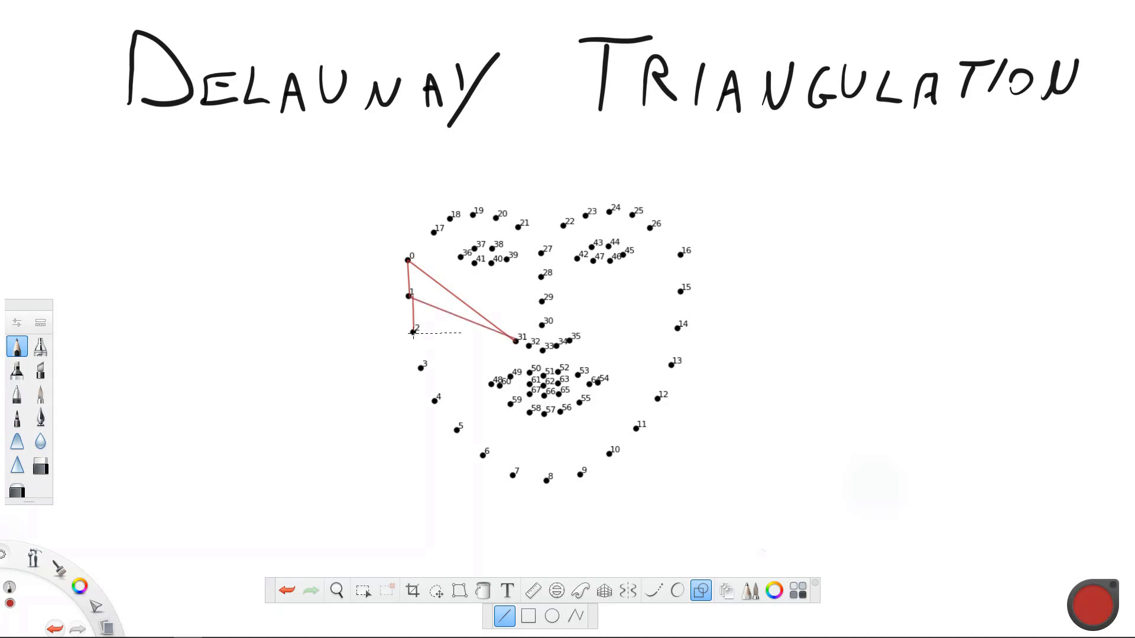
pyautogui.moveTo(412, 331); pyautogui.dragTo(516, 339)
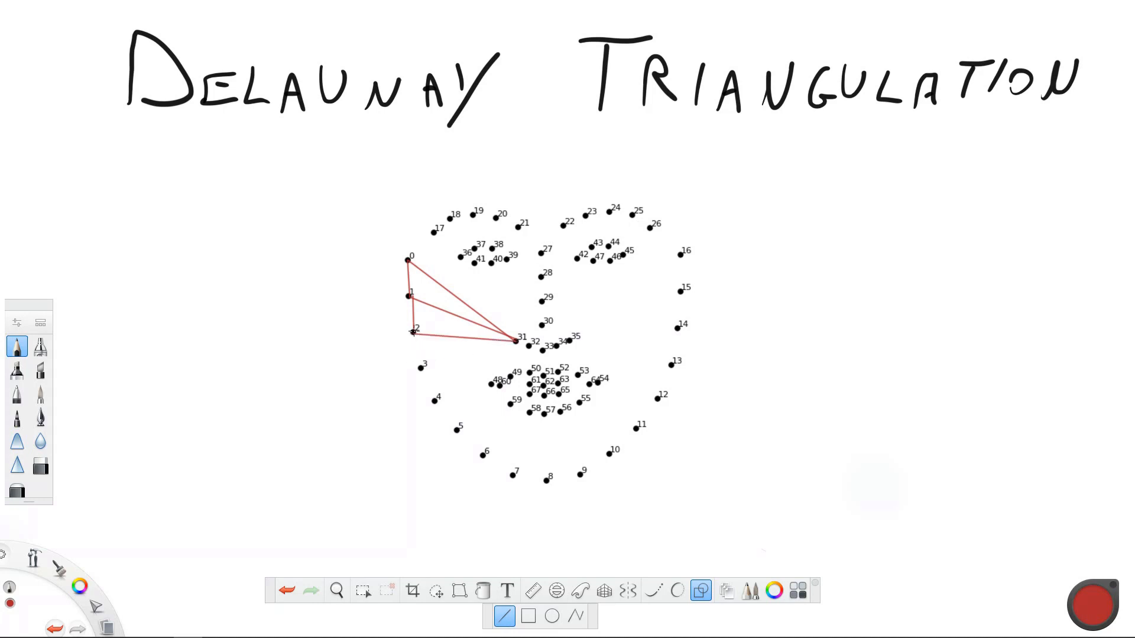
pyautogui.moveTo(413, 333); pyautogui.dragTo(421, 369)
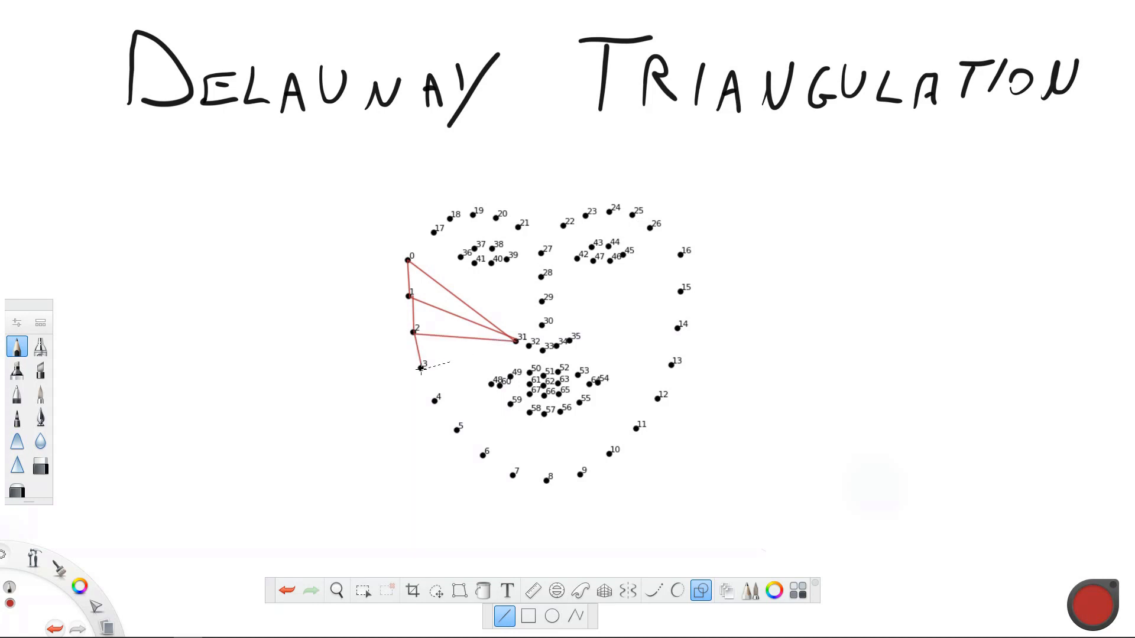
pyautogui.moveTo(419, 368); pyautogui.dragTo(514, 341)
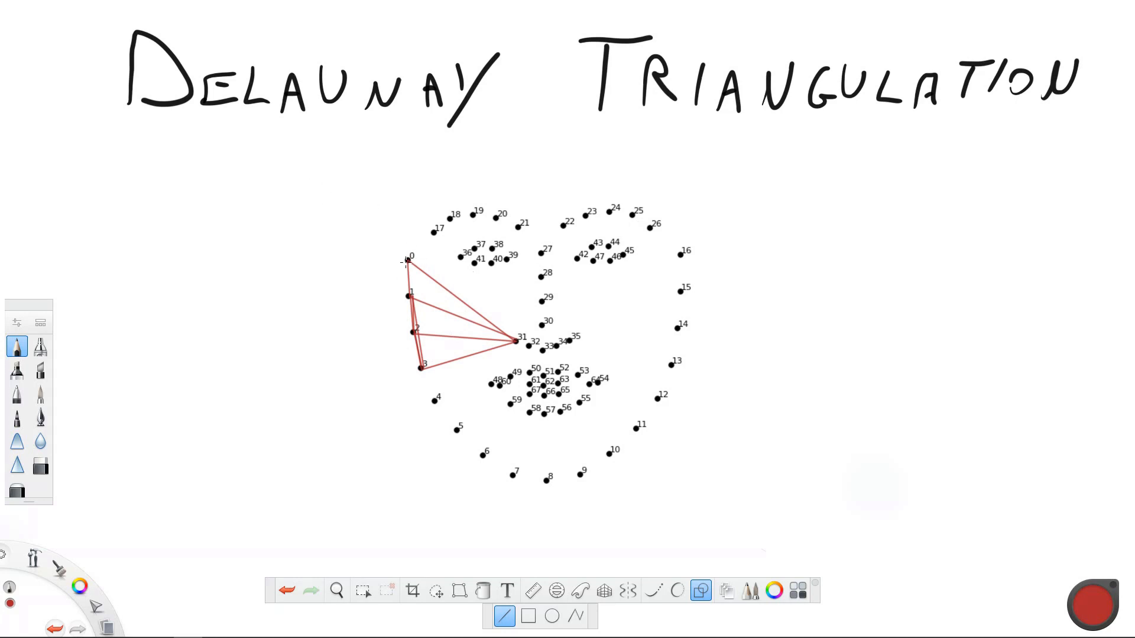
pyautogui.moveTo(407, 263); pyautogui.dragTo(438, 228)
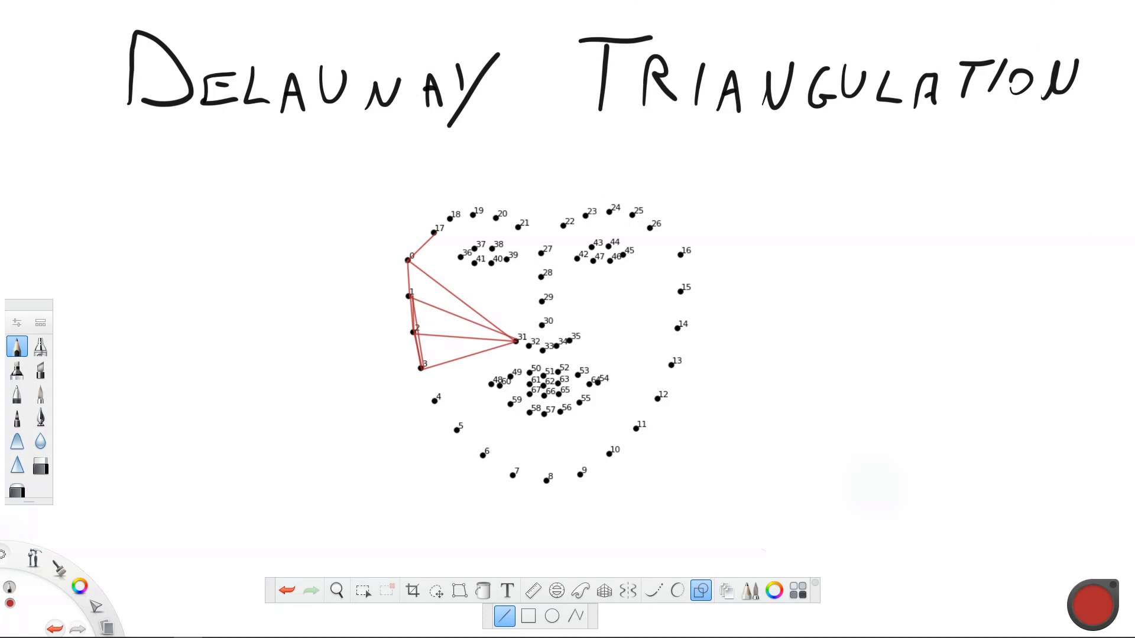
pyautogui.click(275, 627)
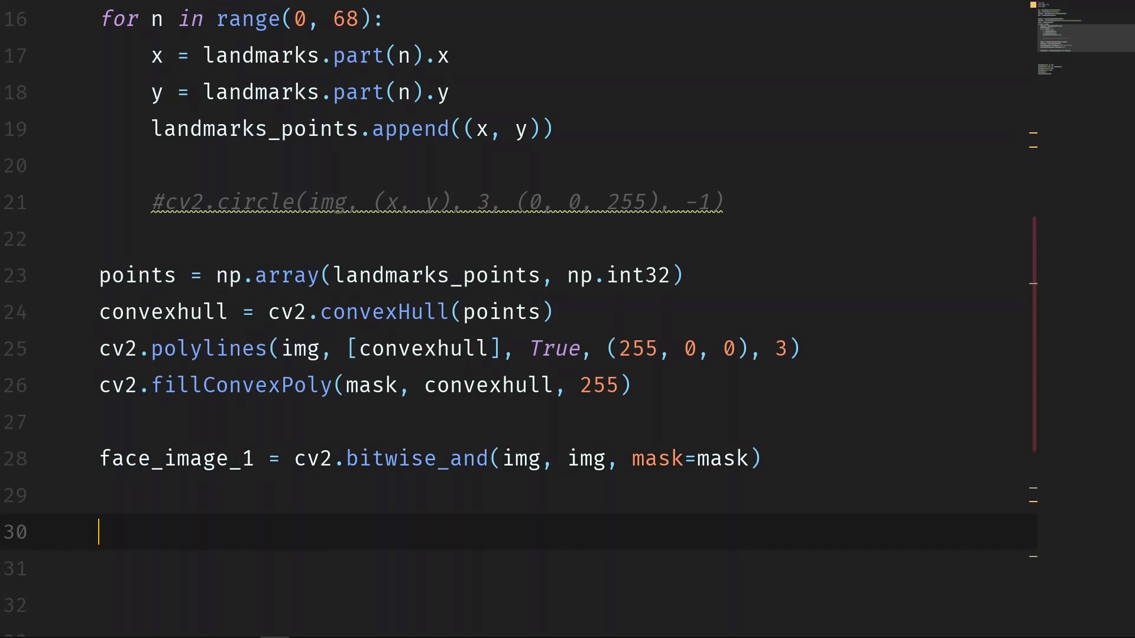
# - Add the comment '# Delaunay triangulation' below the existing code
pyautogui.scroll(-3)
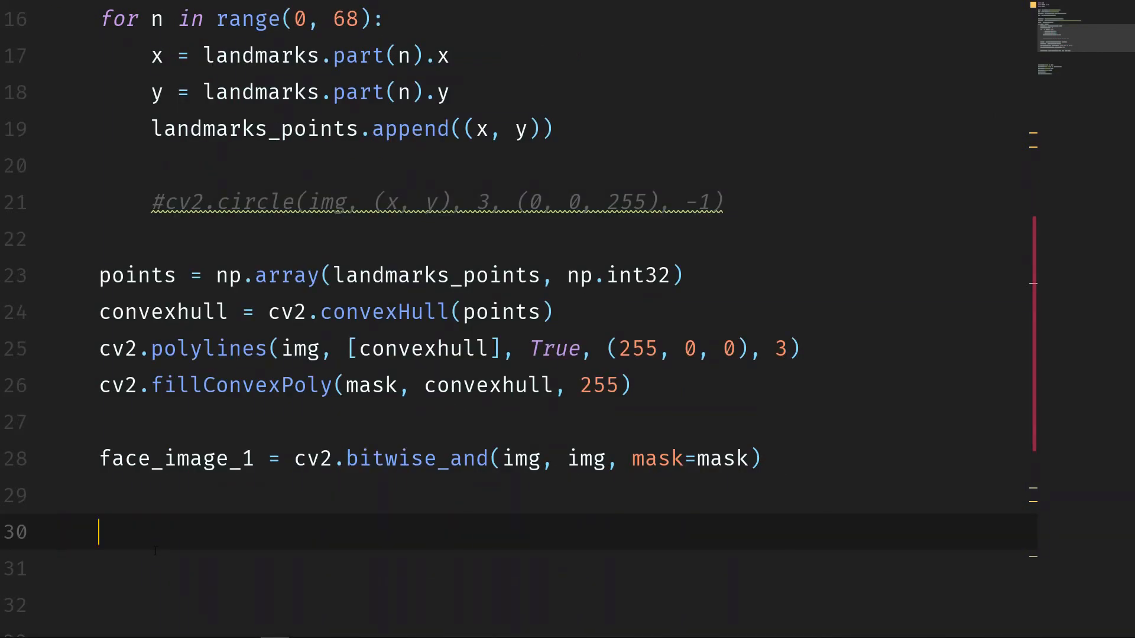
pyautogui.write('# D')
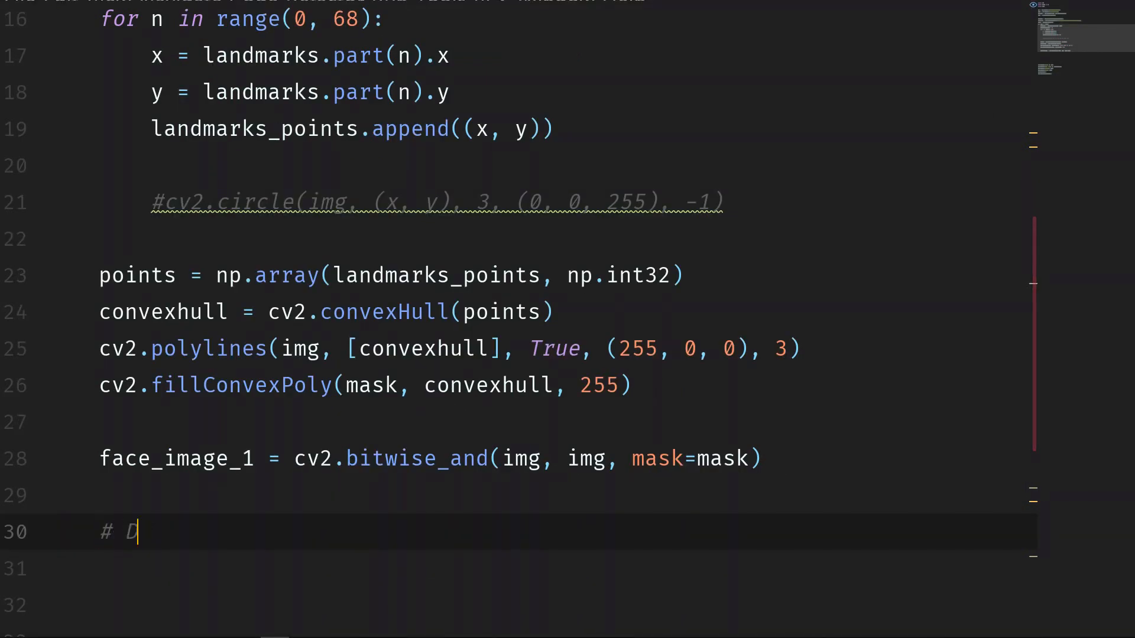
pyautogui.write('ela')
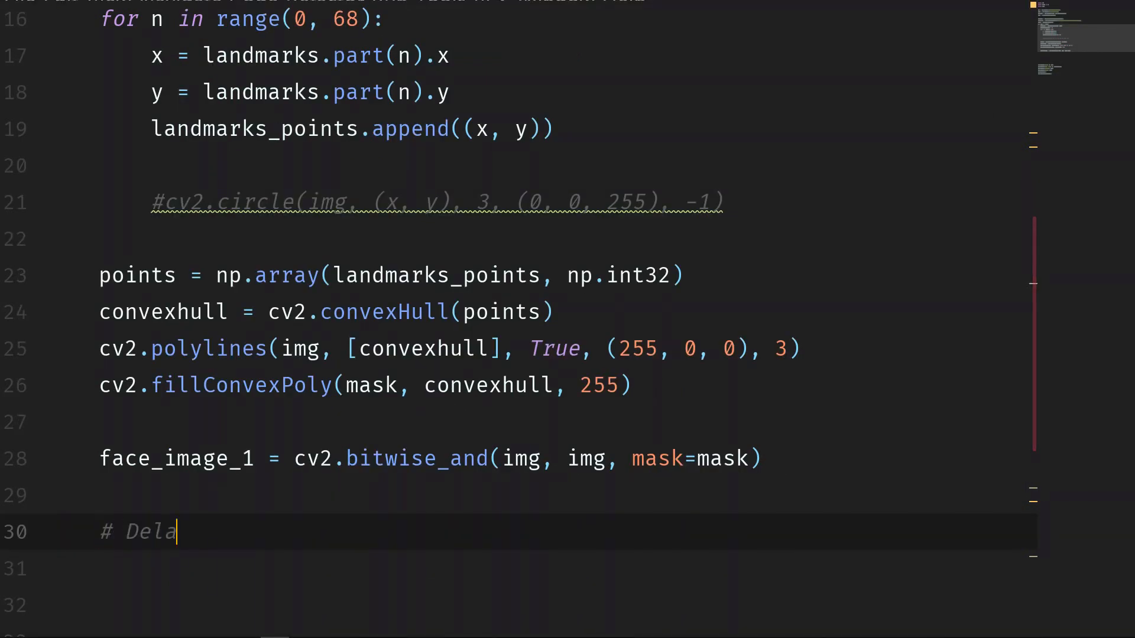
pyautogui.write('unay')
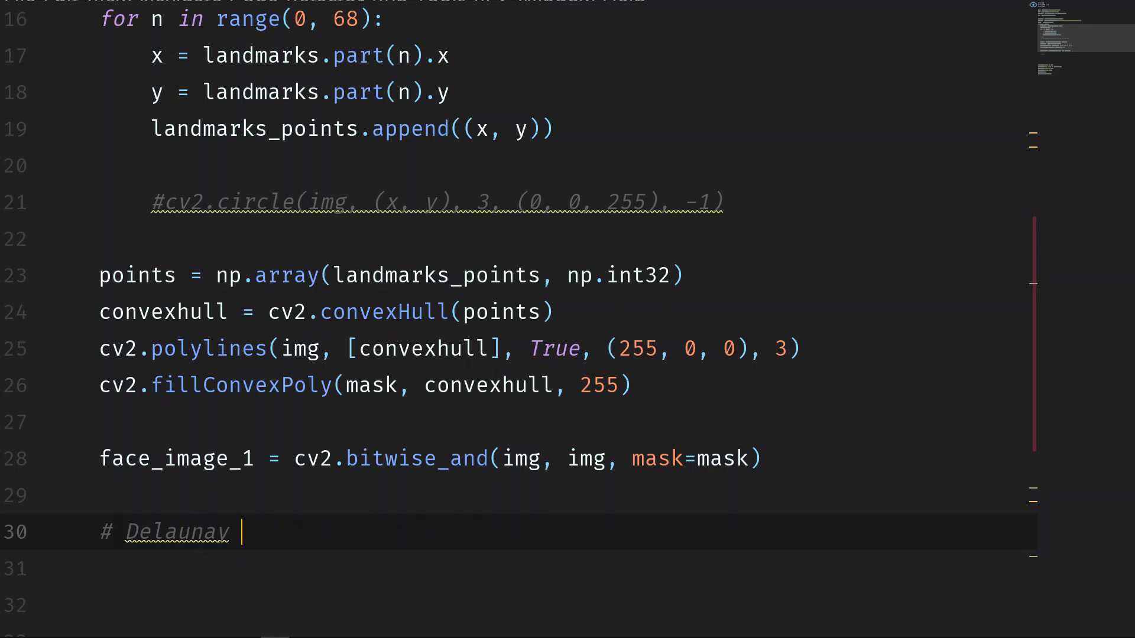
pyautogui.write('triango')
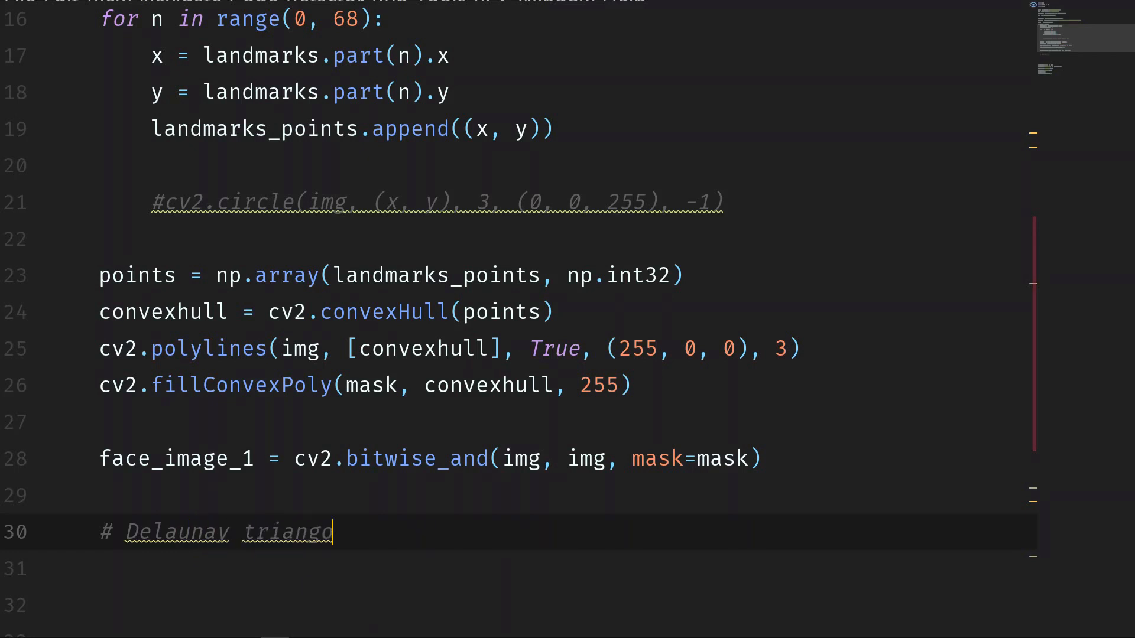
pyautogui.write('lation')
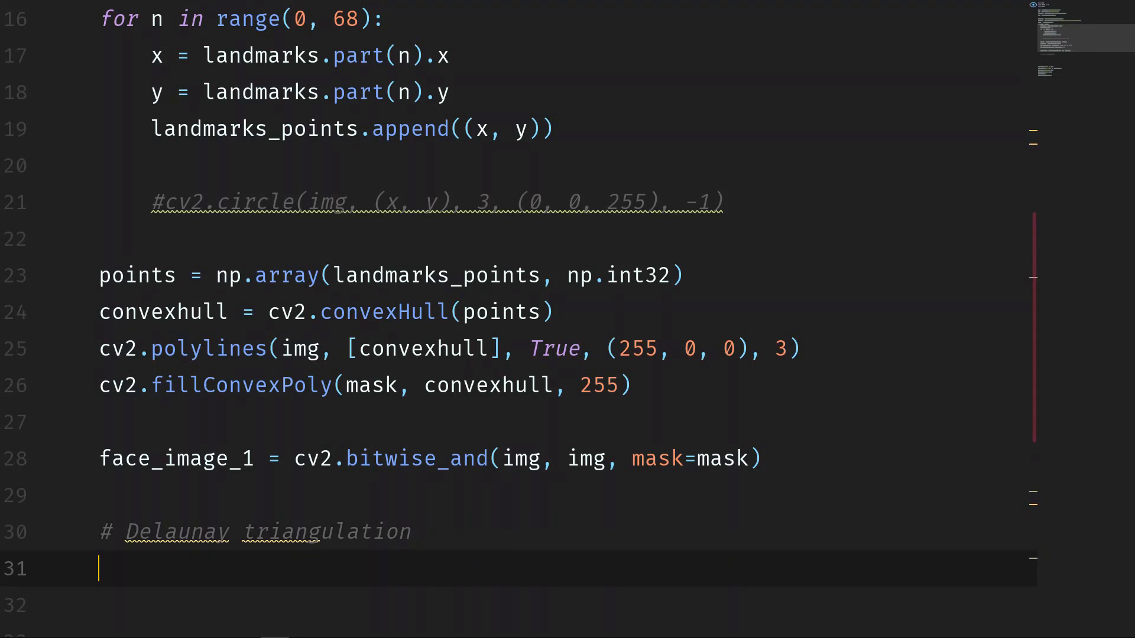
# - Begin the line 'subdiv = cv2.Subdiv2D' using autocomplete
pyautogui.scroll(-3)
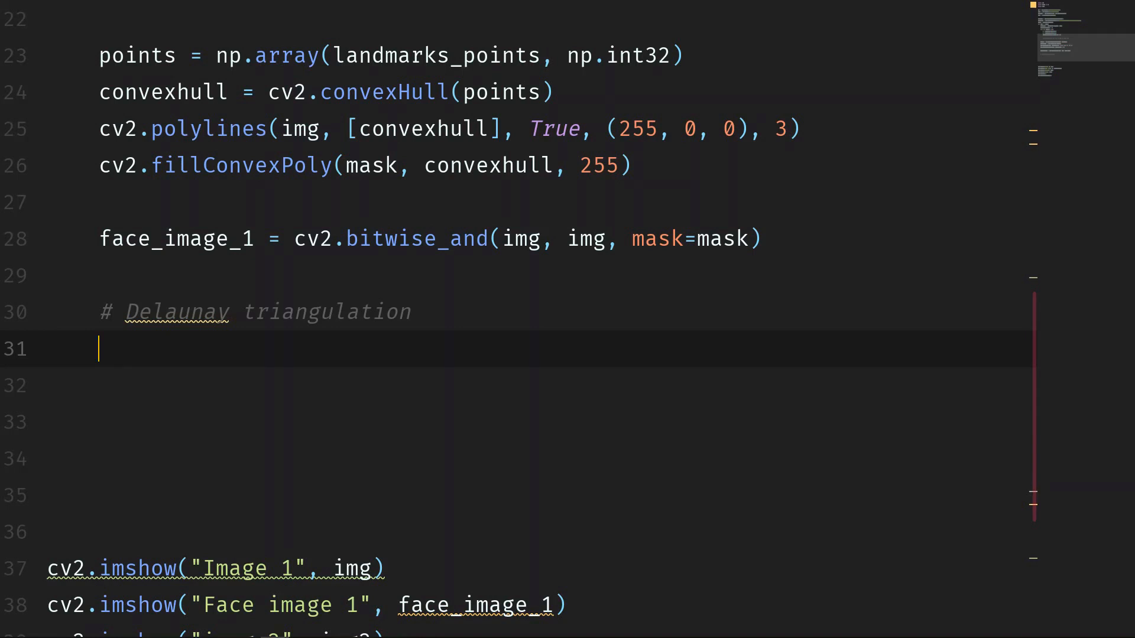
pyautogui.write('subdiv =')
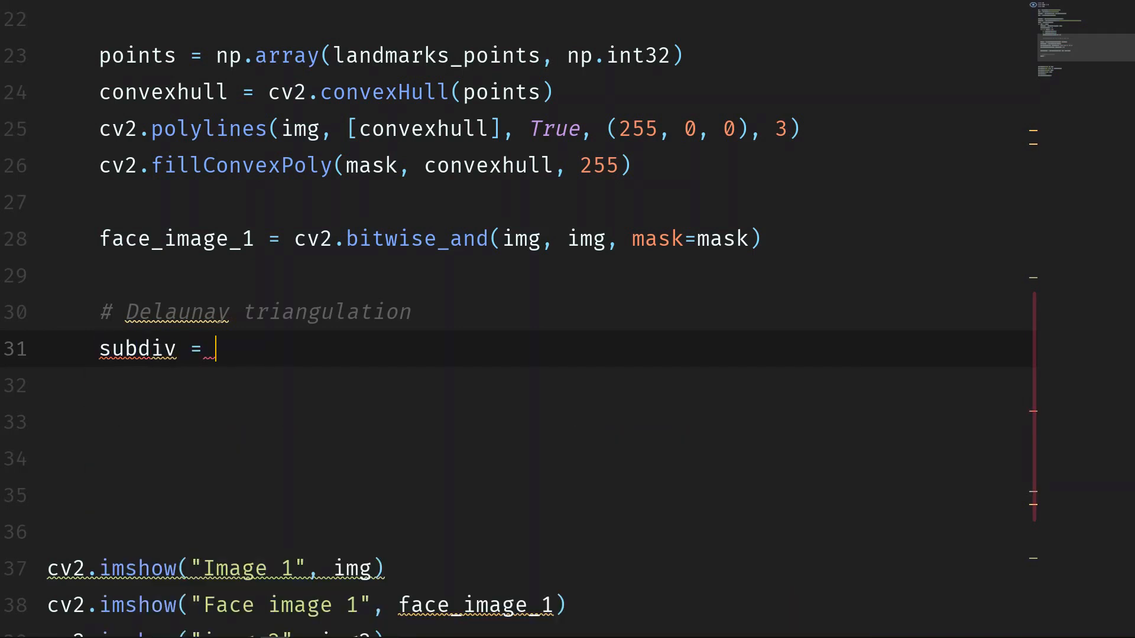
pyautogui.write('cv2.sub')
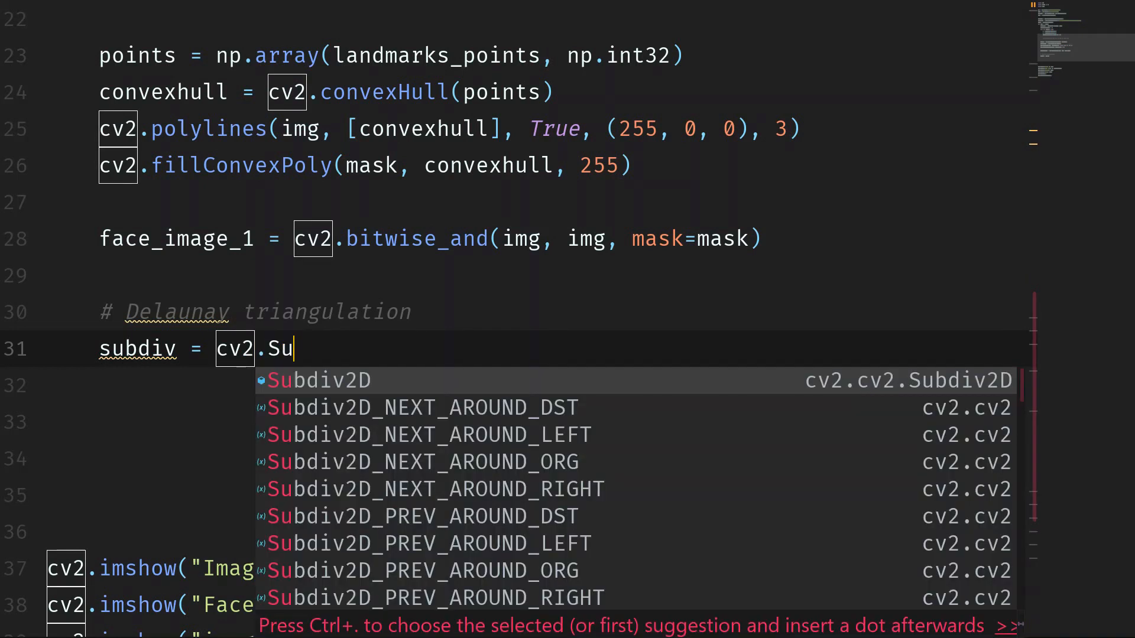
pyautogui.press('Tab')
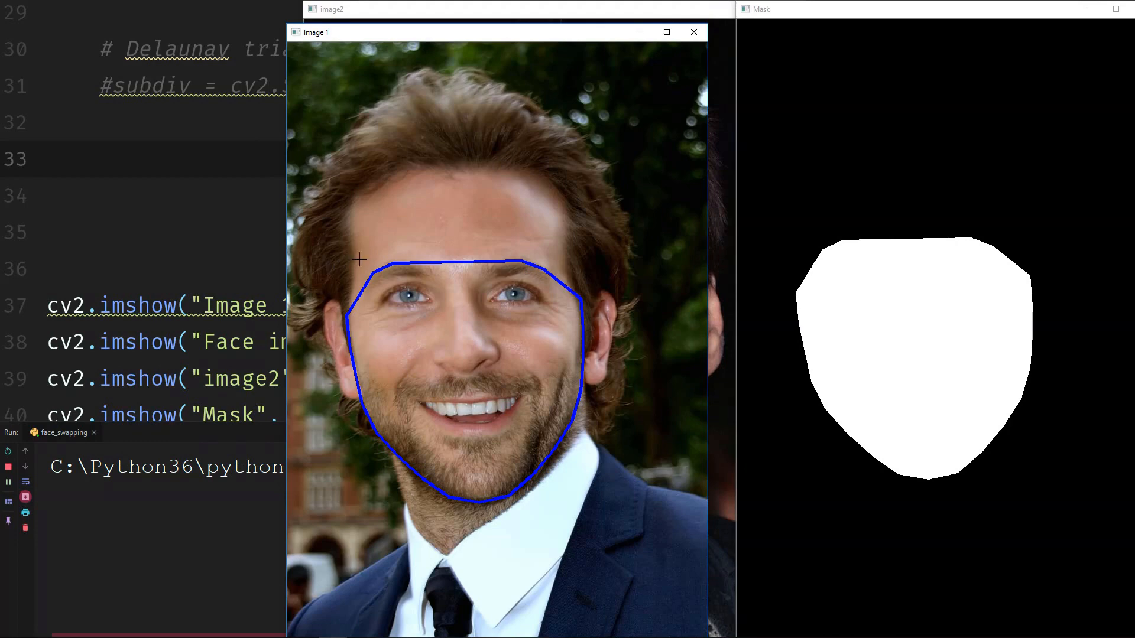
pyautogui.moveTo(473, 264)
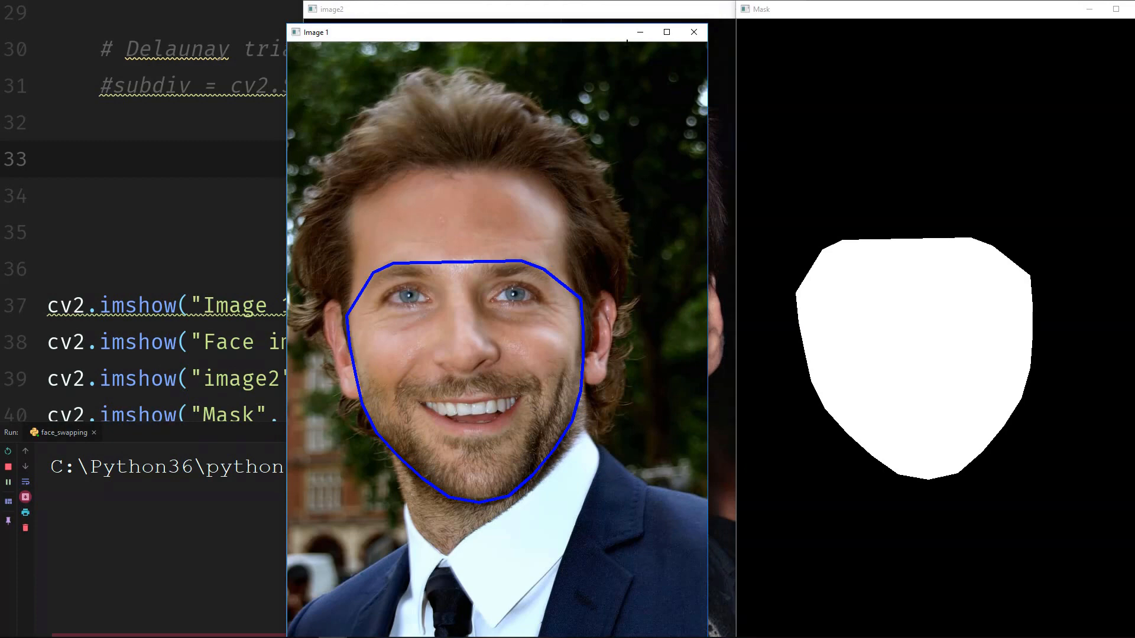
pyautogui.moveTo(361, 251)
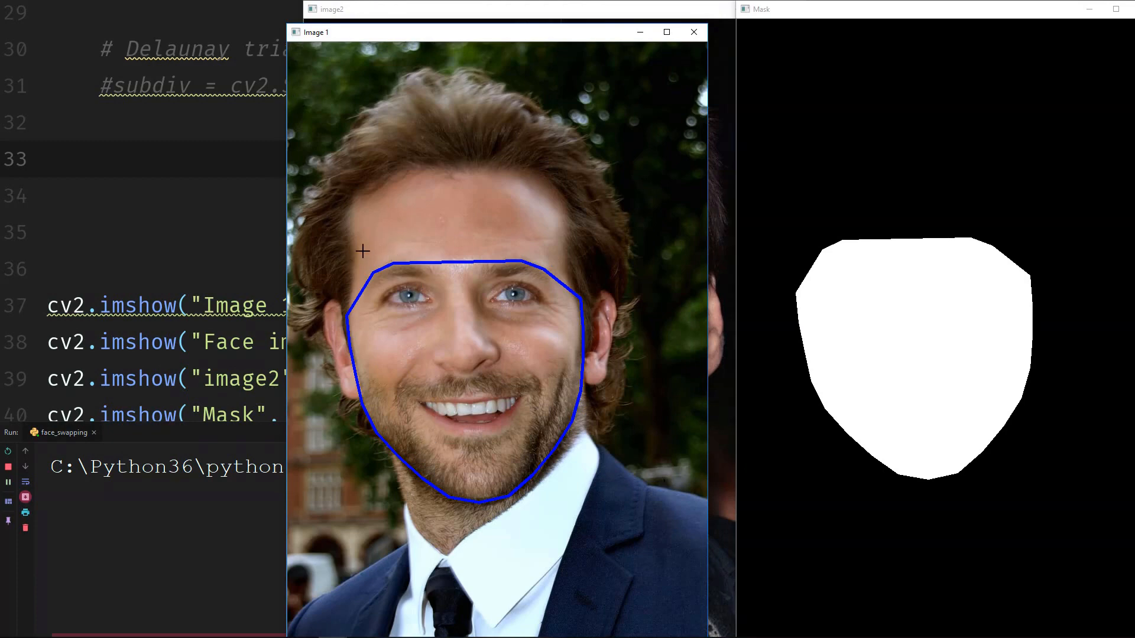
pyautogui.moveTo(412, 313)
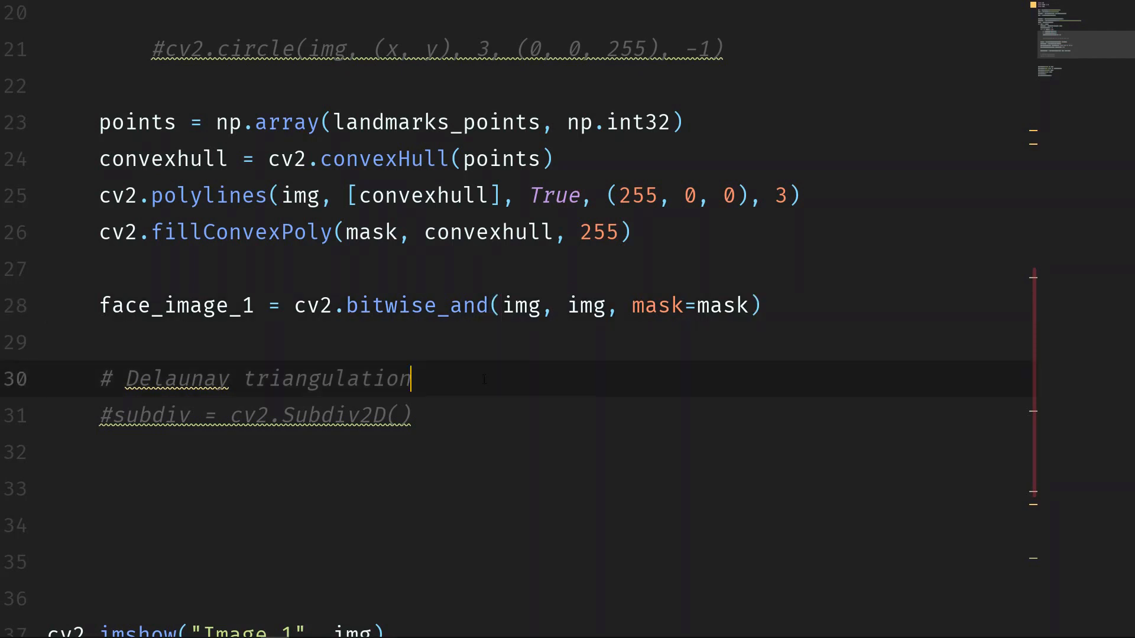
# - Compute rect = cv2.boundingRect(convexhull) for the face hull
pyautogui.write('rect =')
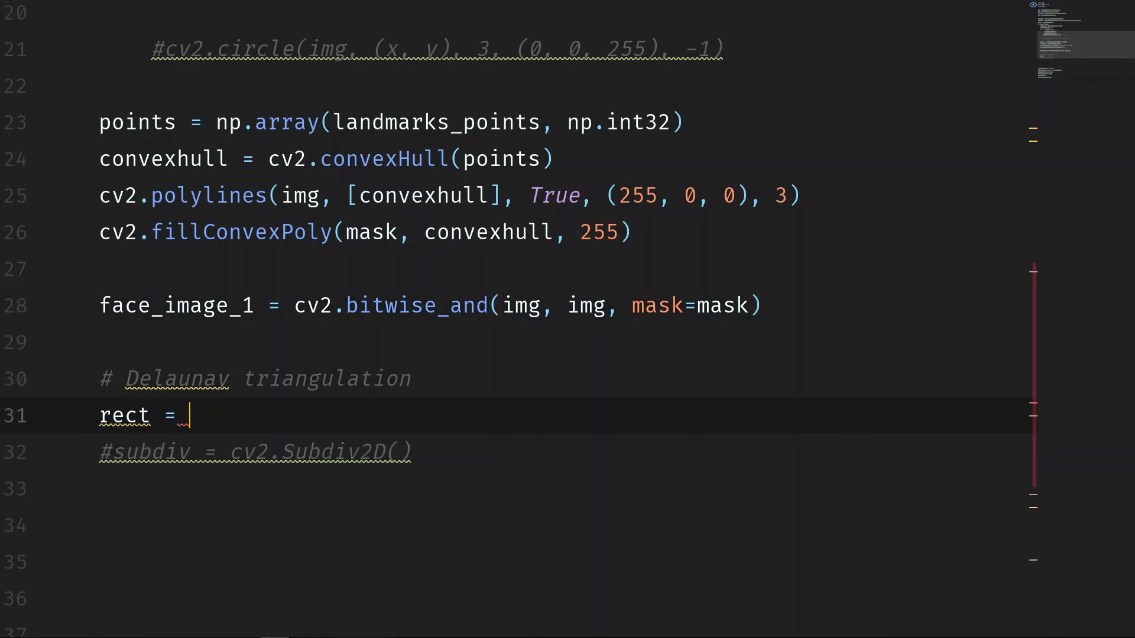
pyautogui.write('cv2')
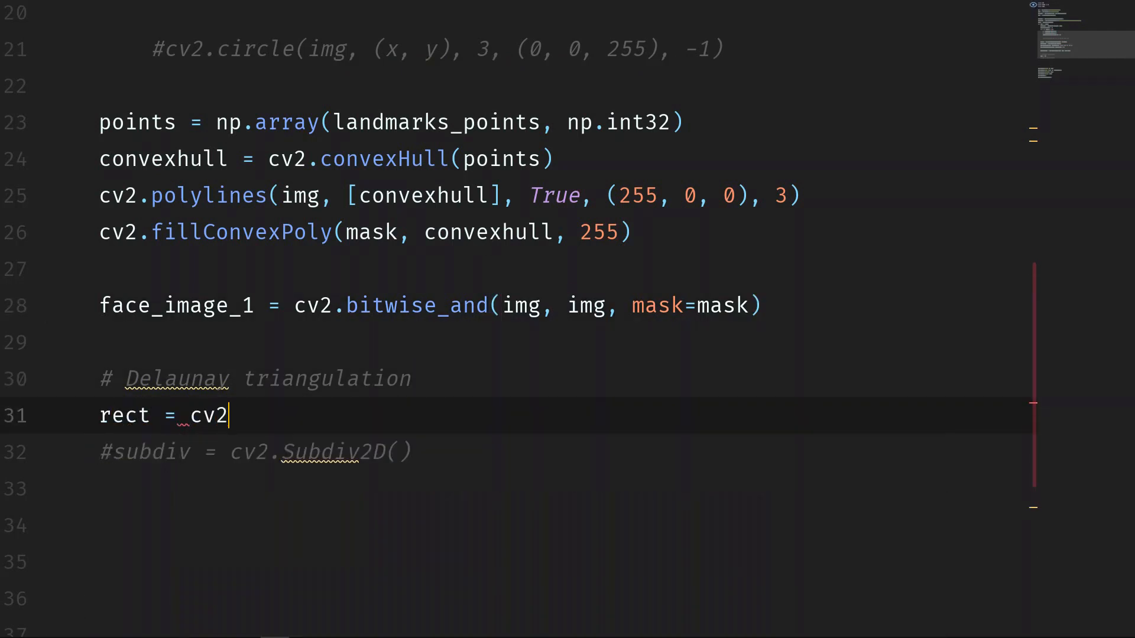
pyautogui.write('.boundingRect()')
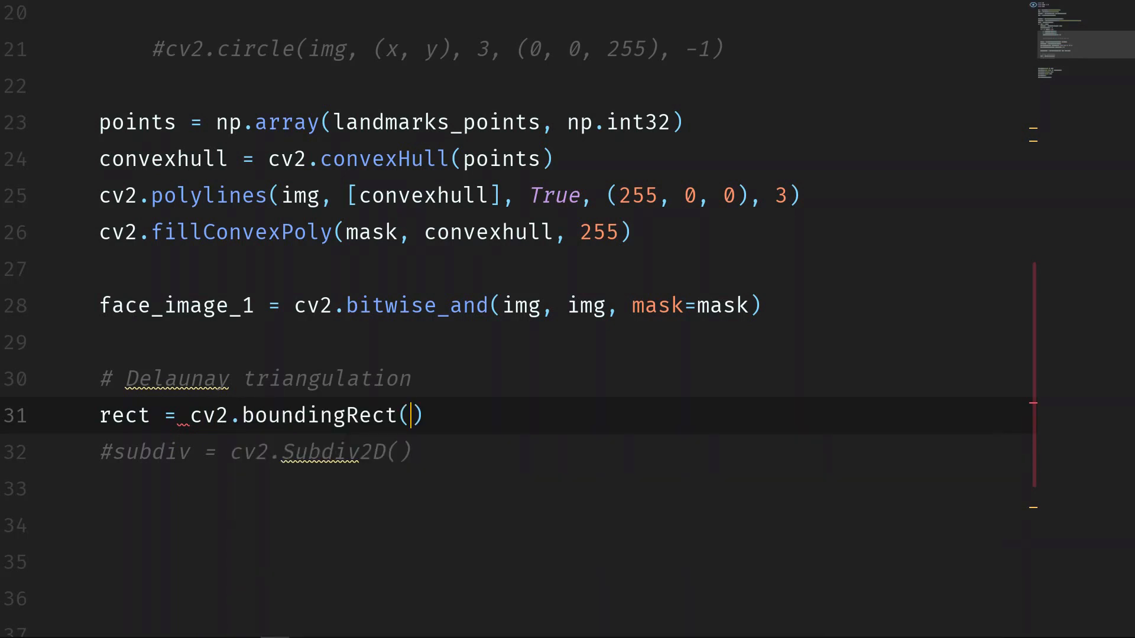
pyautogui.write('convexhull')
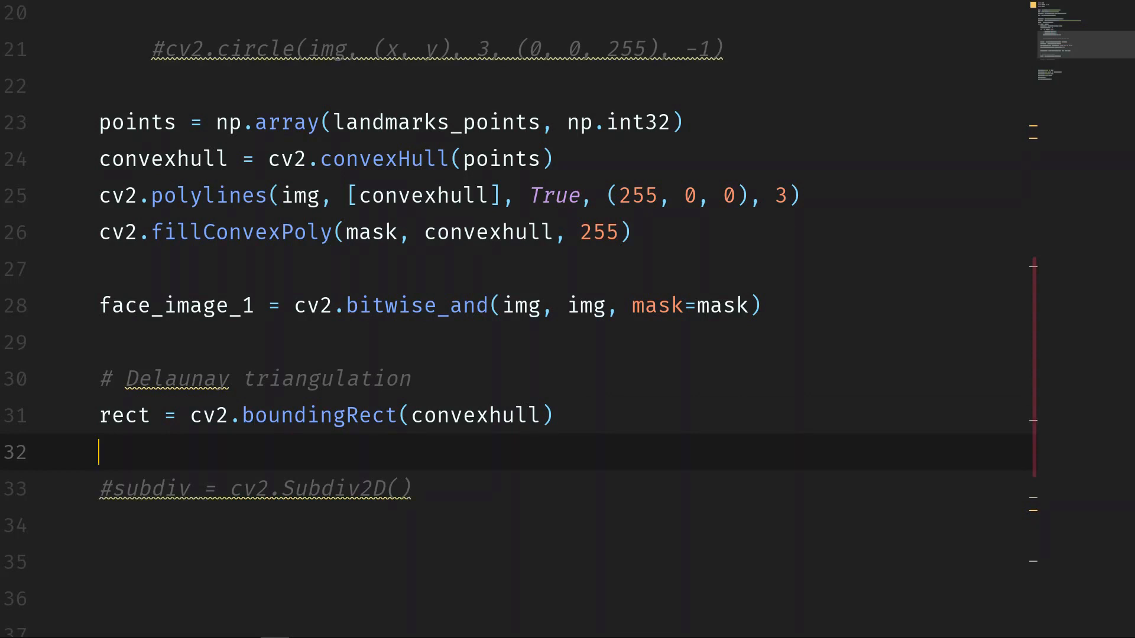
# - Unpack (x, y, w, h) from rect and draw cv2.rectangle on img in green (0, 255, 0)
pyautogui.write('cv2.rectangle(')
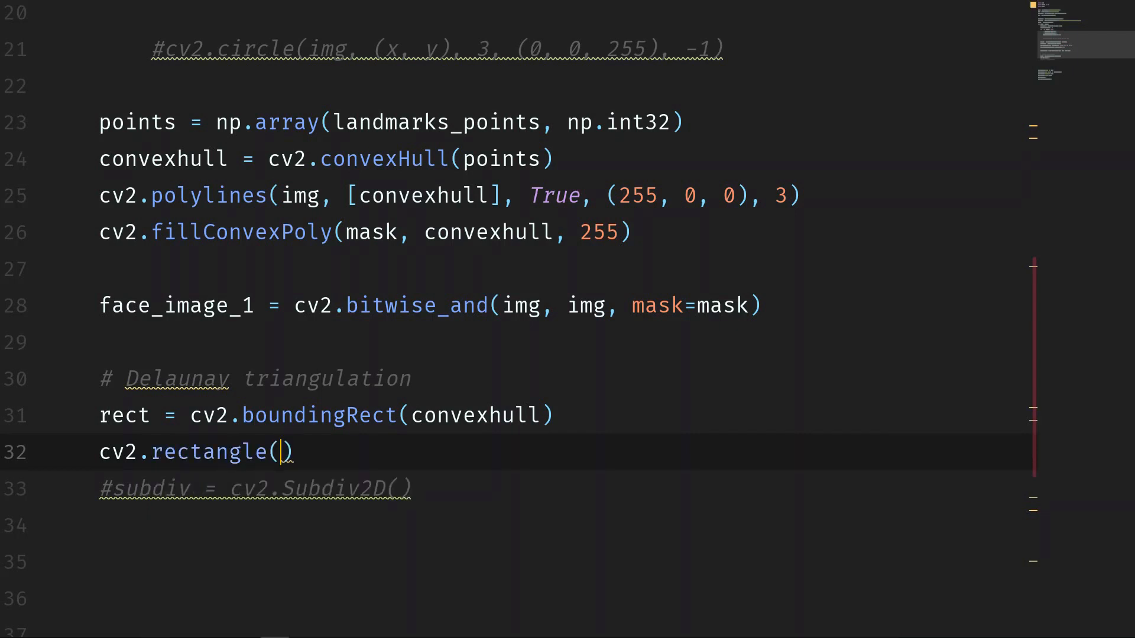
pyautogui.write('img, (')
pyautogui.write('(x, ')
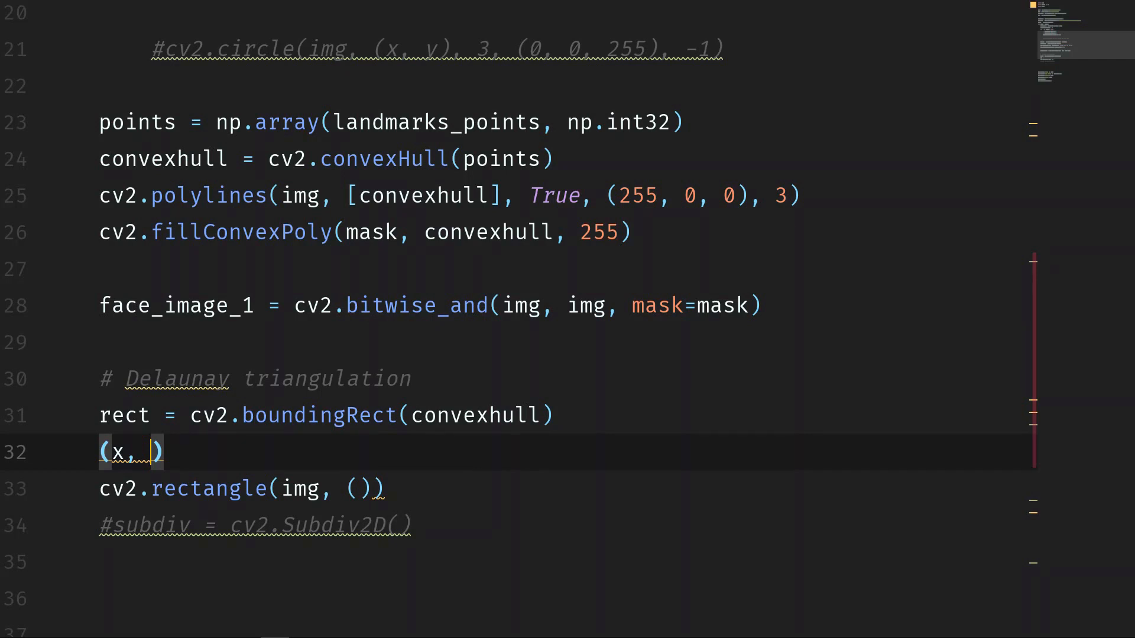
pyautogui.write('y,')
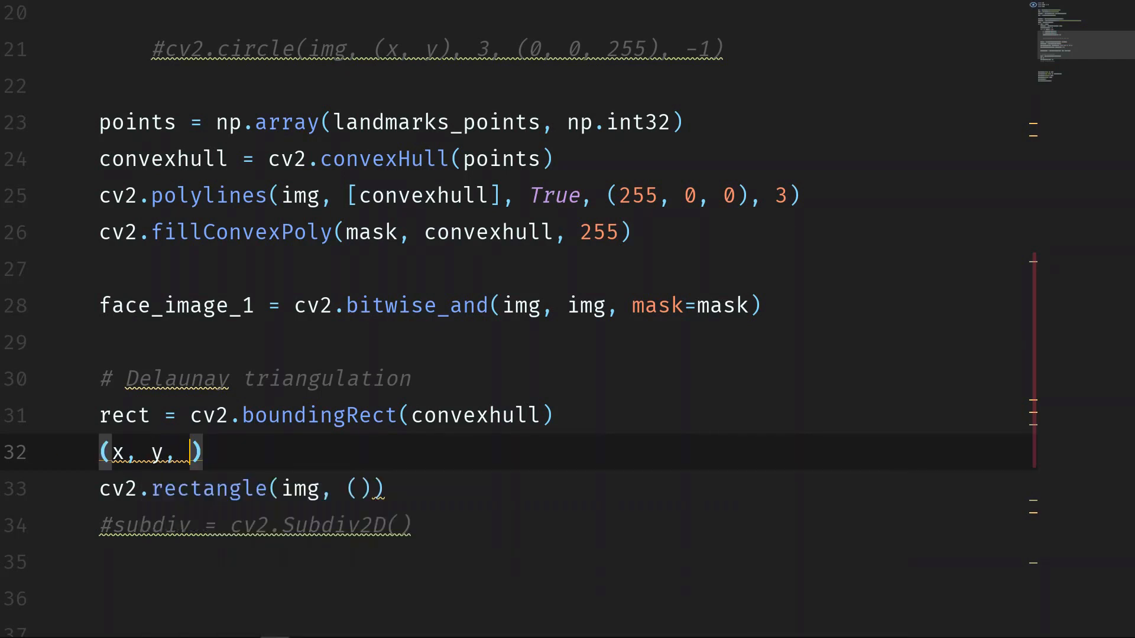
pyautogui.write('w, h')
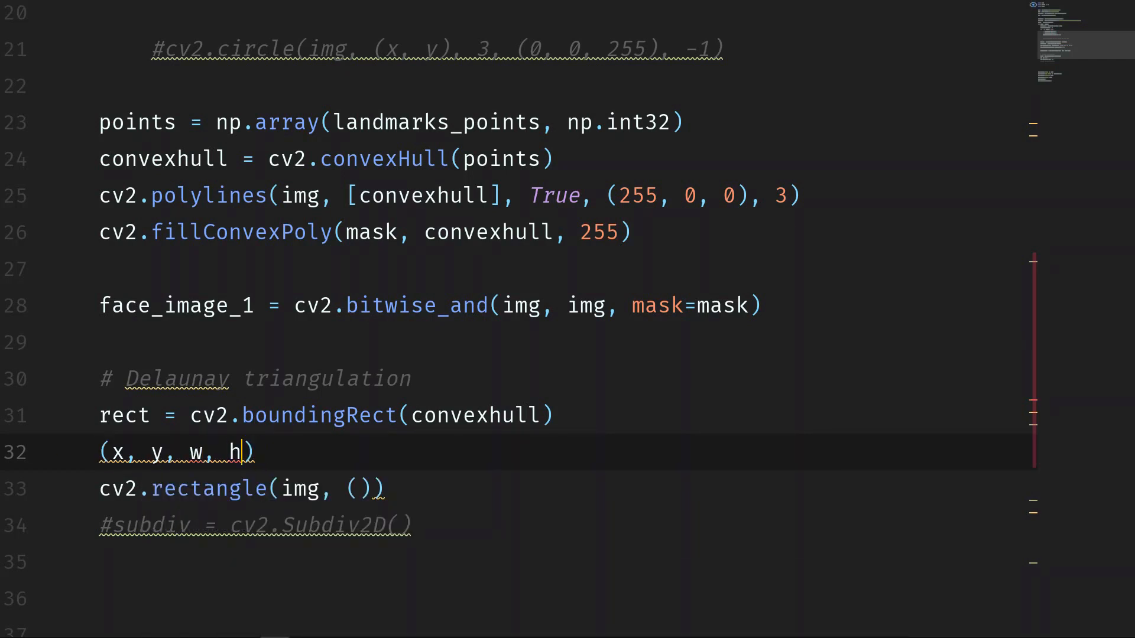
pyautogui.write('= rect')
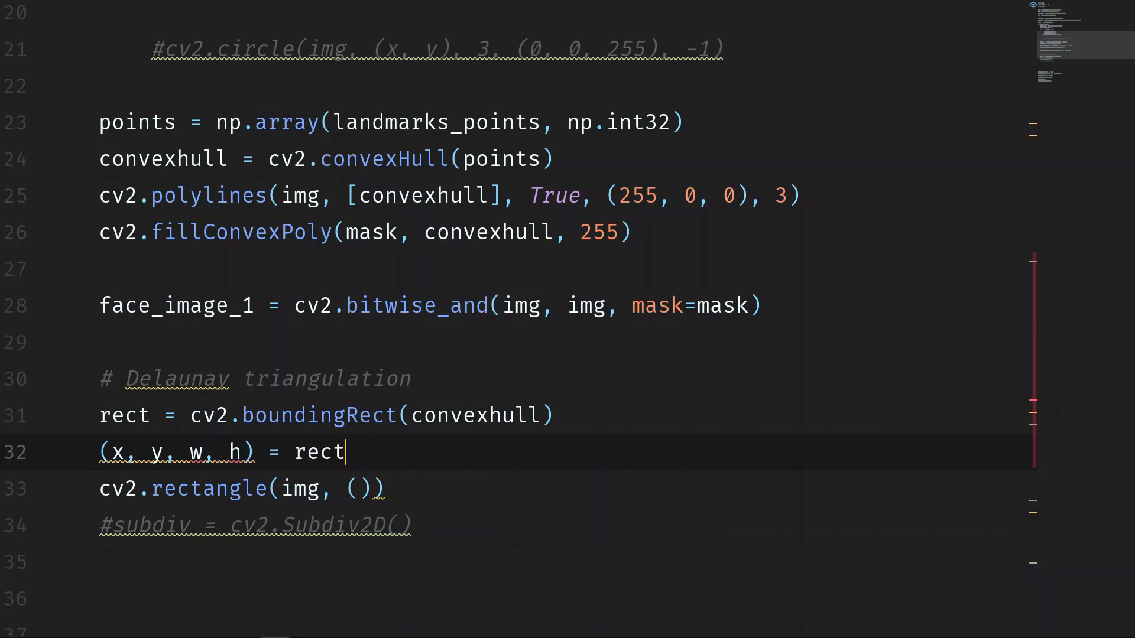
pyautogui.write('x')
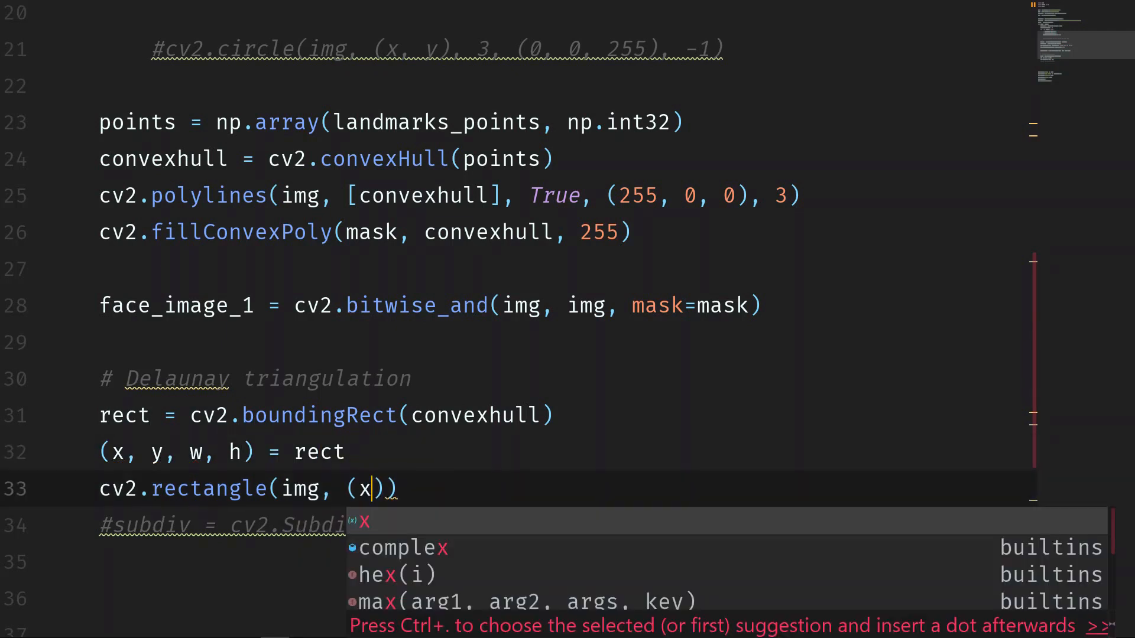
pyautogui.write(', y), (x +')
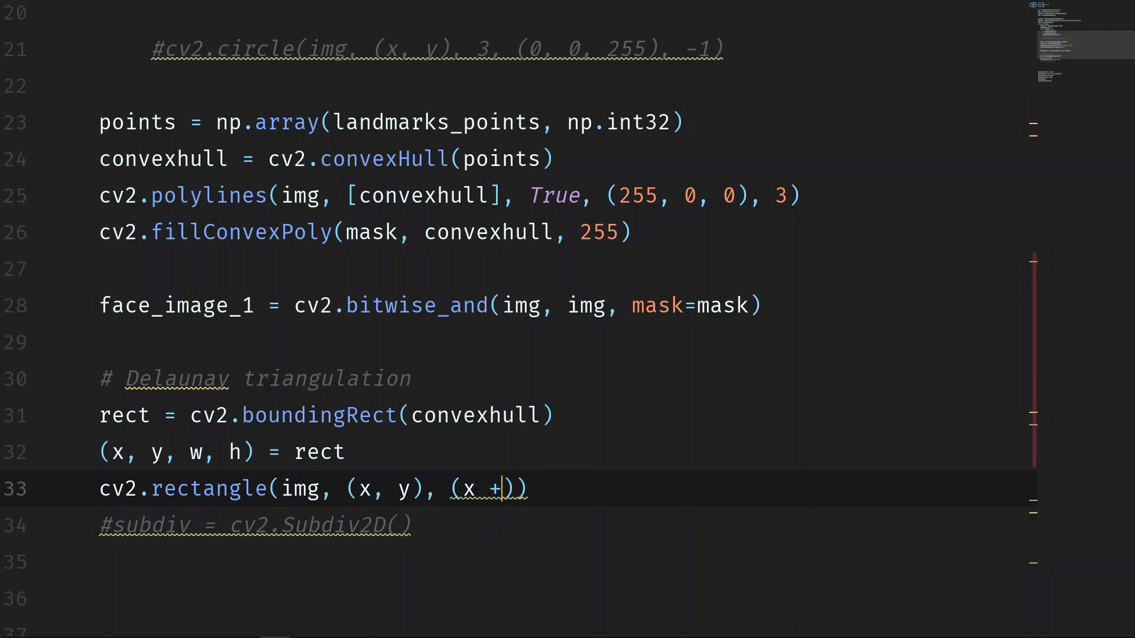
pyautogui.write('w,')
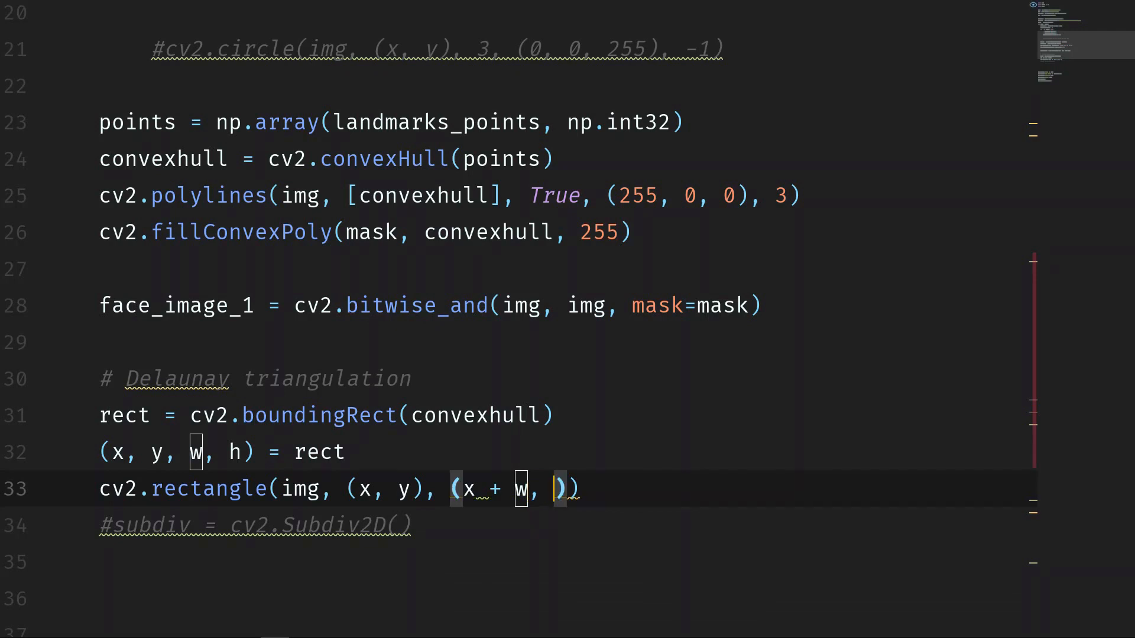
pyautogui.write('y + h')
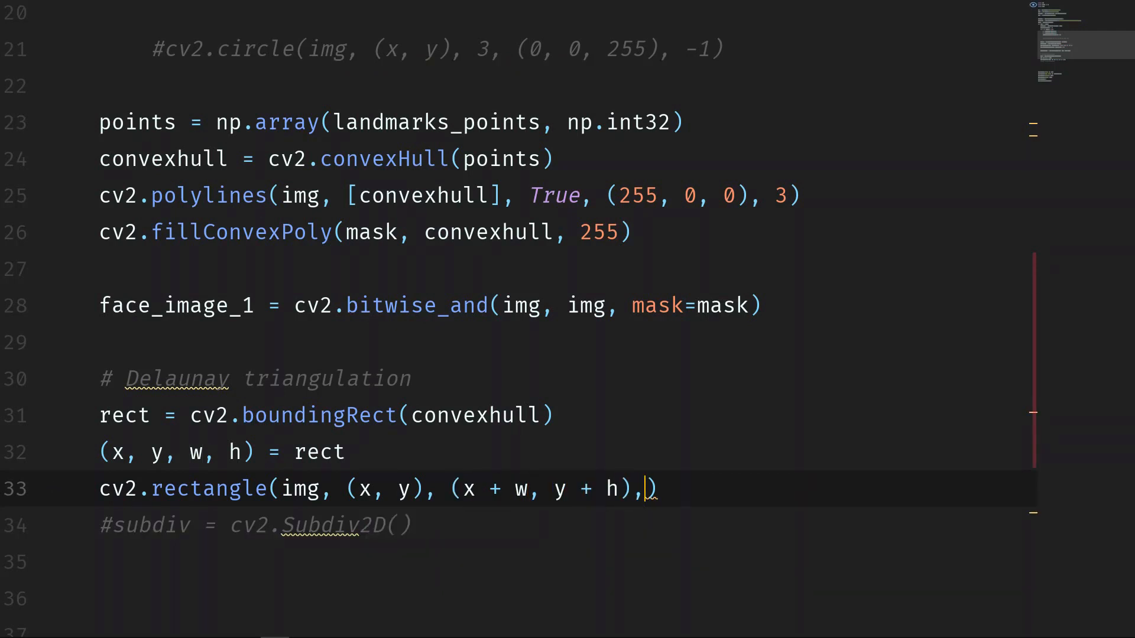
pyautogui.write('(0,')
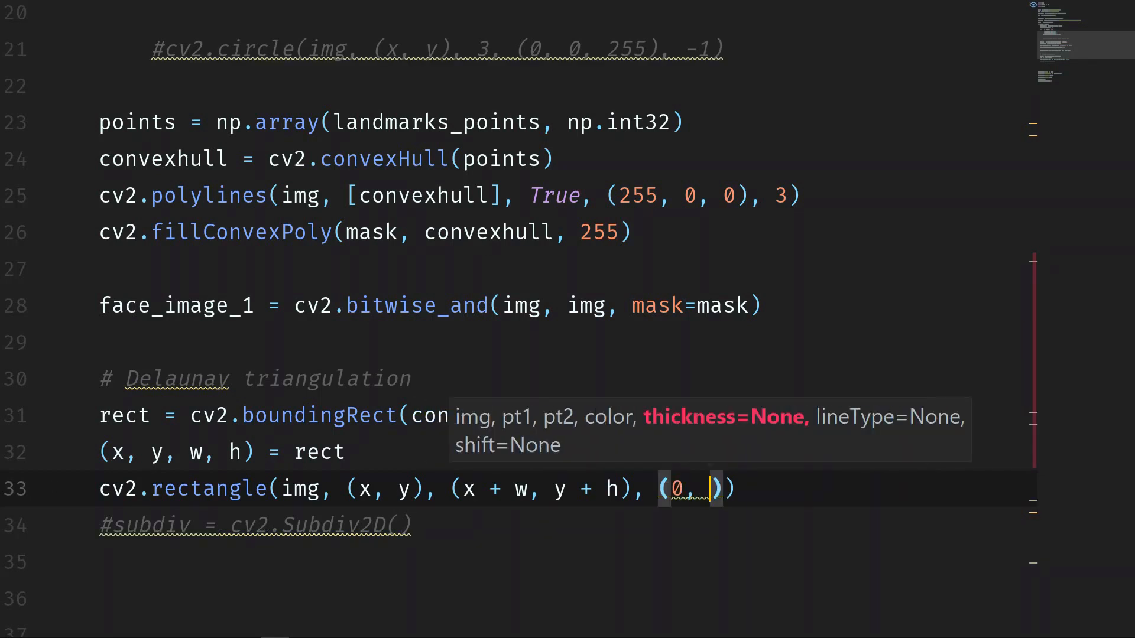
pyautogui.write('255, 0')
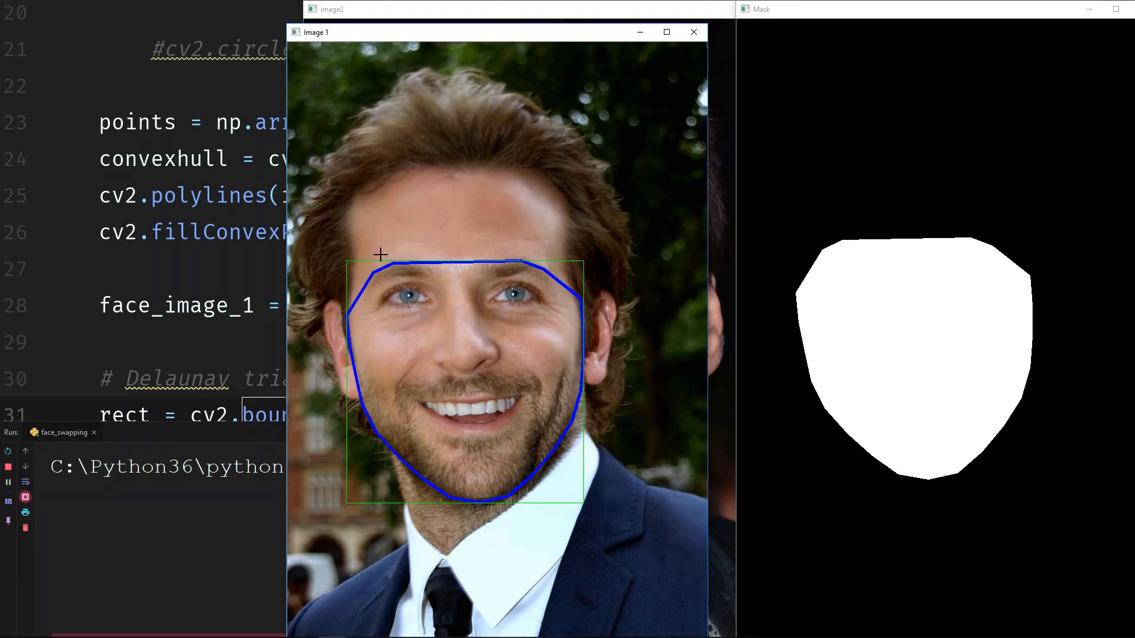
pyautogui.moveTo(396, 350)
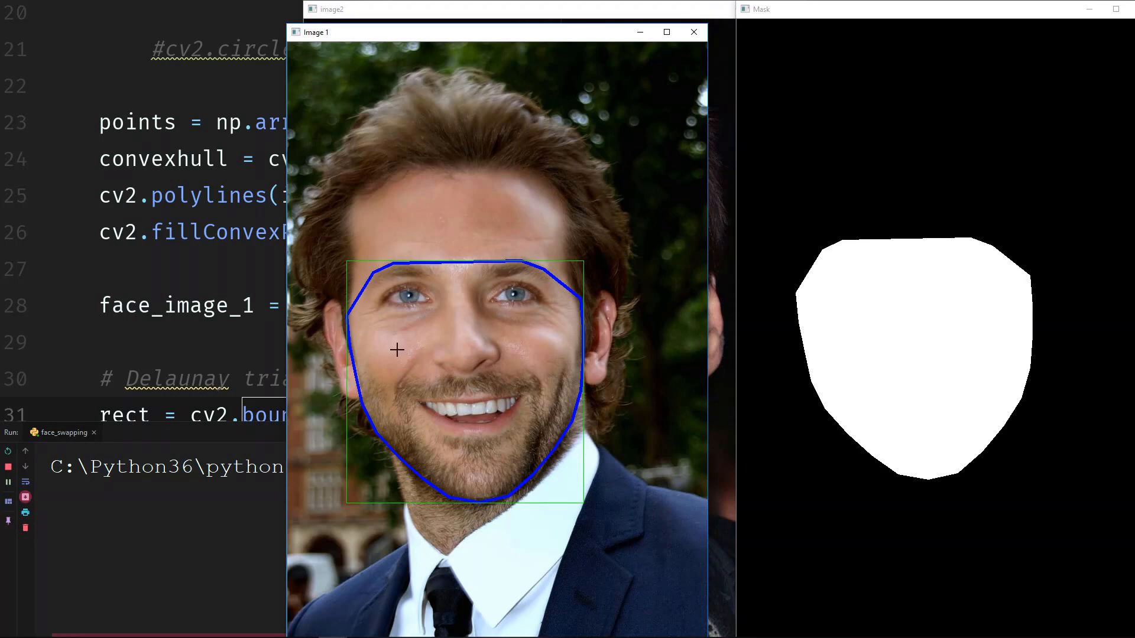
pyautogui.moveTo(426, 442)
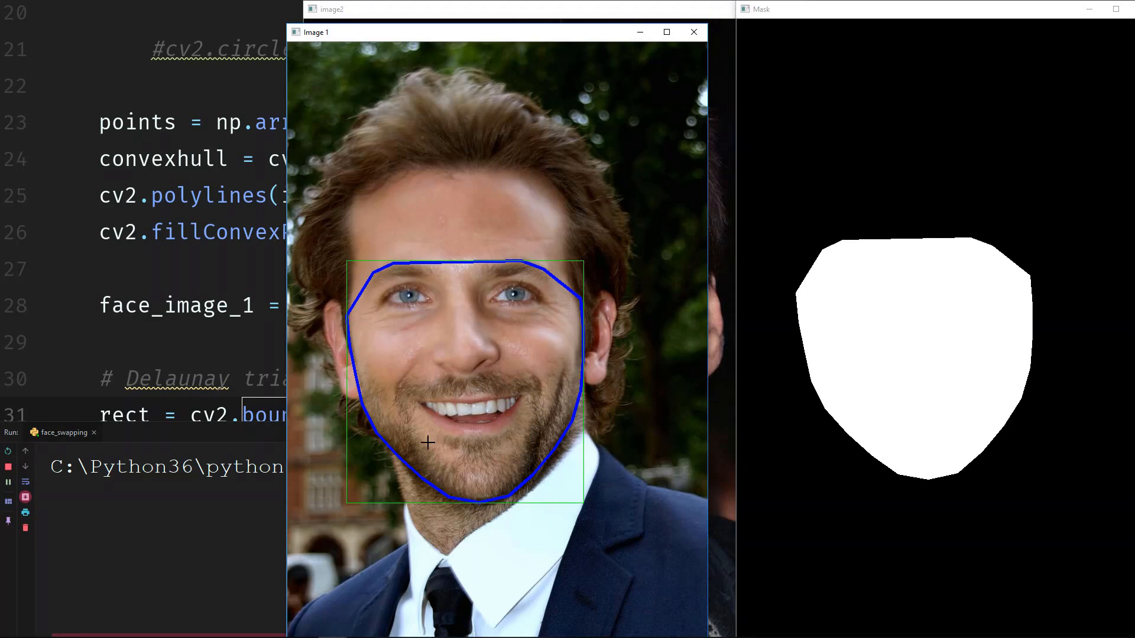
pyautogui.moveTo(469, 331)
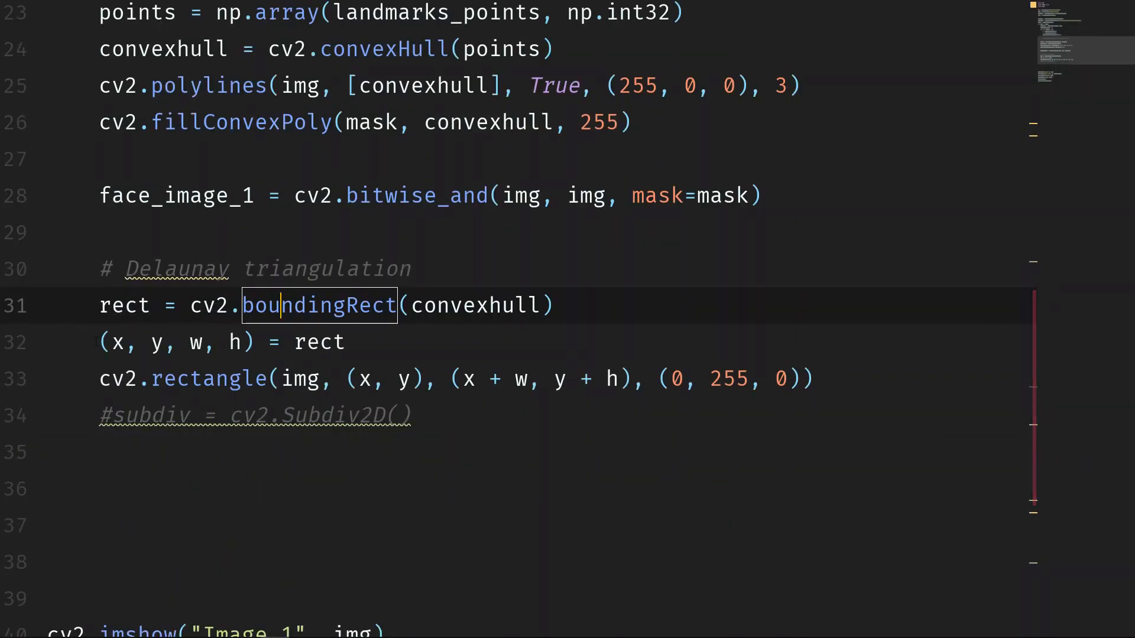
# - Remove the rectangle-drawing code and start the triangles assignment
pyautogui.click(236, 342)
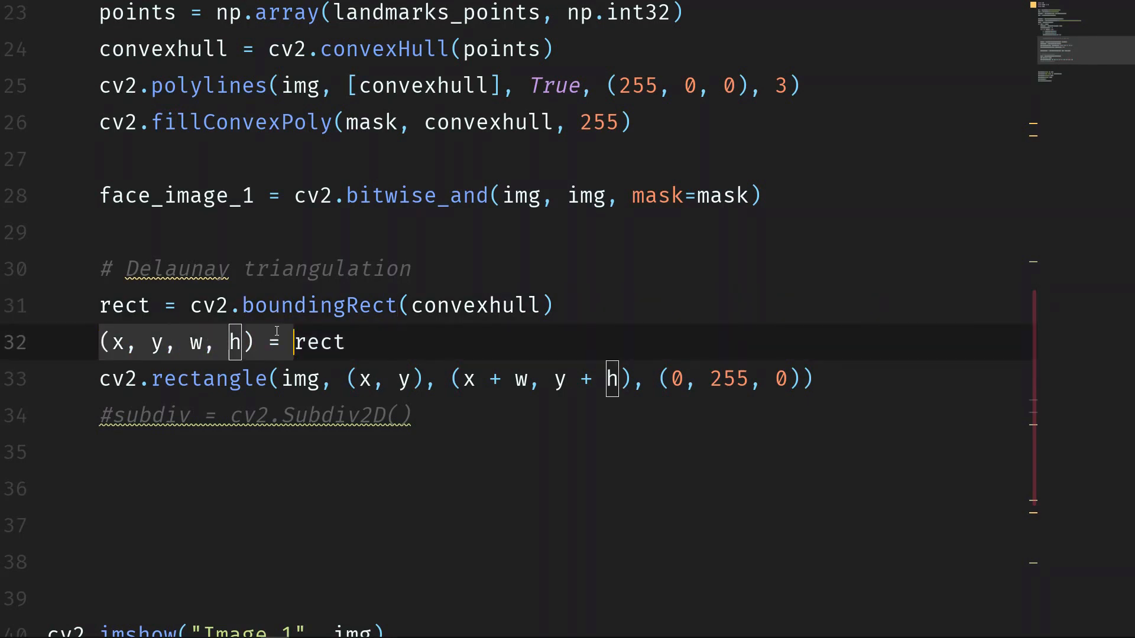
pyautogui.doubleClick(319, 342)
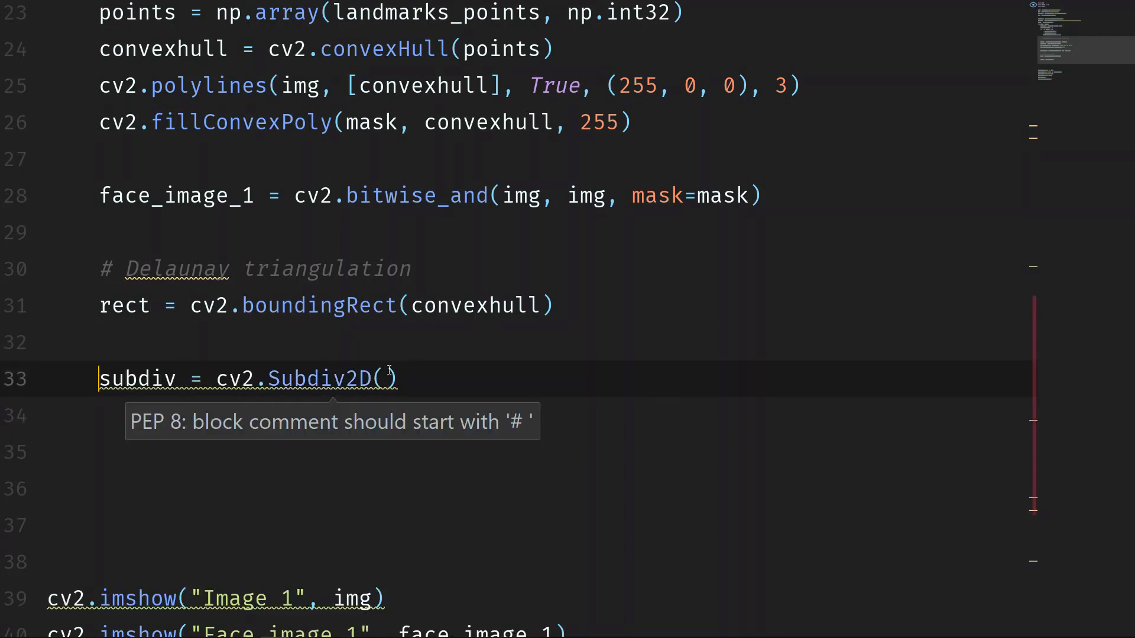
pyautogui.write('rec')
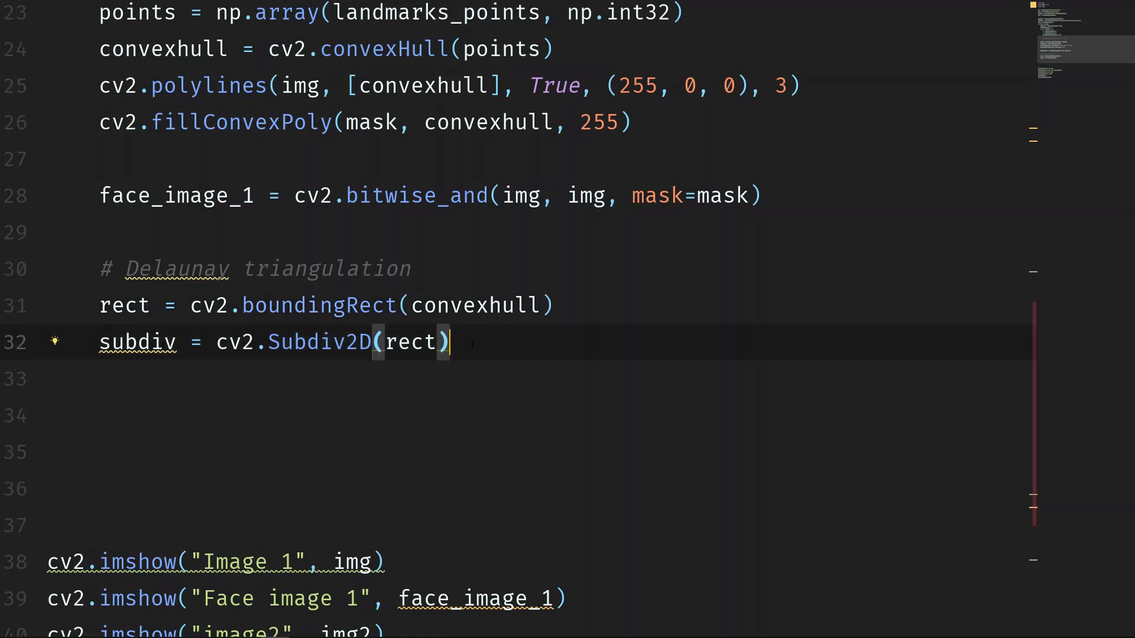
pyautogui.write('triangles =')
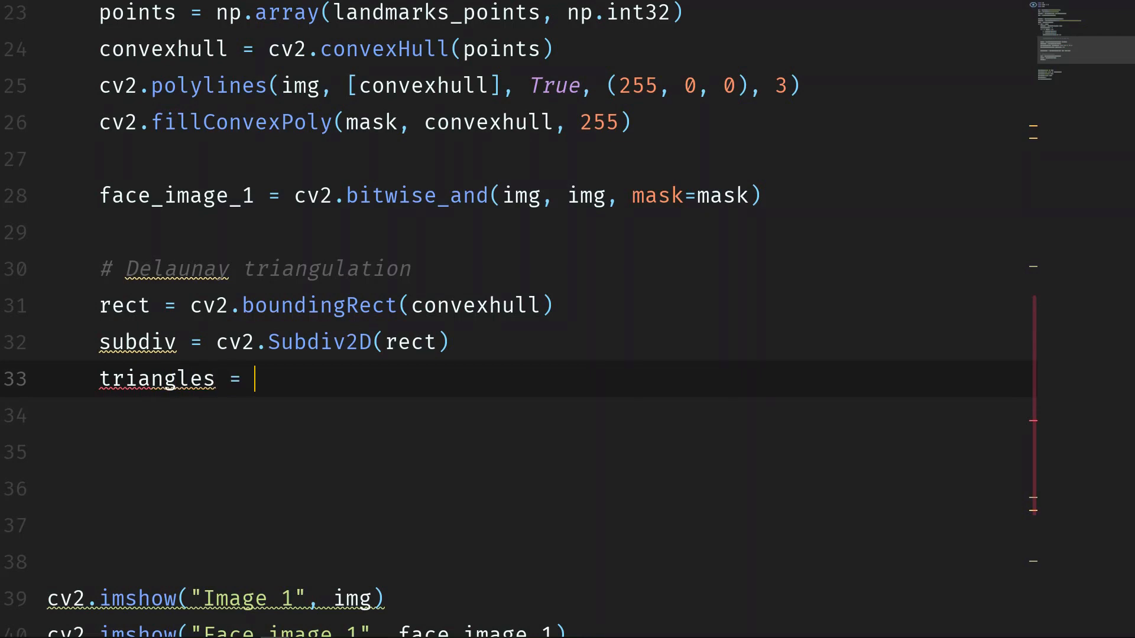
# - Assign subdiv.getTriangleList(landmarks_points) to triangles and start printing triangles
pyautogui.write('subdiv.')
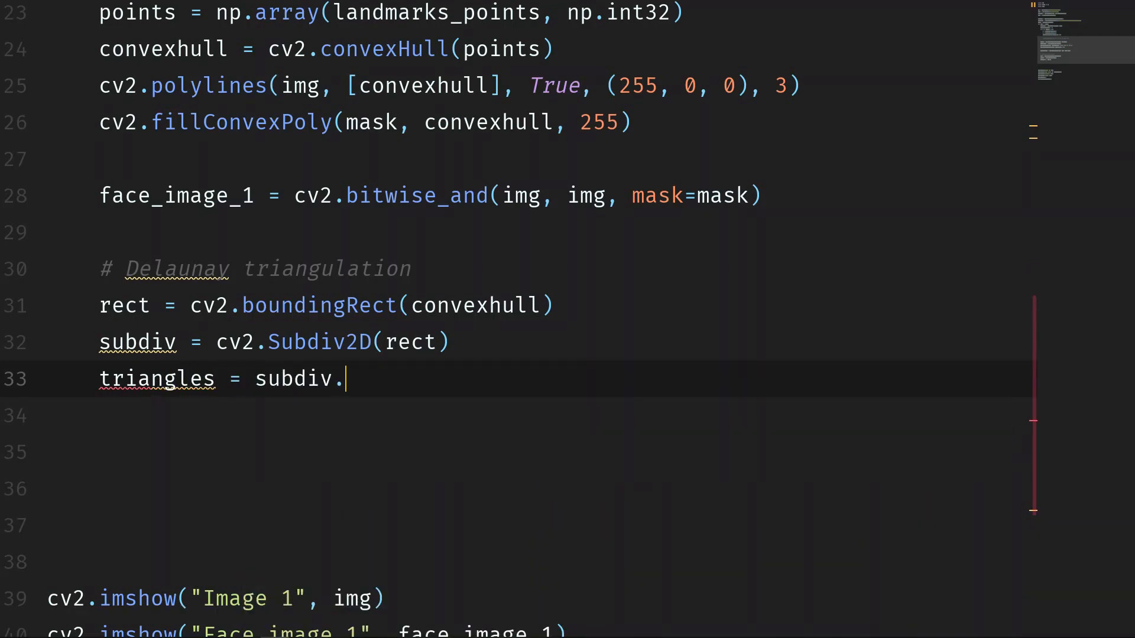
pyautogui.write('getTriangleList()')
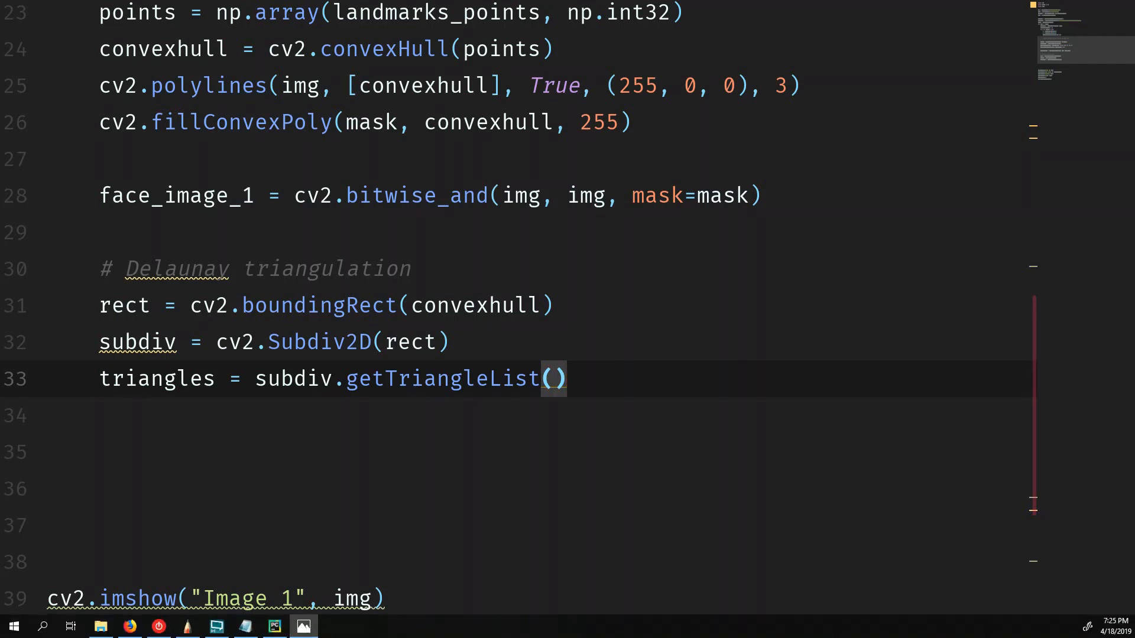
pyautogui.click(303, 626)
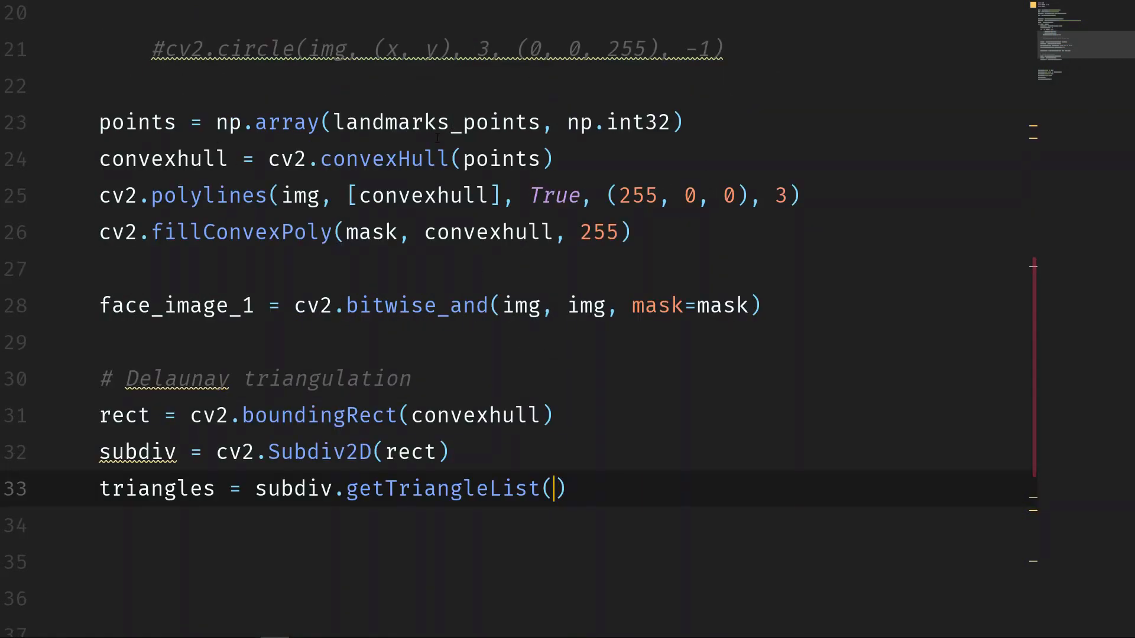
pyautogui.write('la')
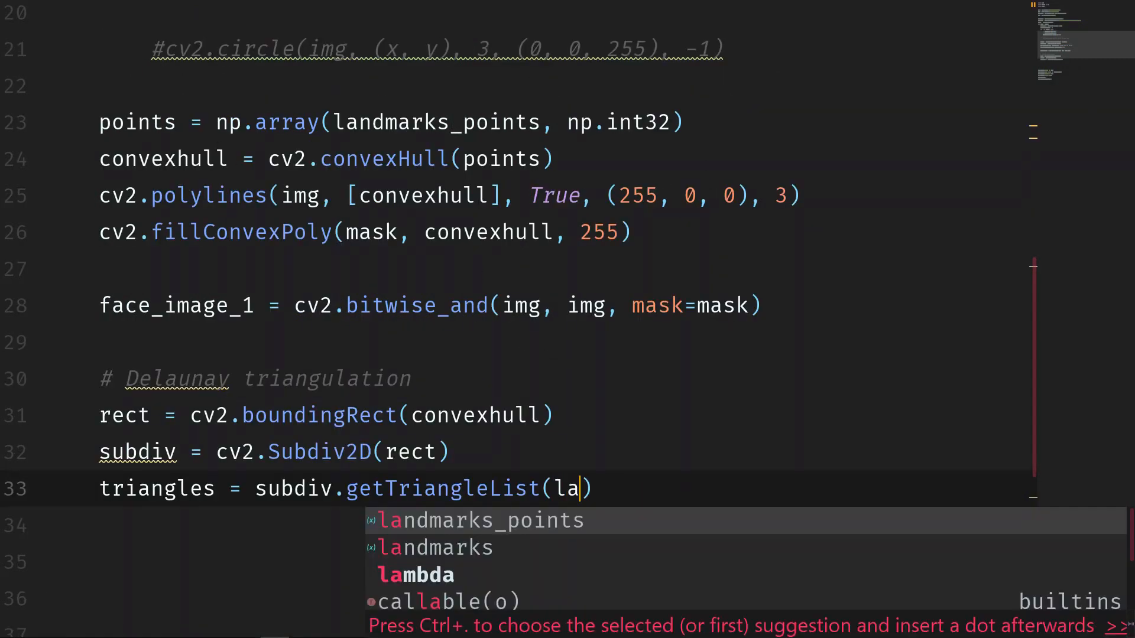
pyautogui.press('Tab')
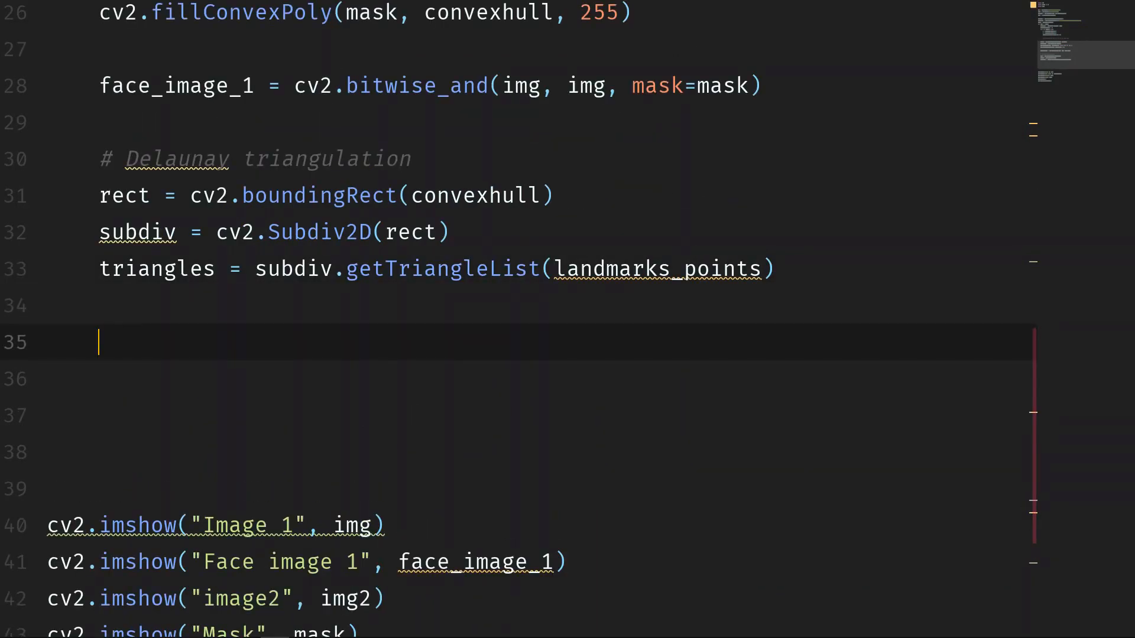
pyautogui.write('print(tr')
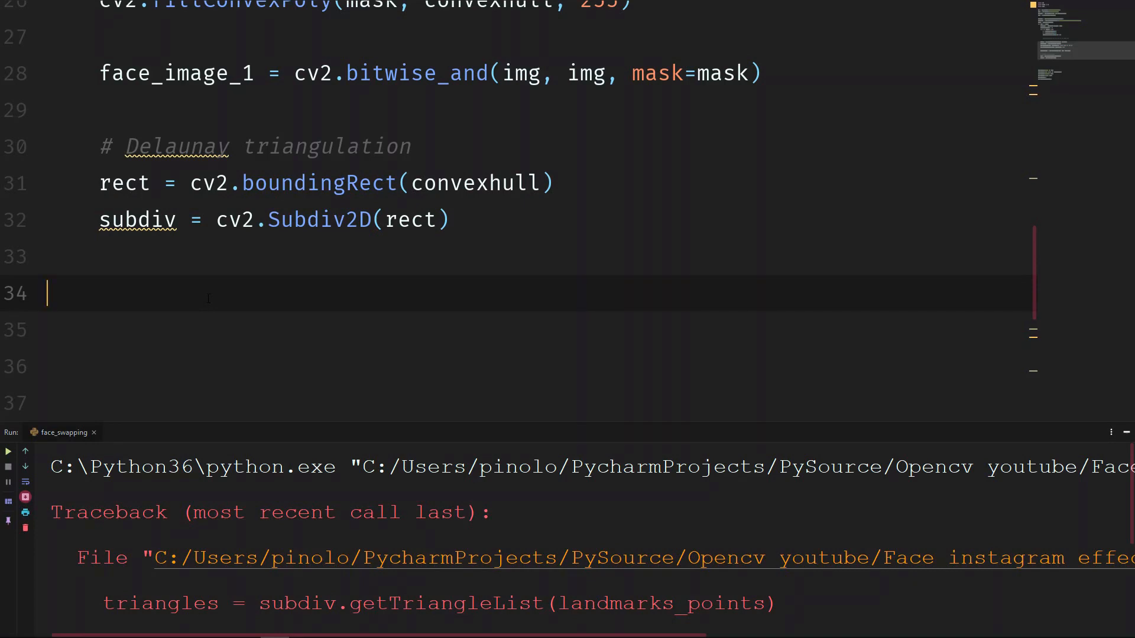
# - Insert landmarks_points into subdiv, then call getTriangleList() with no arguments and print triangles
pyautogui.write('subdiv')
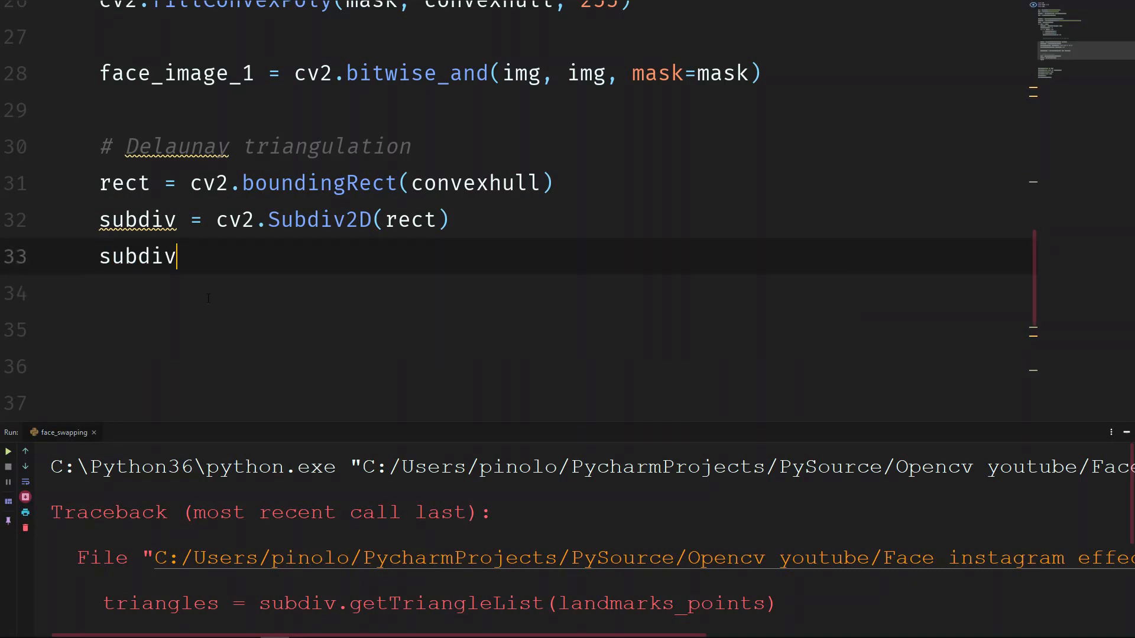
pyautogui.write('.insert()')
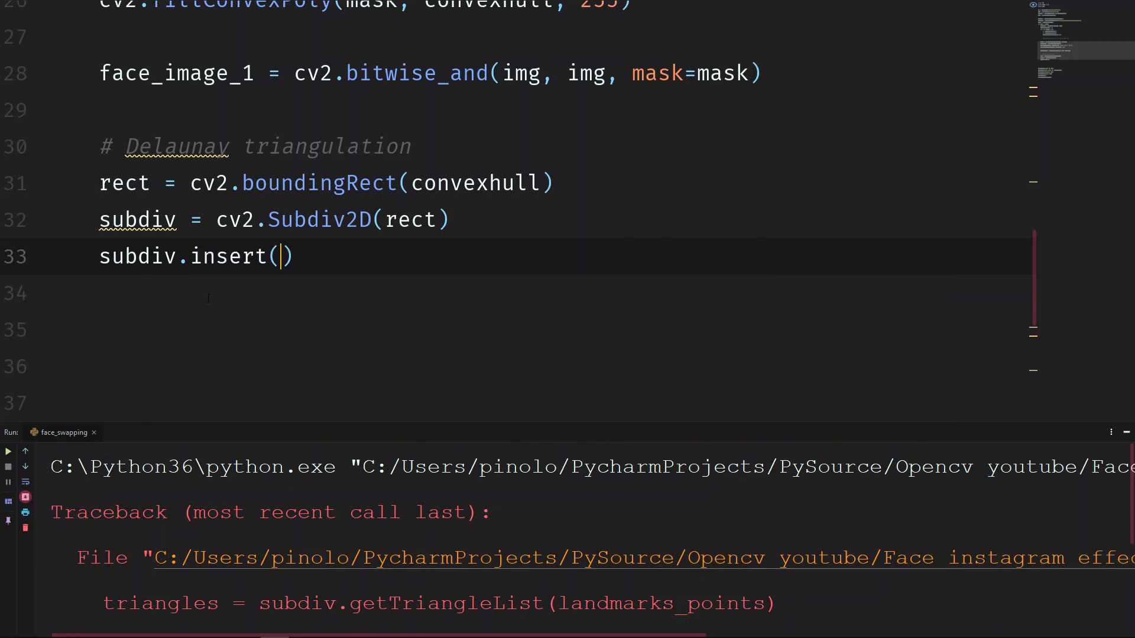
pyautogui.write('landmarks_points')
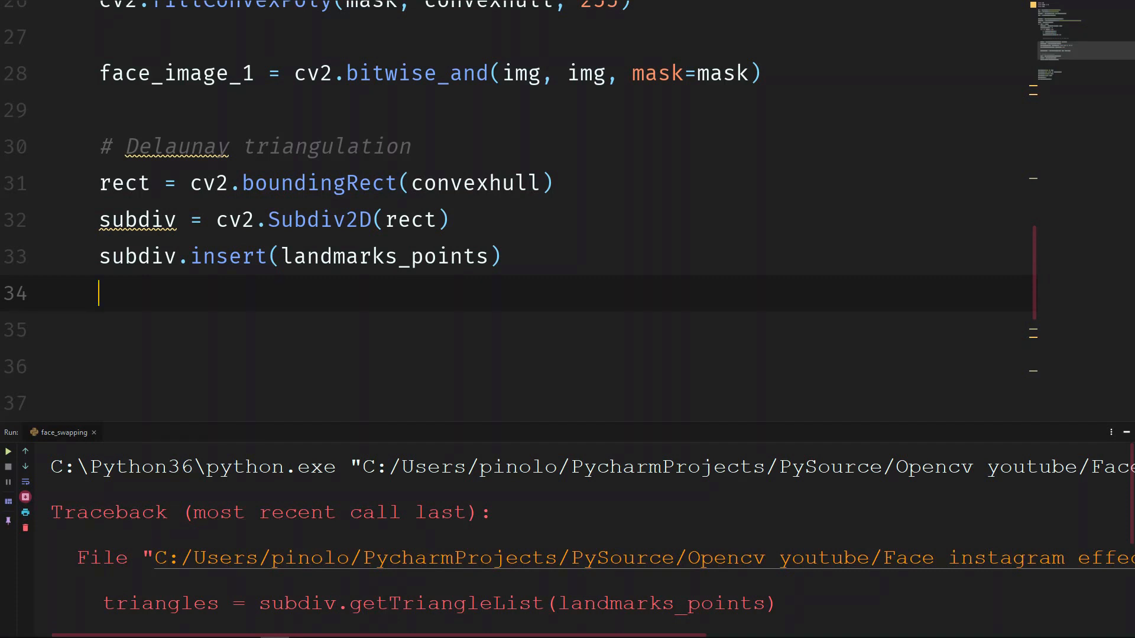
pyautogui.write('tri')
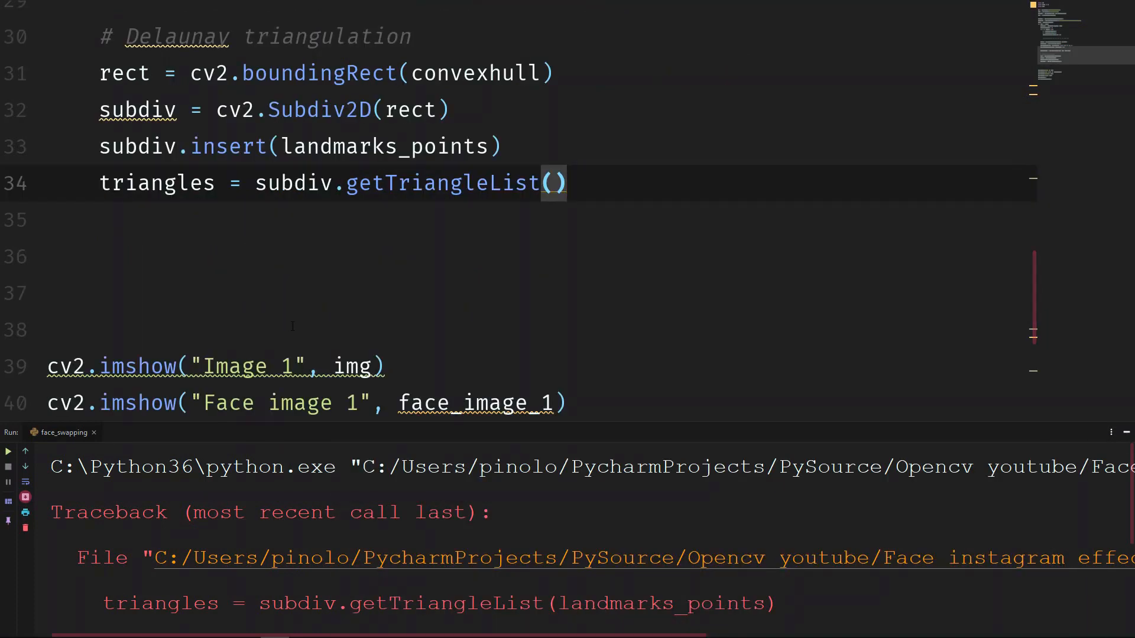
pyautogui.write('print(tr')
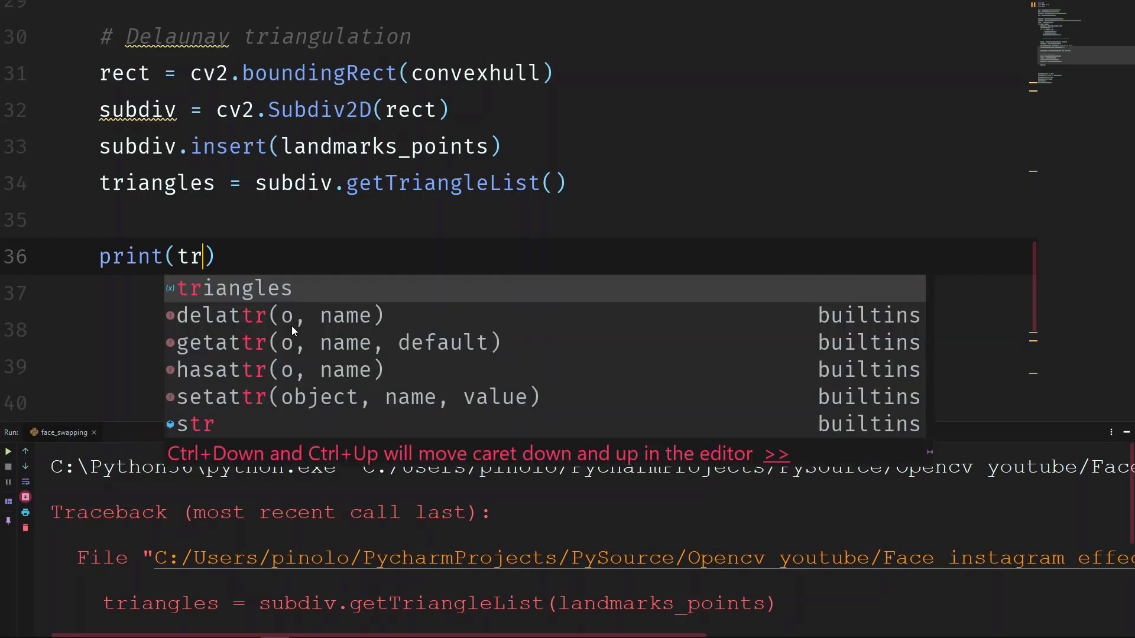
pyautogui.write('iangles')
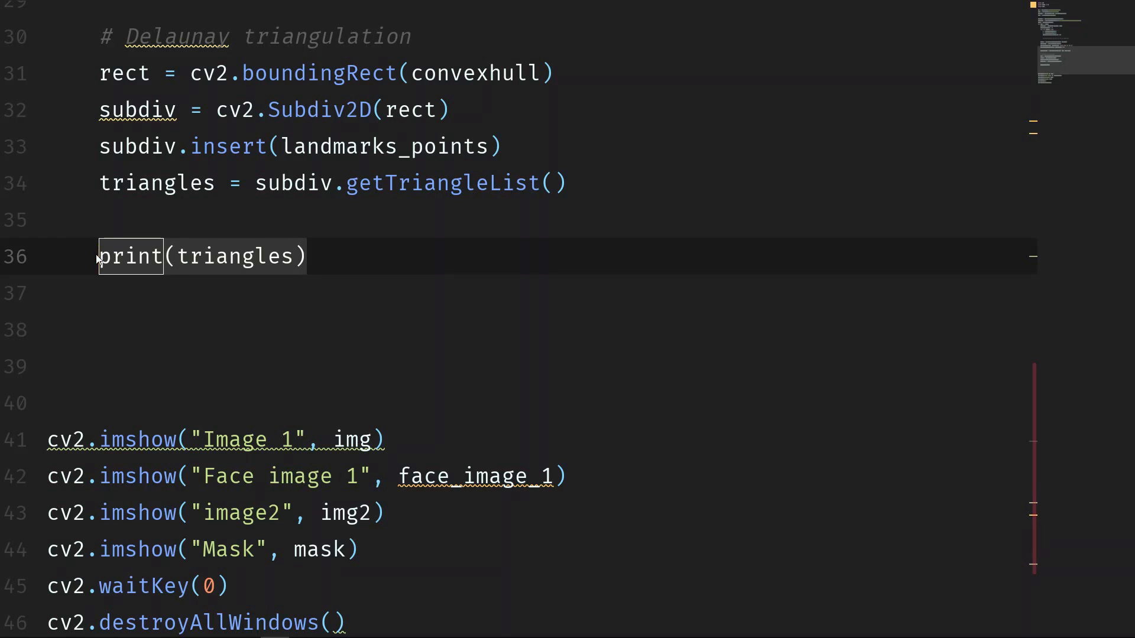
# - Replace the print with a for loop printing "Triangle" and each triangle t
pyautogui.write('for')
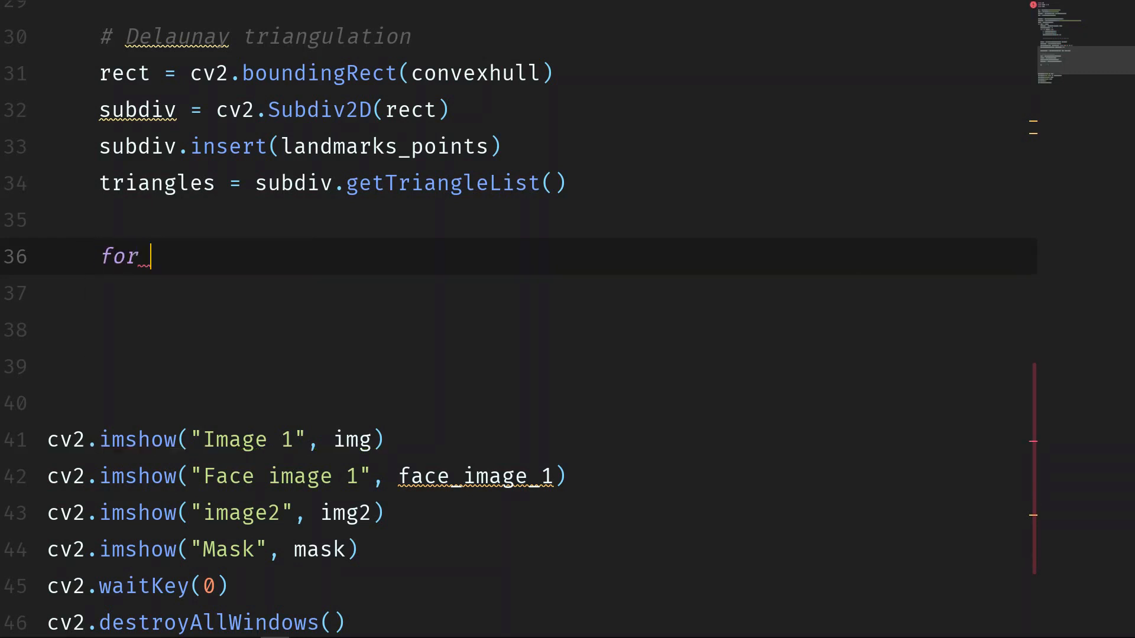
pyautogui.write('t in tr')
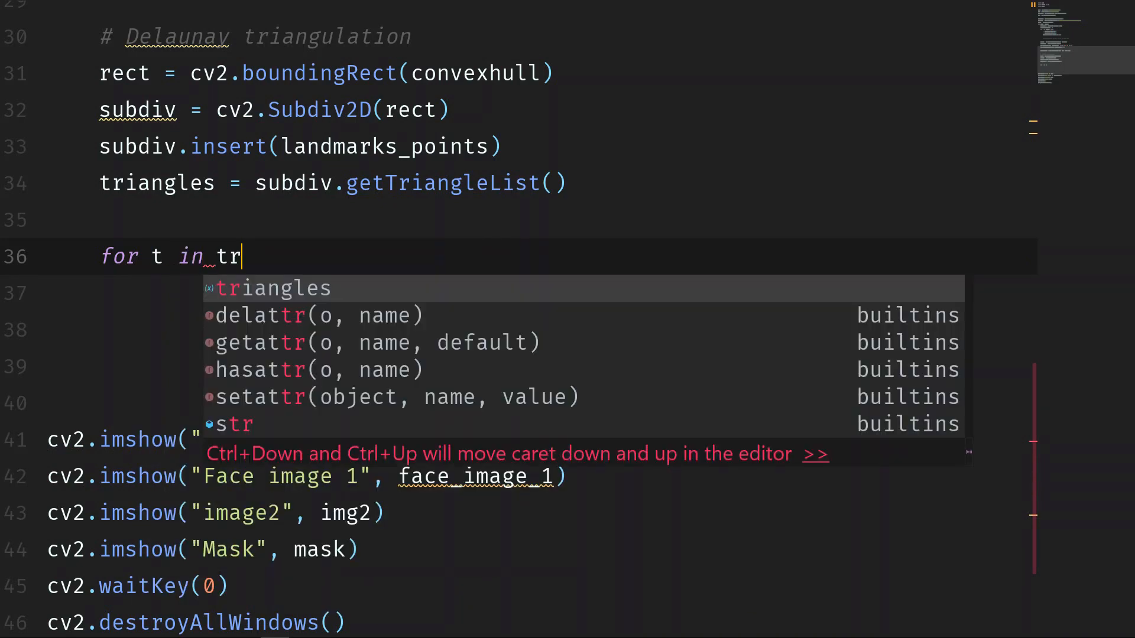
pyautogui.press('Enter')
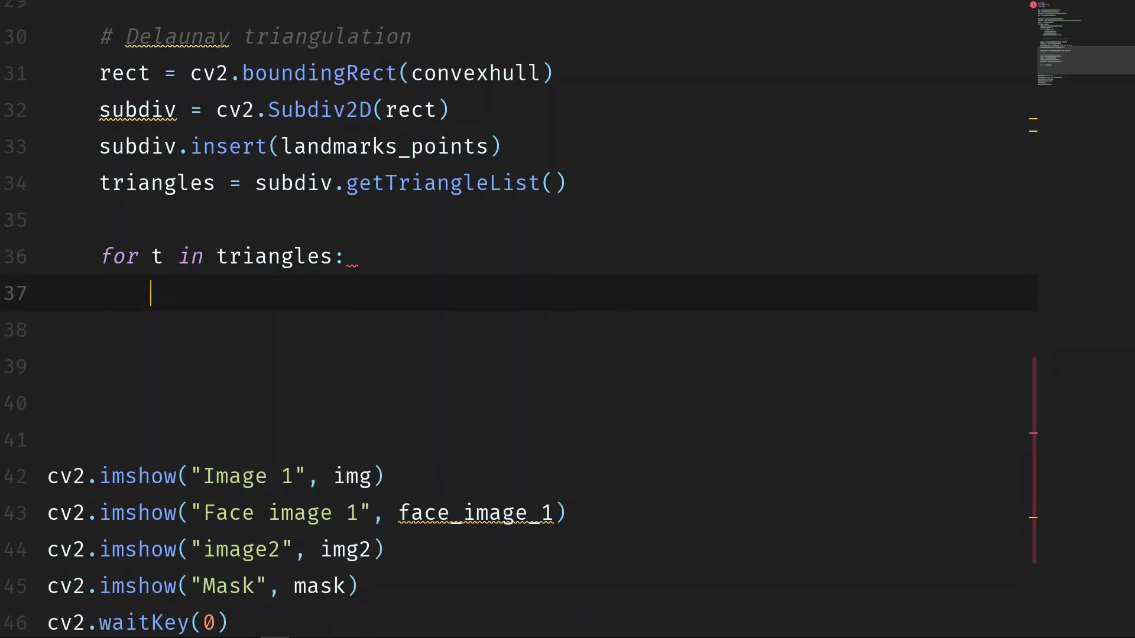
pyautogui.write('print(t')
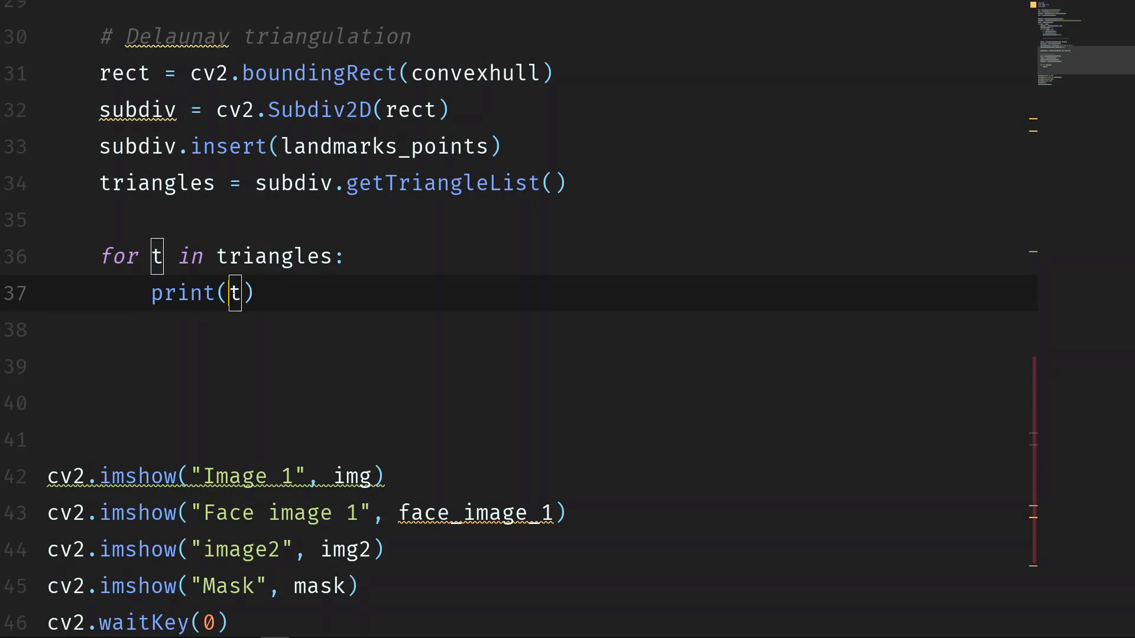
pyautogui.write('"Trit')
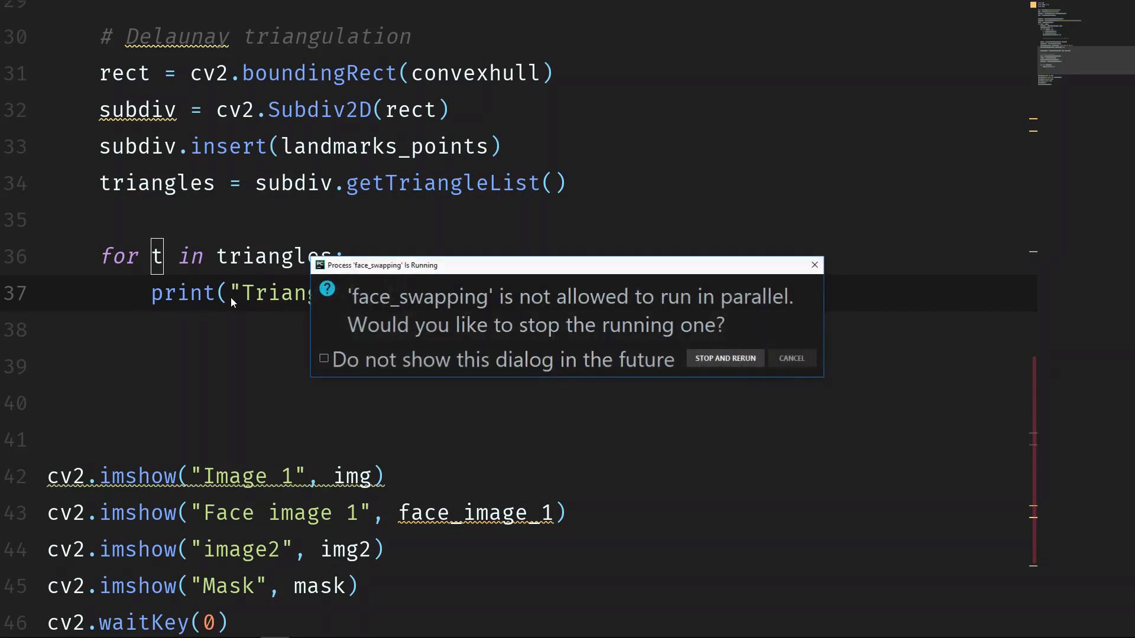
# - Stop the old face_swapping run and rerun, then scroll the output of triangle coordinates
pyautogui.click(323, 359)
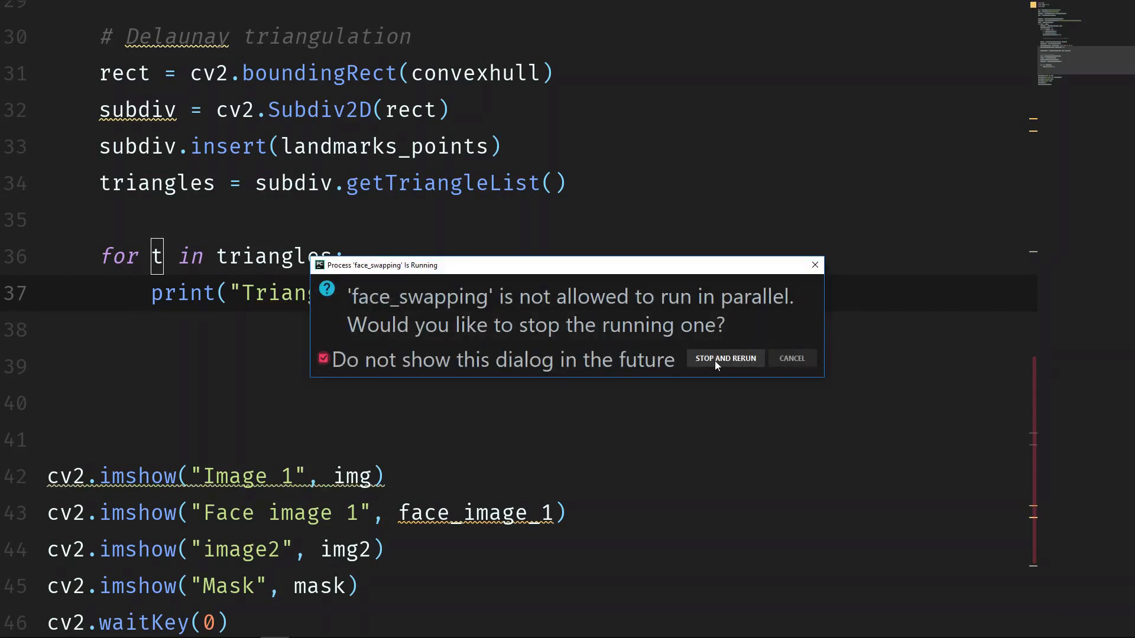
pyautogui.click(725, 358)
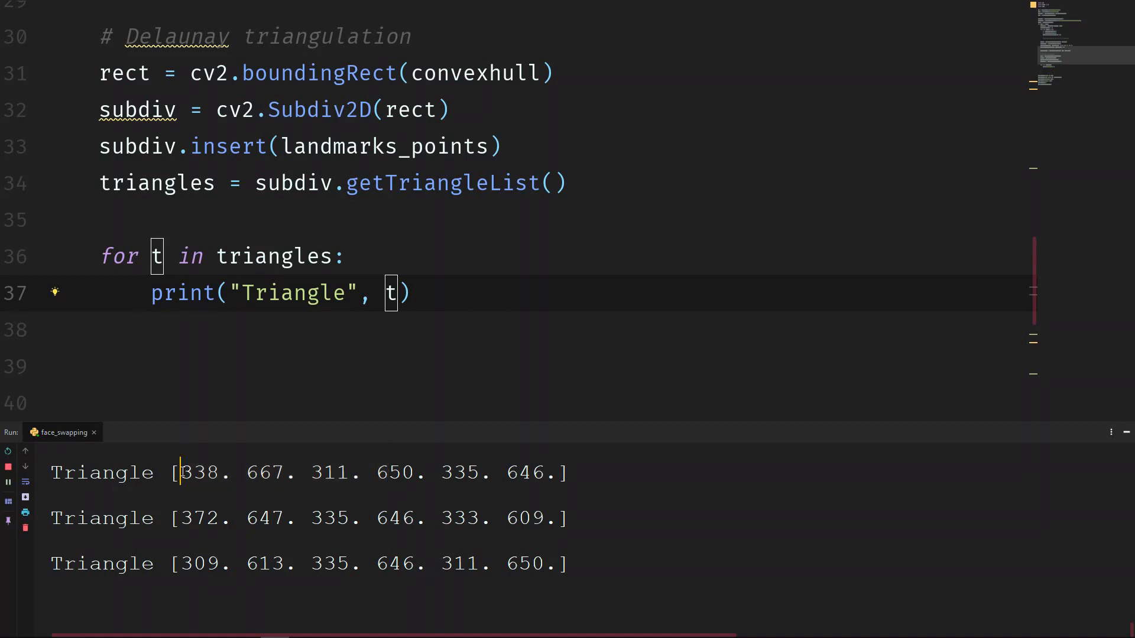
pyautogui.moveTo(178, 473); pyautogui.dragTo(285, 473)
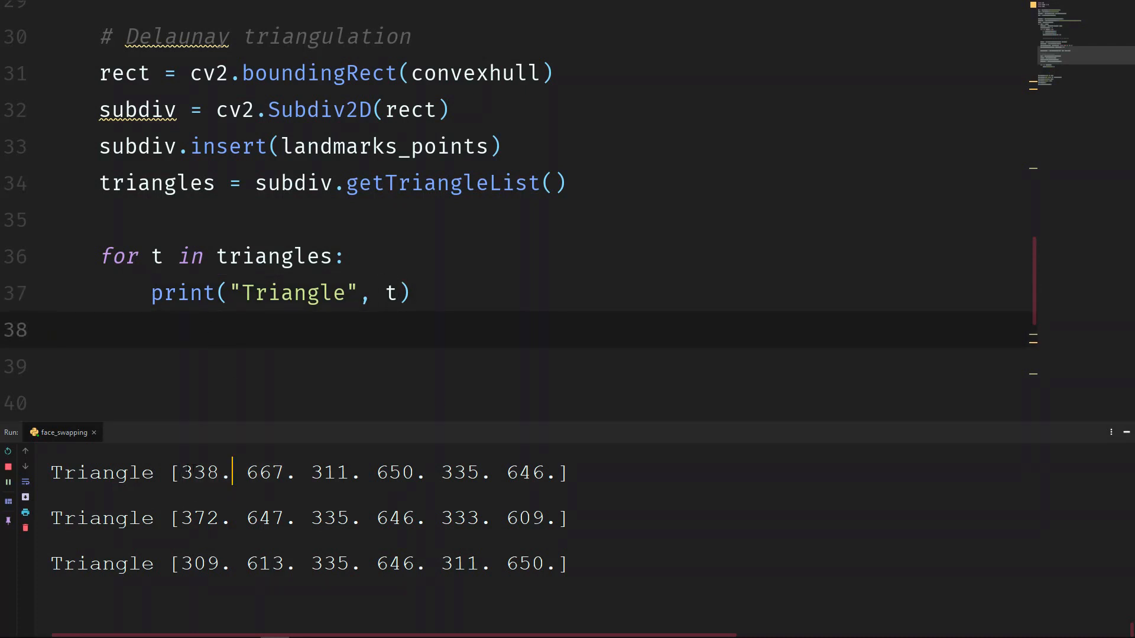
pyautogui.scroll(-3)
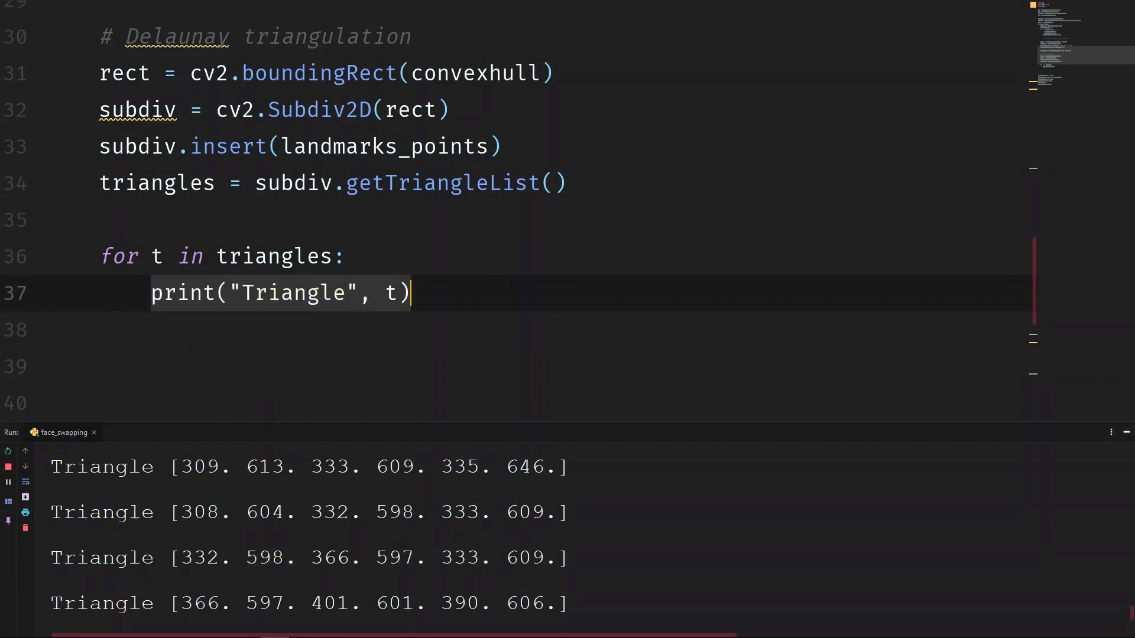
# - Define pt1 = (t[0], t[1]) inside the loop
pyautogui.write('pt1 =')
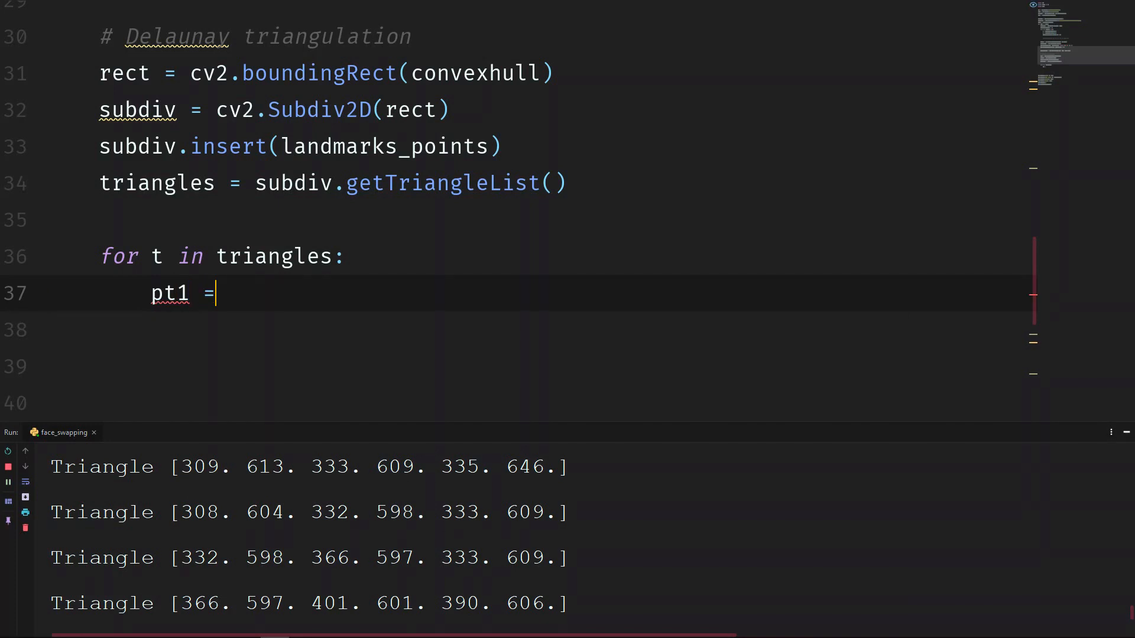
pyautogui.write('t')
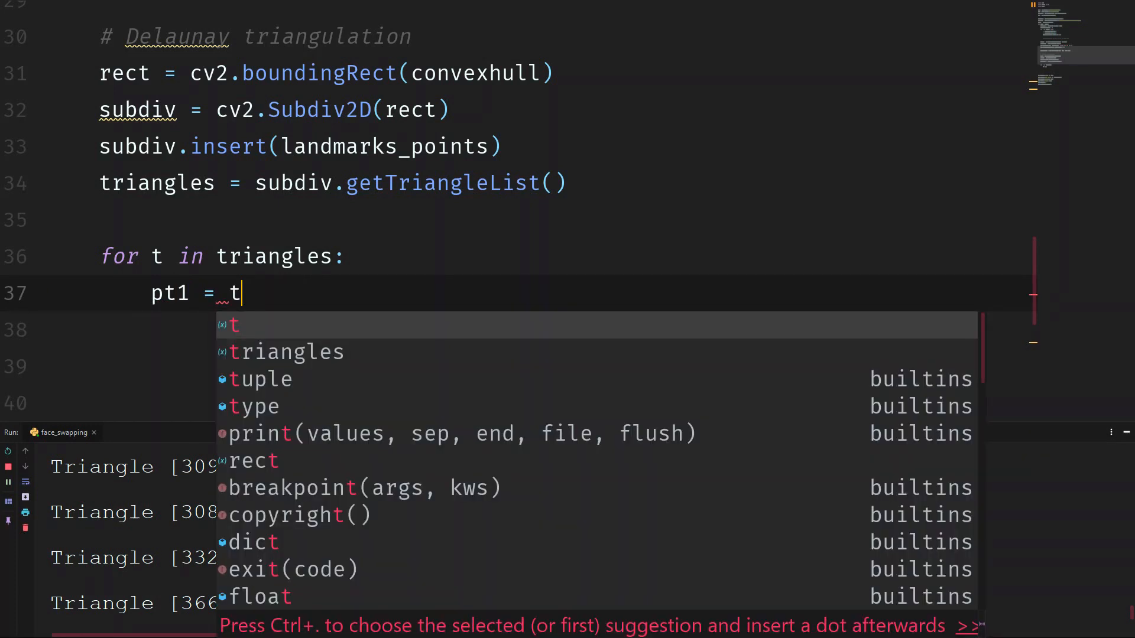
pyautogui.press('Escape')
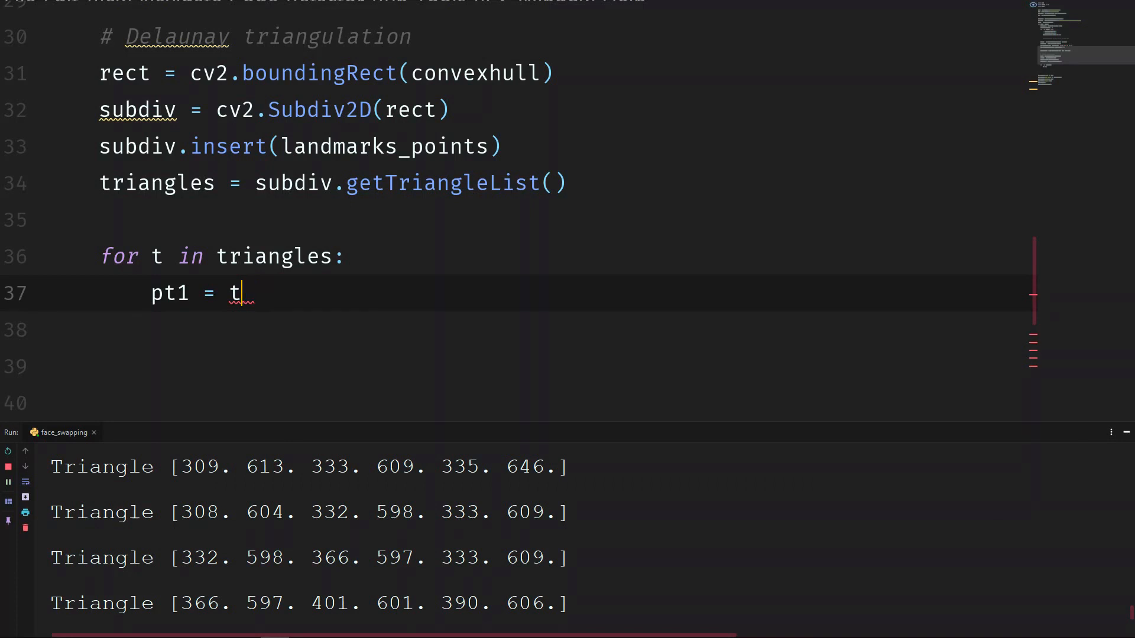
pyautogui.write('[0]')
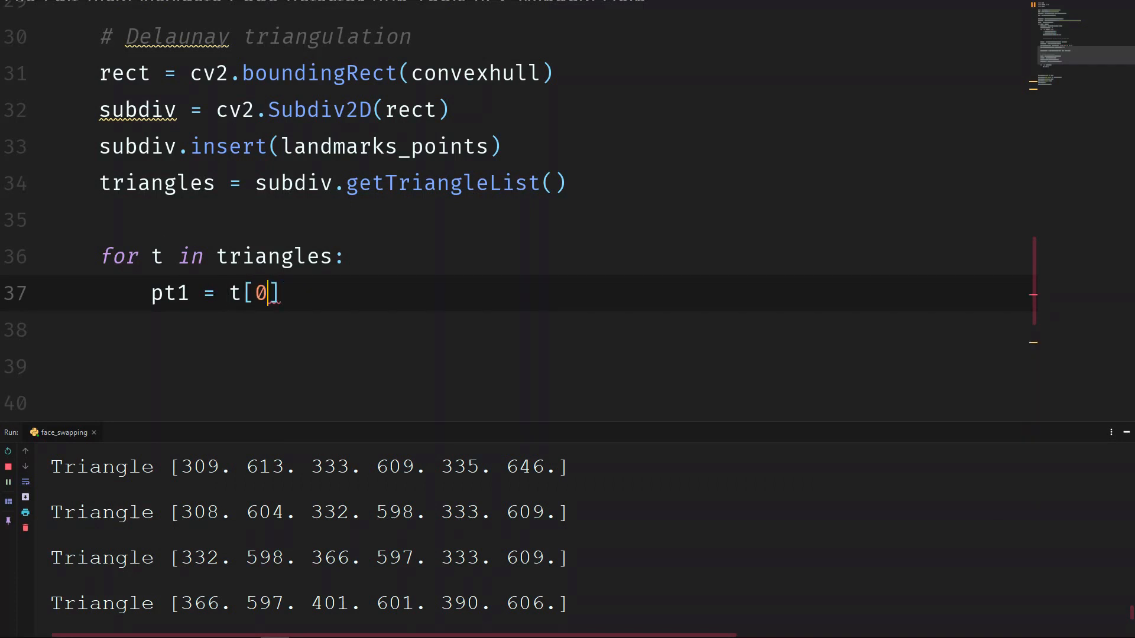
pyautogui.write(',')
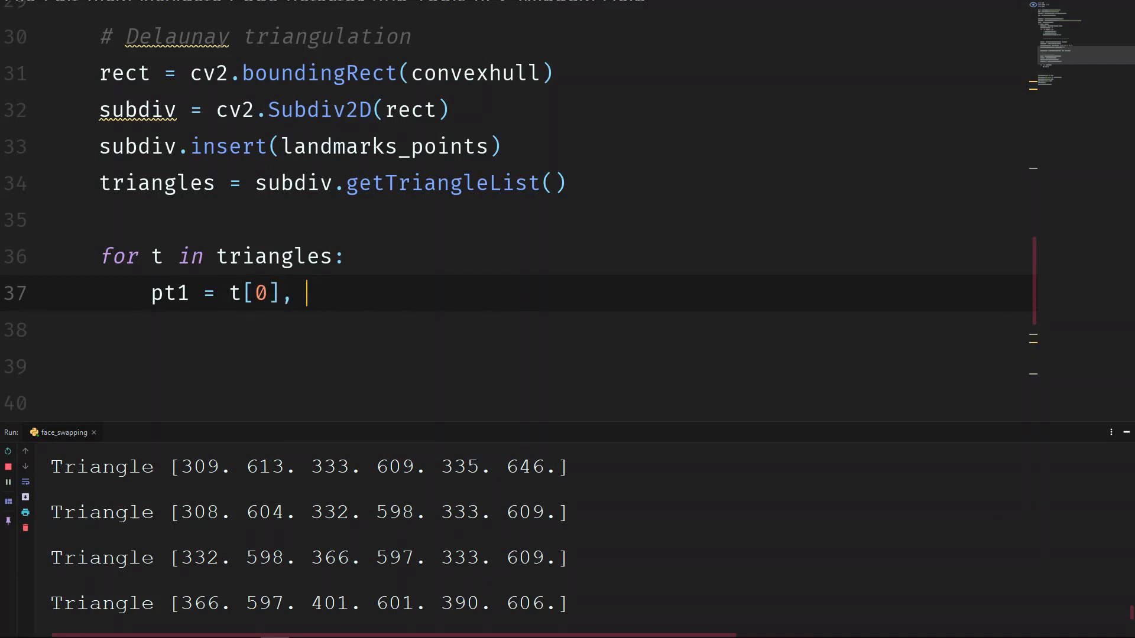
pyautogui.write('t[1]')
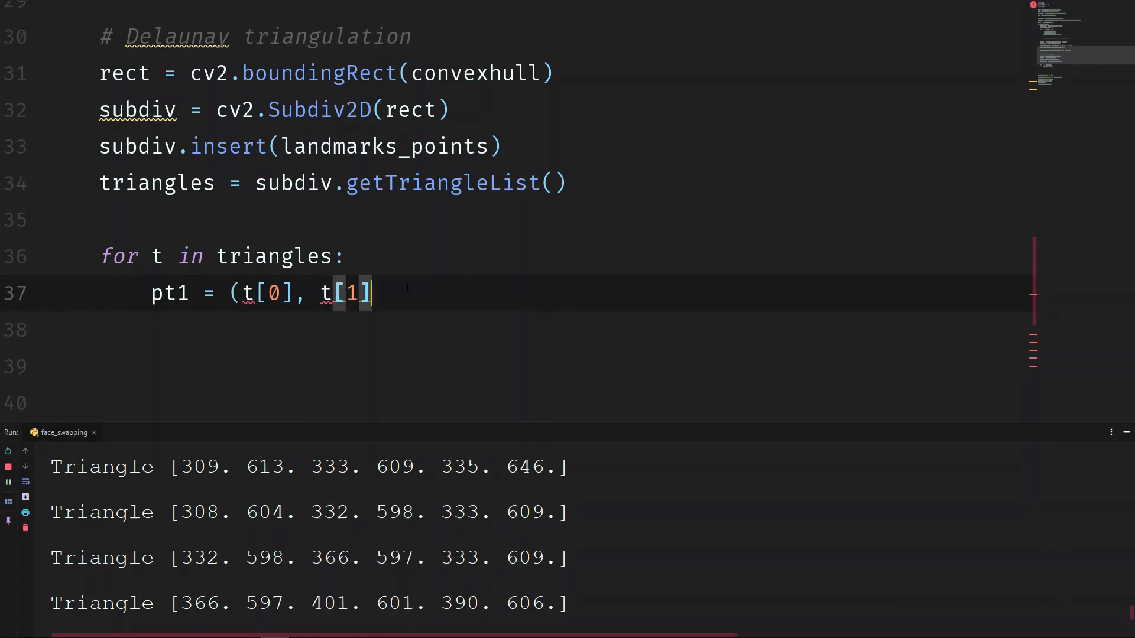
pyautogui.write(')')
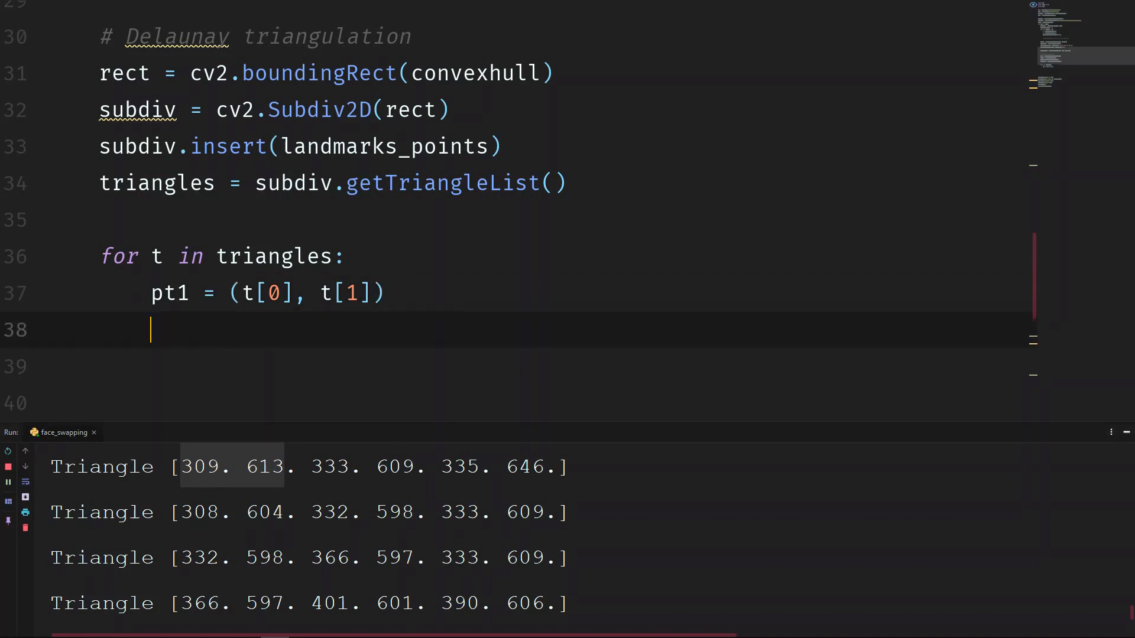
# - Add pt2 = (t[2], t[3]) and duplicate it into pt3 = (t[4], t[5])
pyautogui.write('pt2')
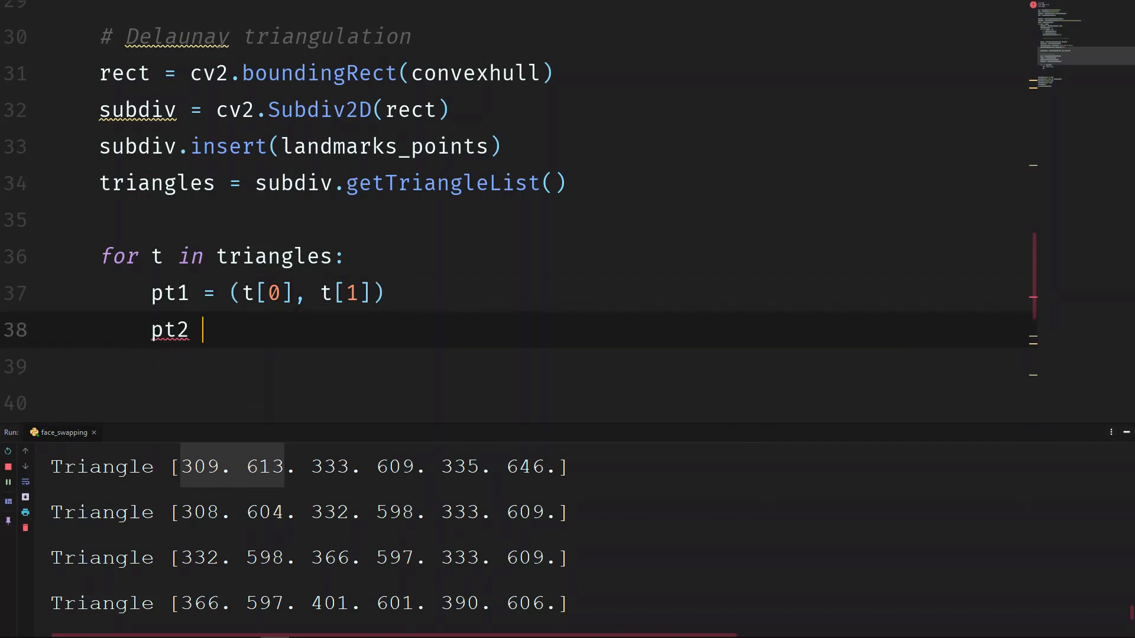
pyautogui.write('= ()')
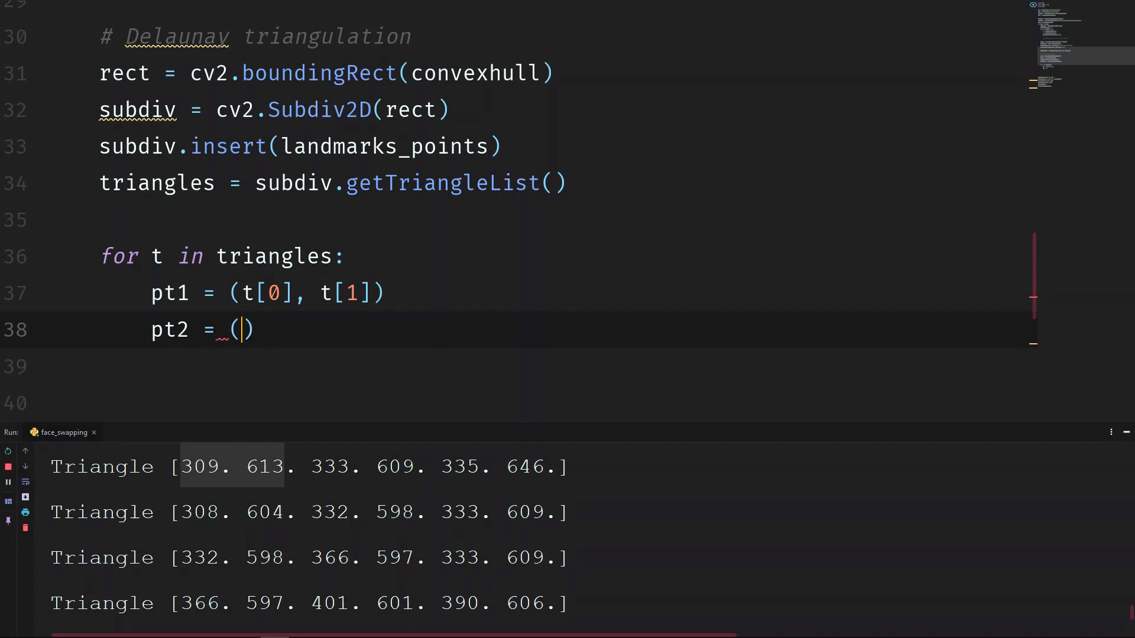
pyautogui.click(345, 293)
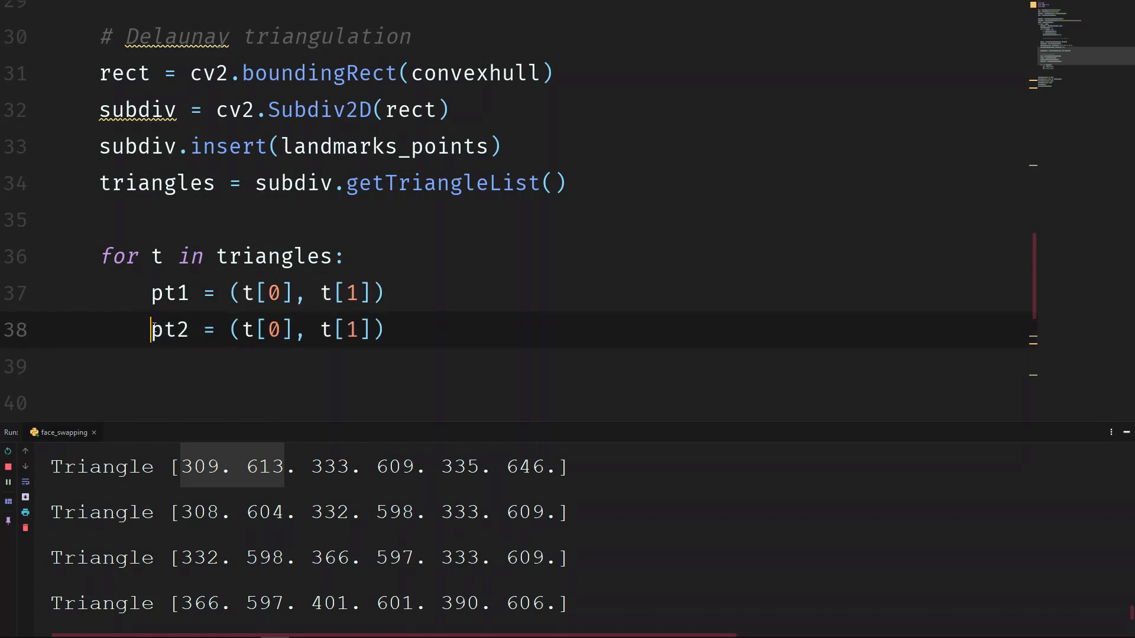
pyautogui.press('enter')
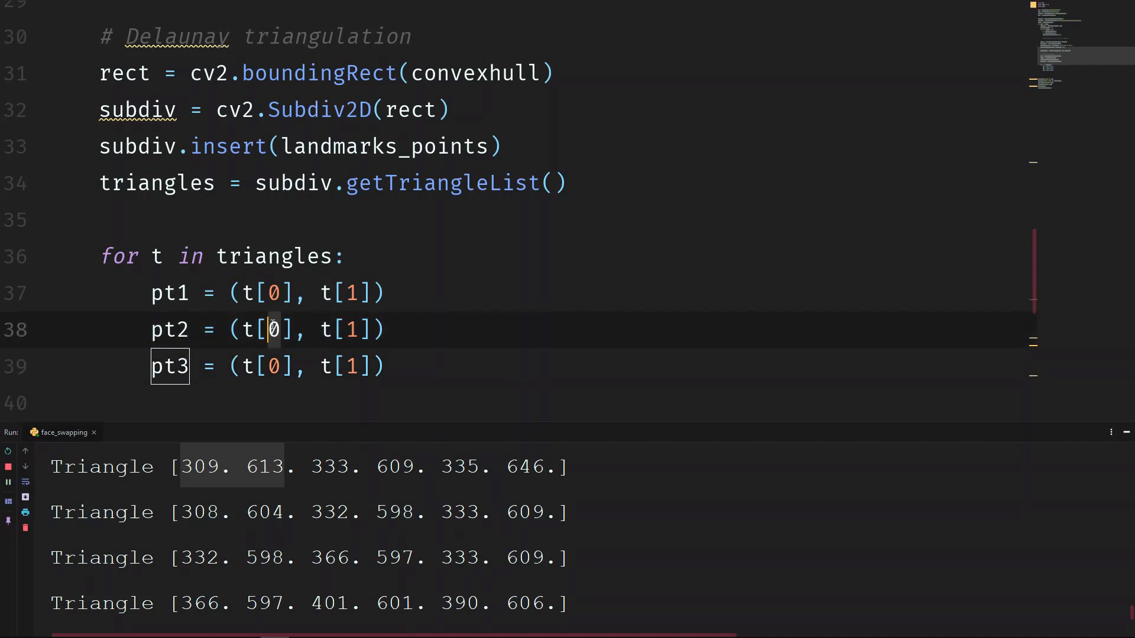
pyautogui.write('2')
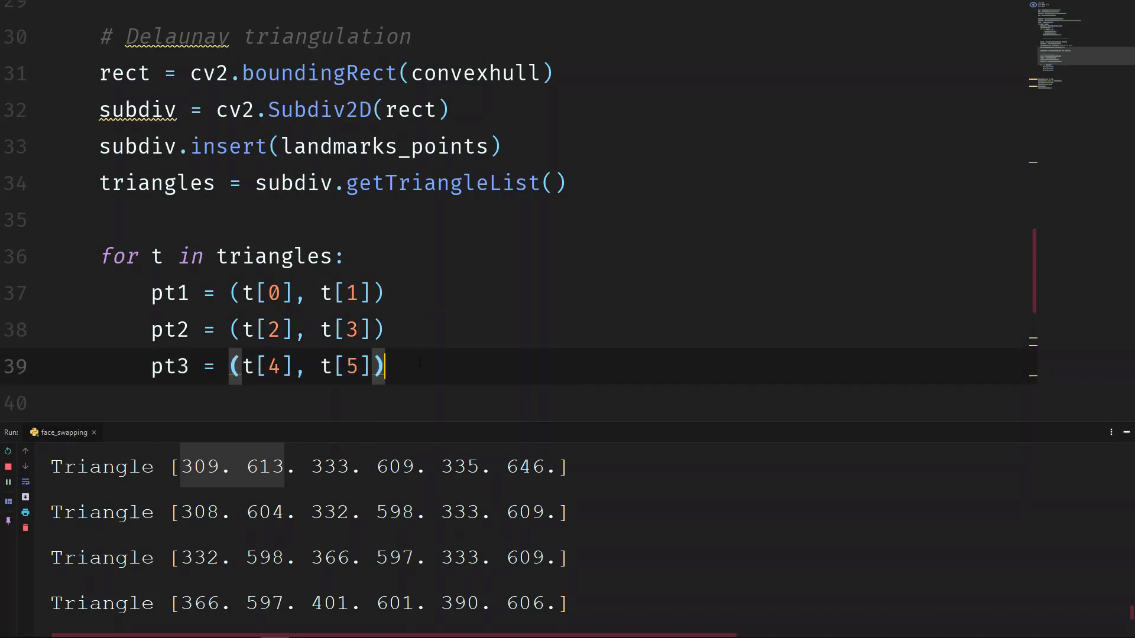
# - Add print(pt1) to the loop and rerun the script to list first points
pyautogui.write('pri')
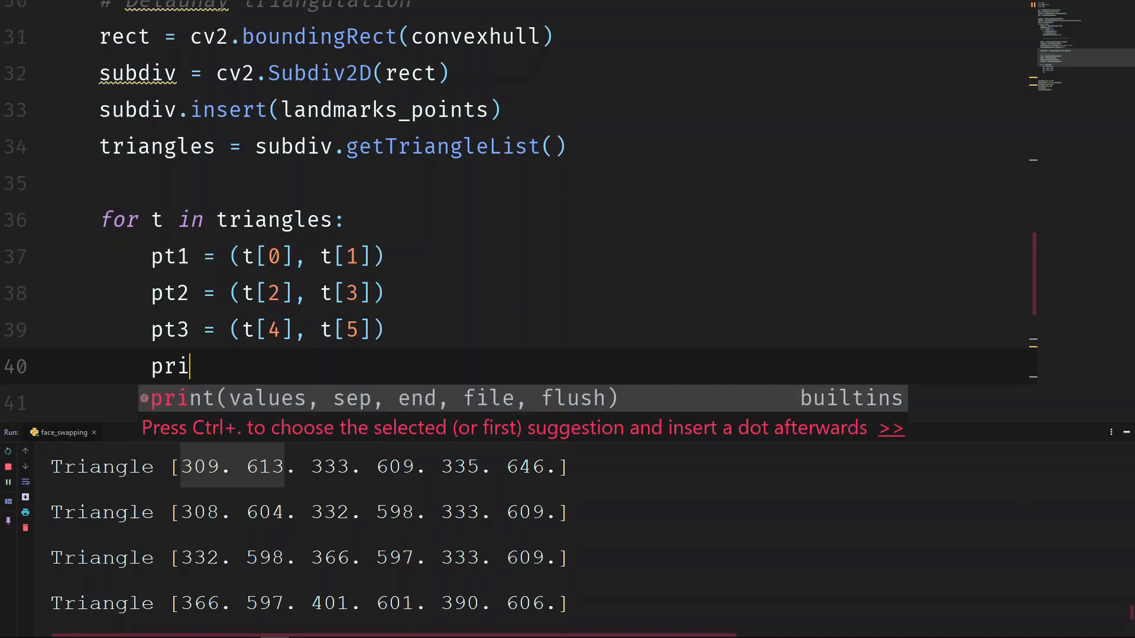
pyautogui.write('nt(pt1)')
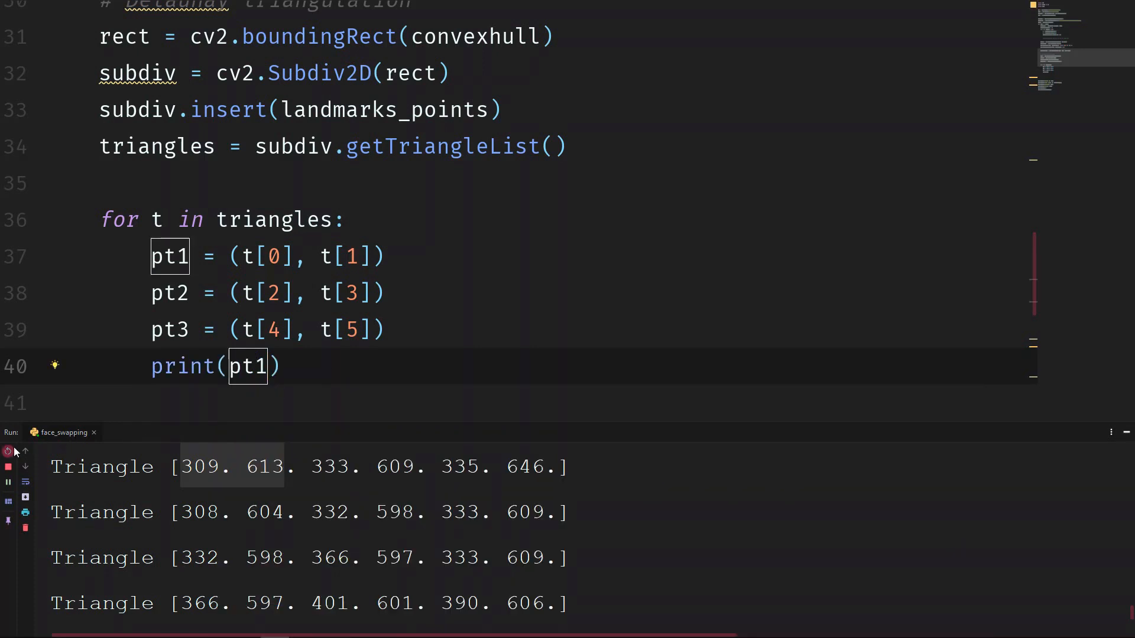
pyautogui.click(7, 466)
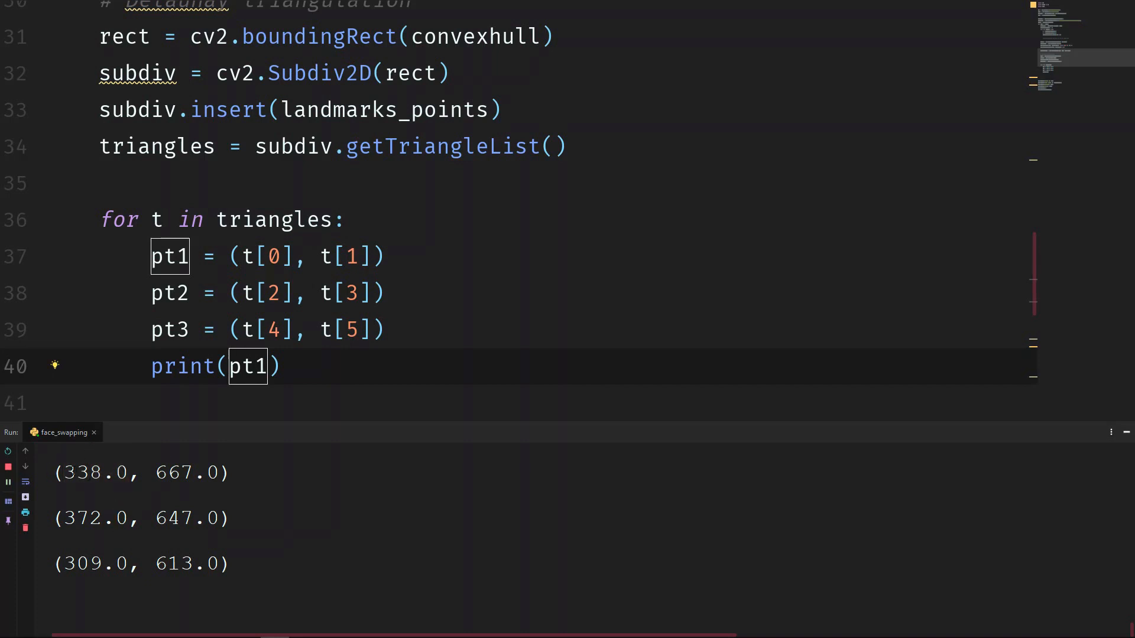
pyautogui.doubleClick(94, 473)
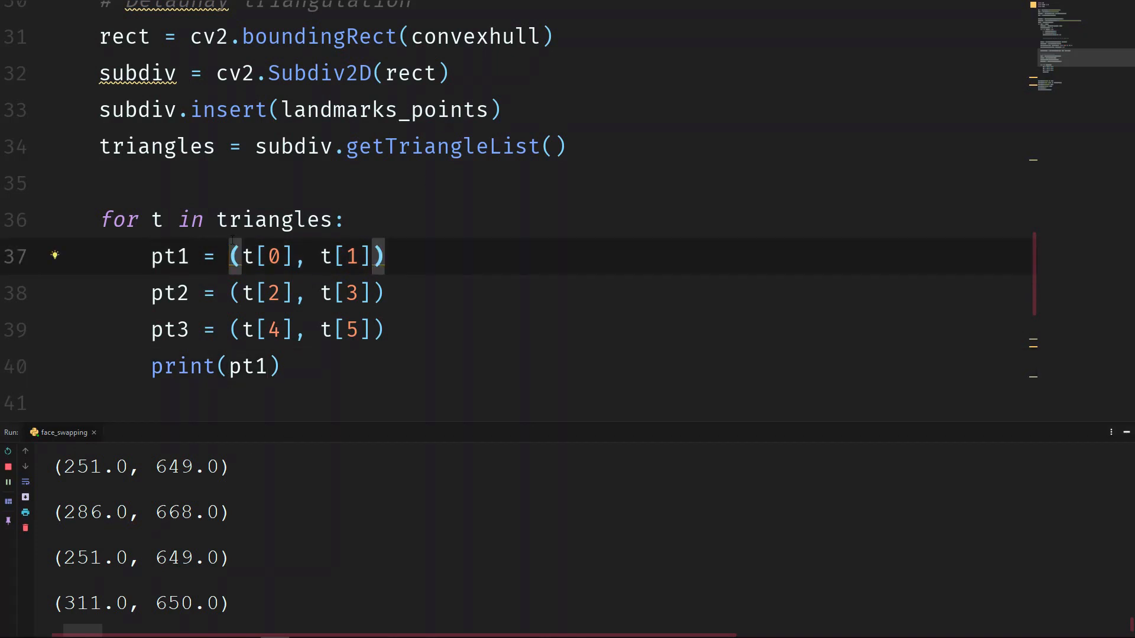
pyautogui.doubleClick(157, 219)
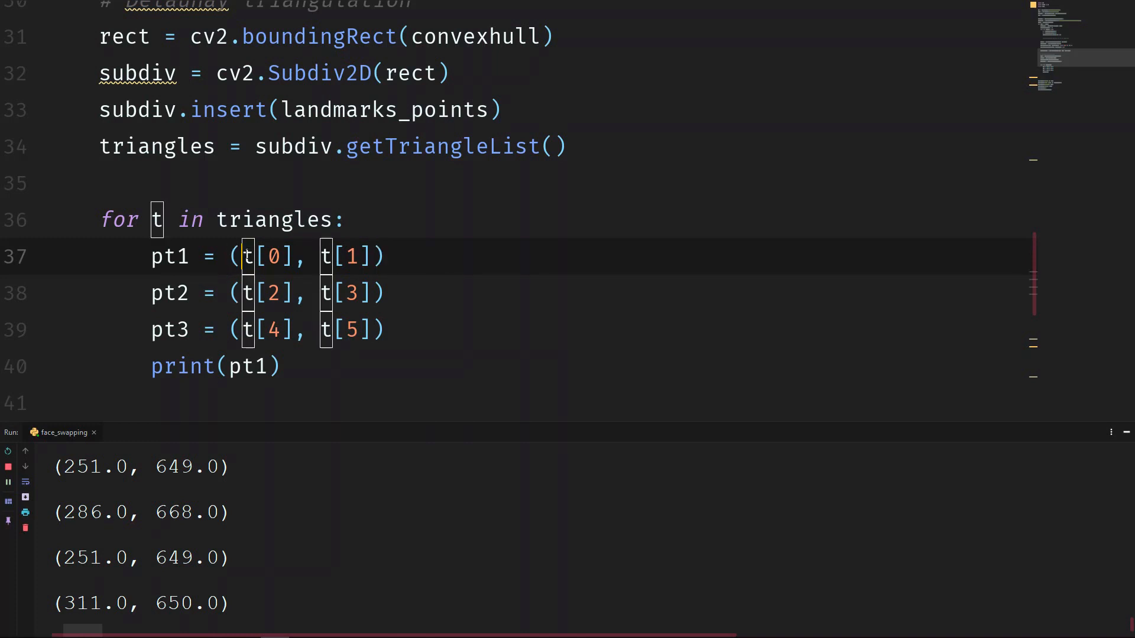
pyautogui.write('in')
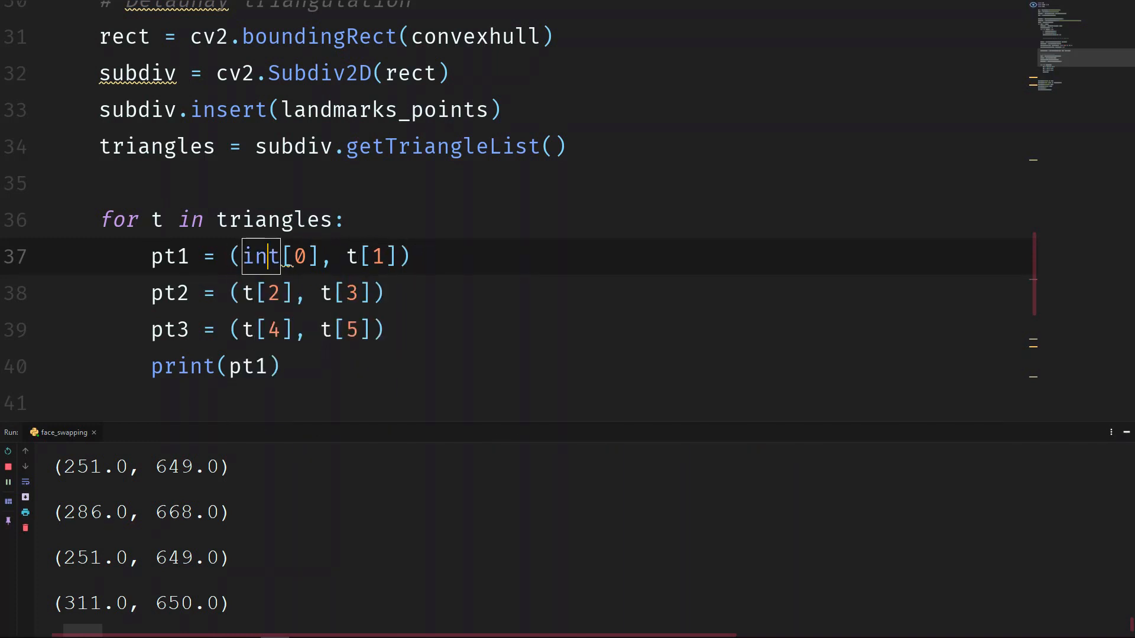
pyautogui.write('(')
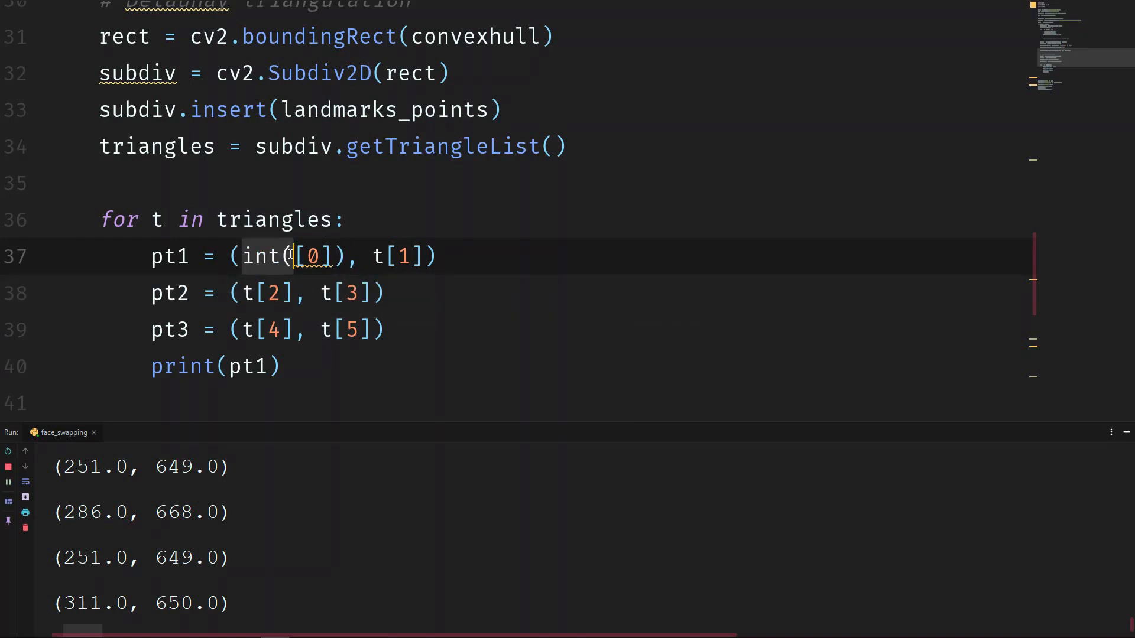
pyautogui.moveTo(266, 255)
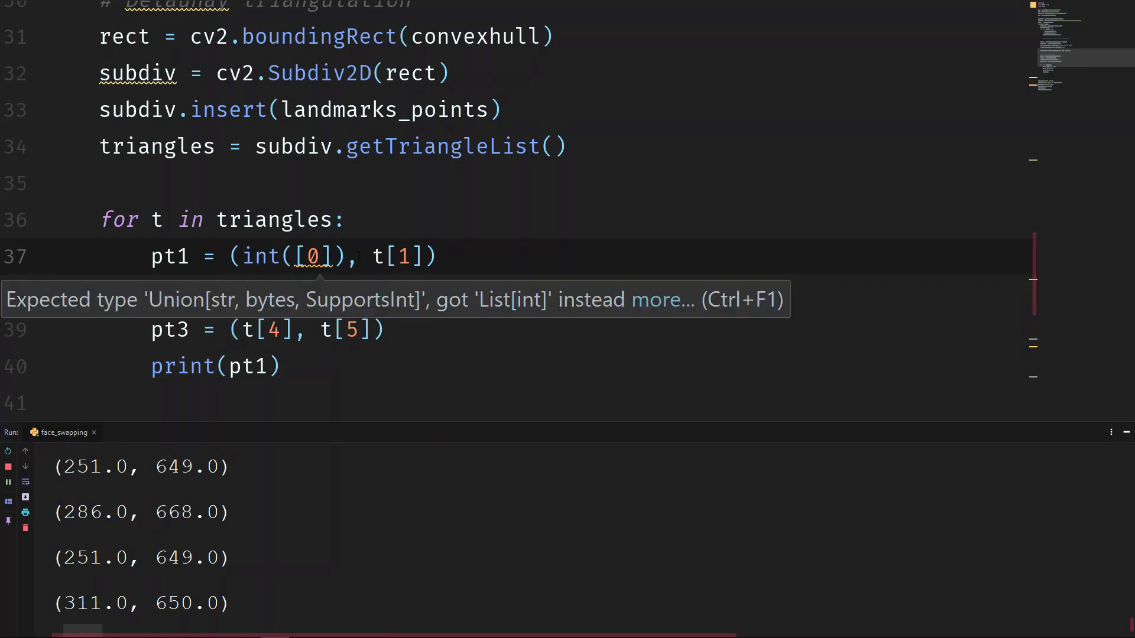
pyautogui.moveTo(261, 256)
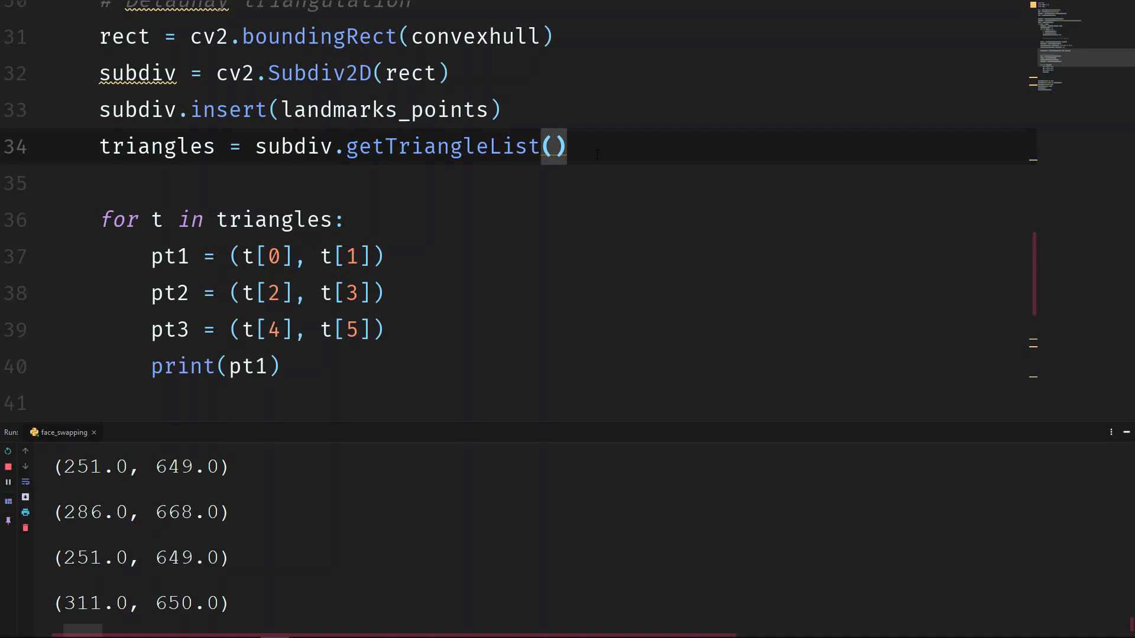
# - Convert triangles with np.array(triangles, dtype=np.int32) and rerun the script
pyautogui.write('triangles = np.arraY(')
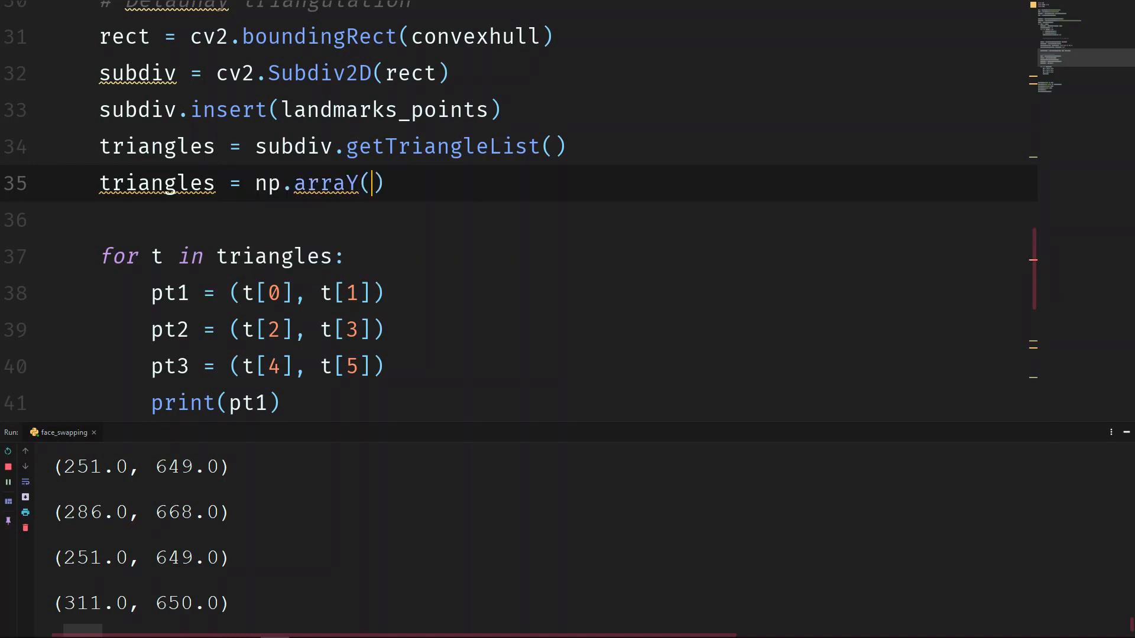
pyautogui.write('trt')
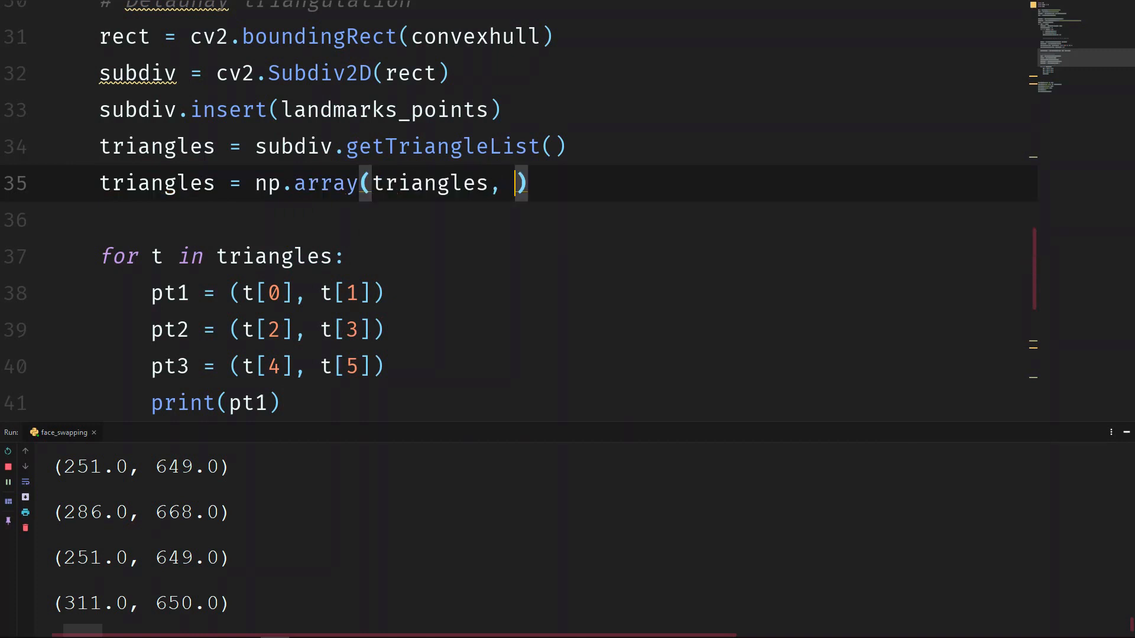
pyautogui.write('dtype=')
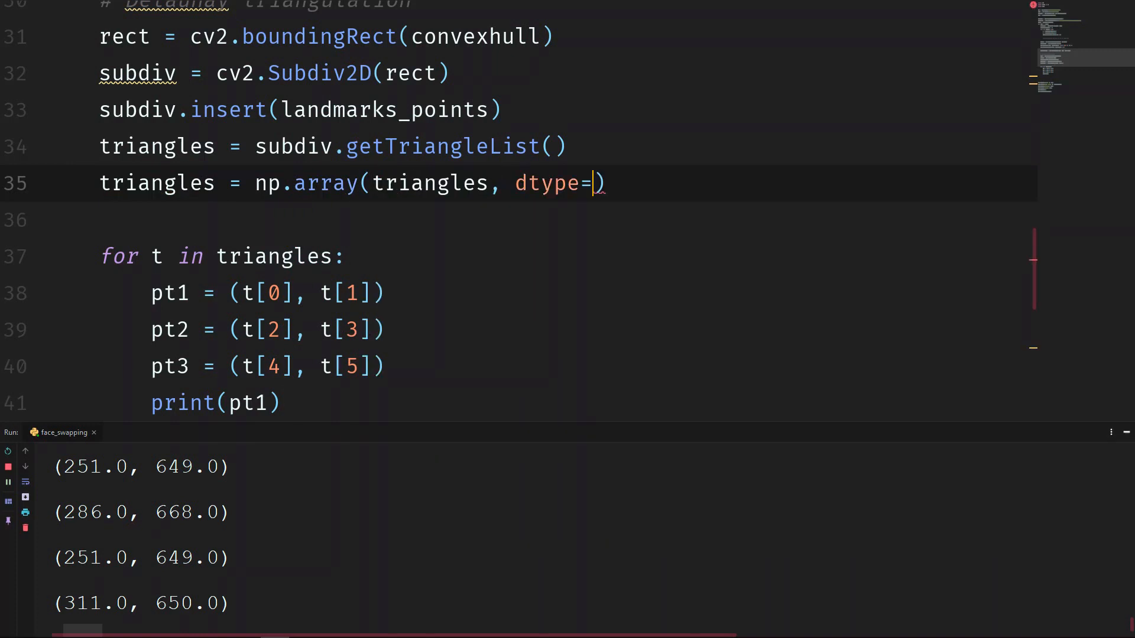
pyautogui.write('np.int32')
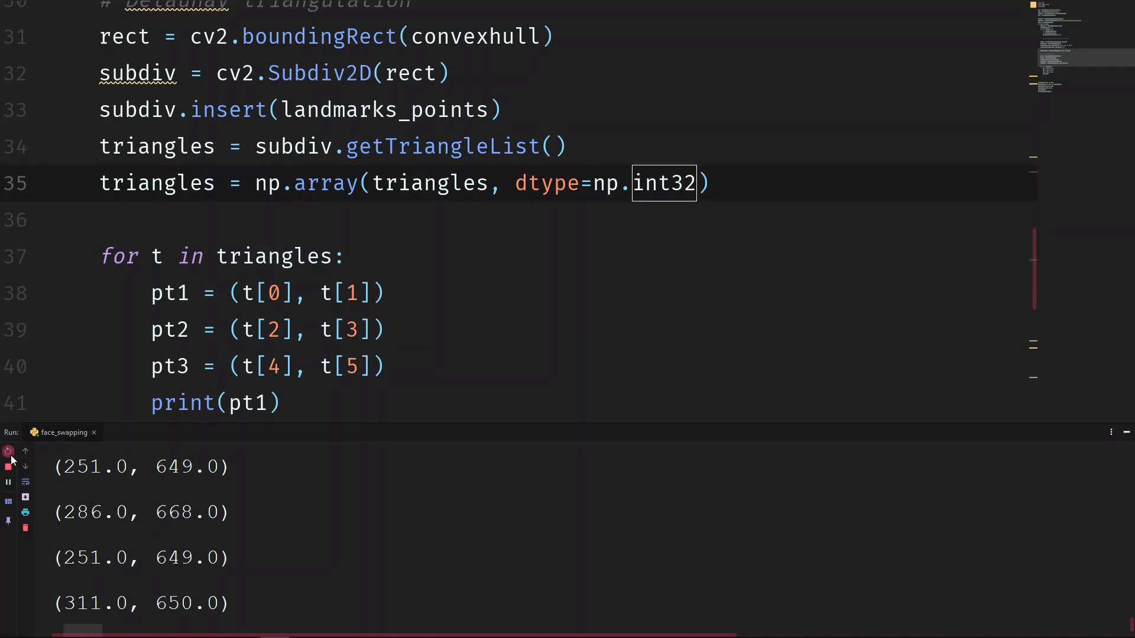
pyautogui.click(8, 450)
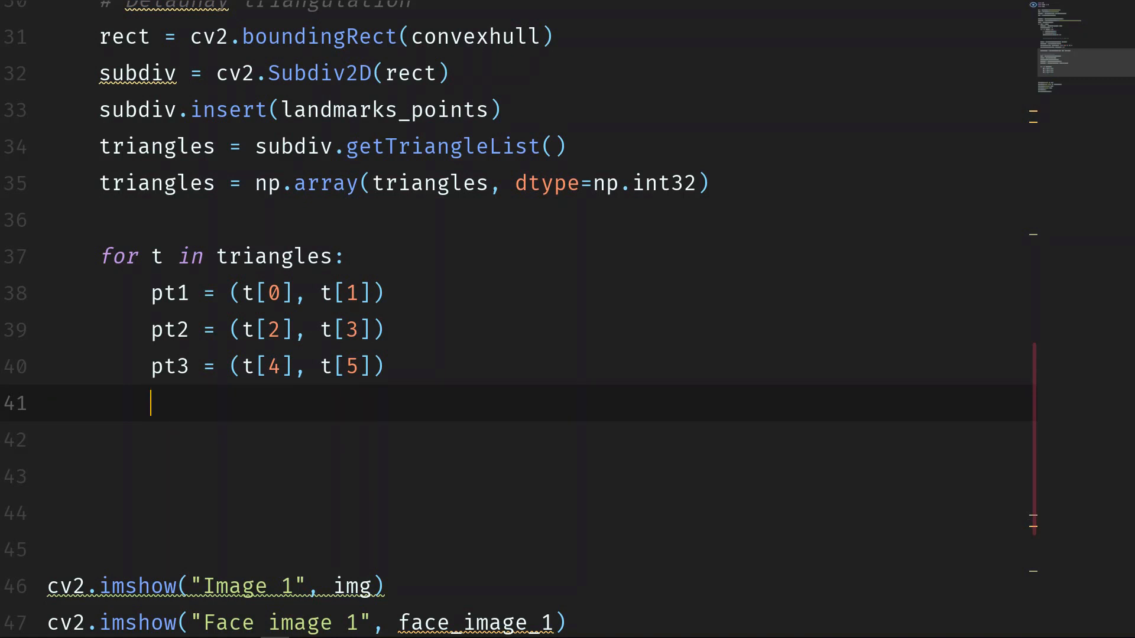
# - Add cv2.line(img, pt1, pt2, (0, 0, 255), 2) inside the loop
pyautogui.write('cv2')
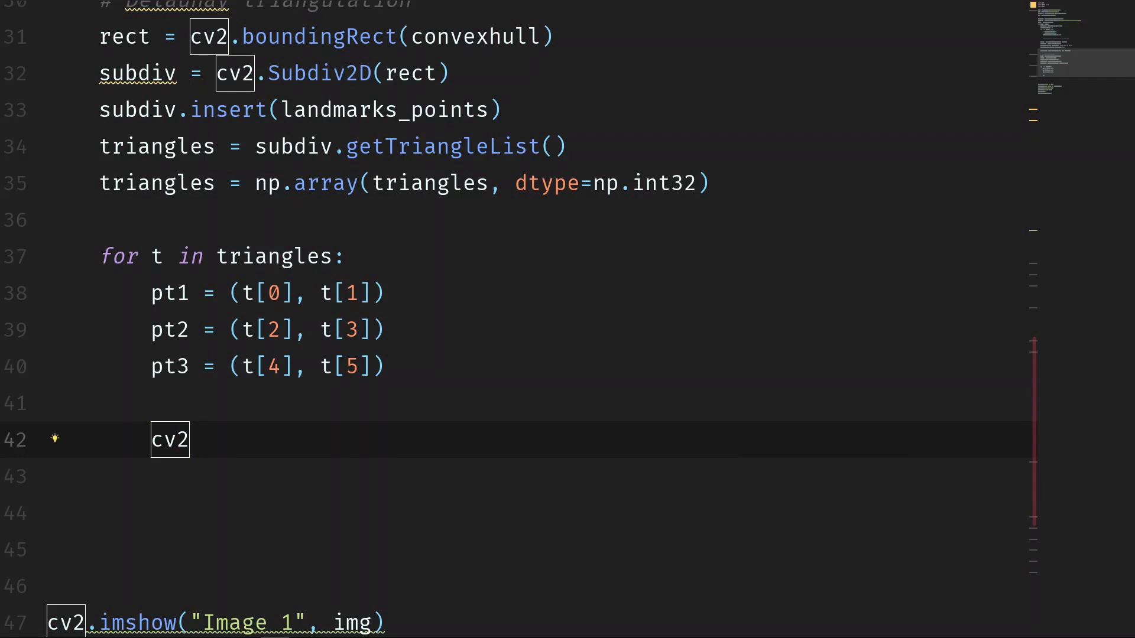
pyautogui.write('.line(img,')
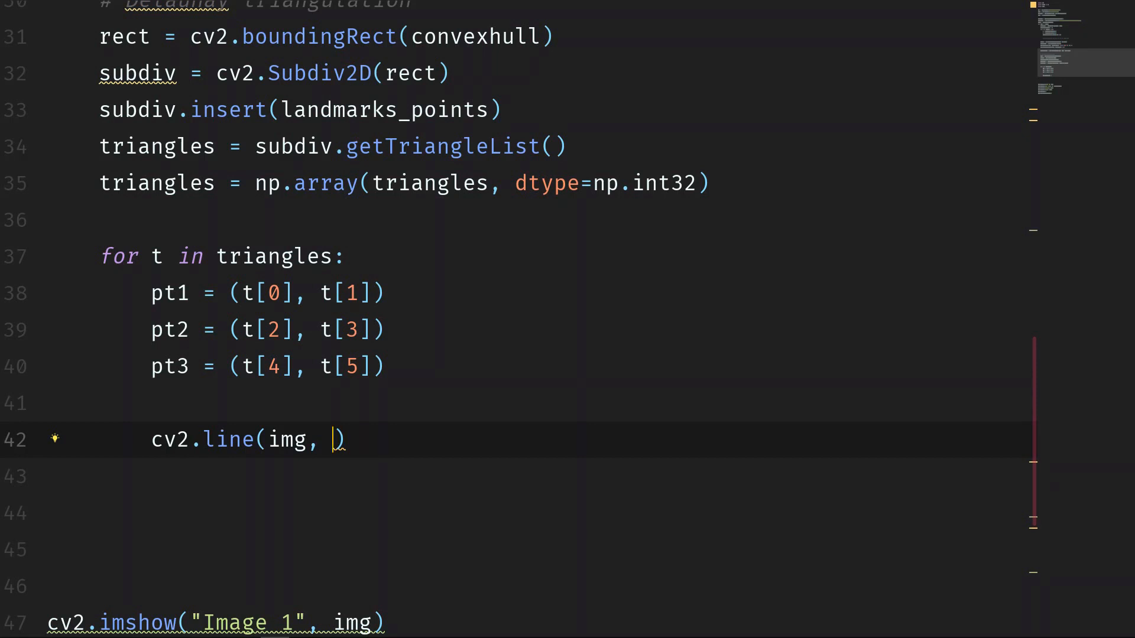
pyautogui.write('pt1')
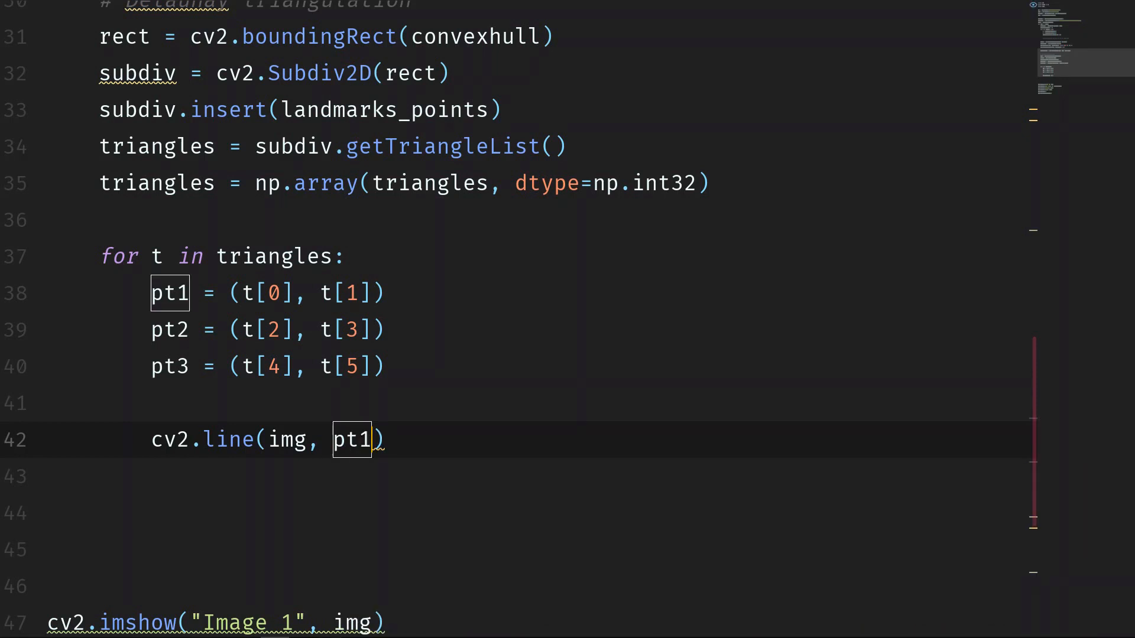
pyautogui.write(',')
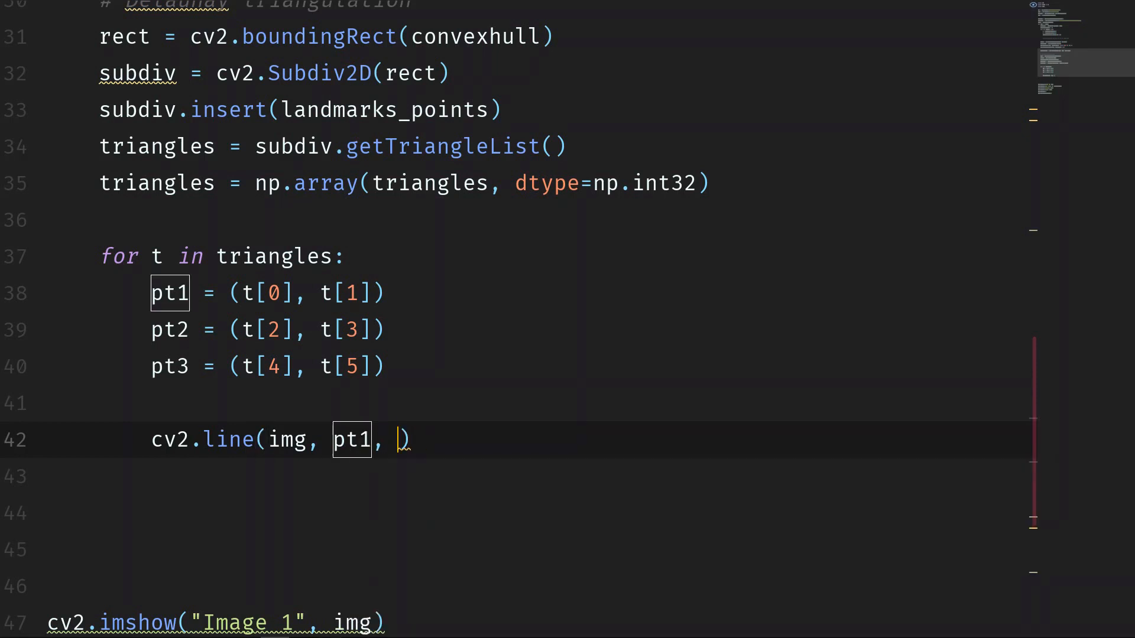
pyautogui.write('pt2,')
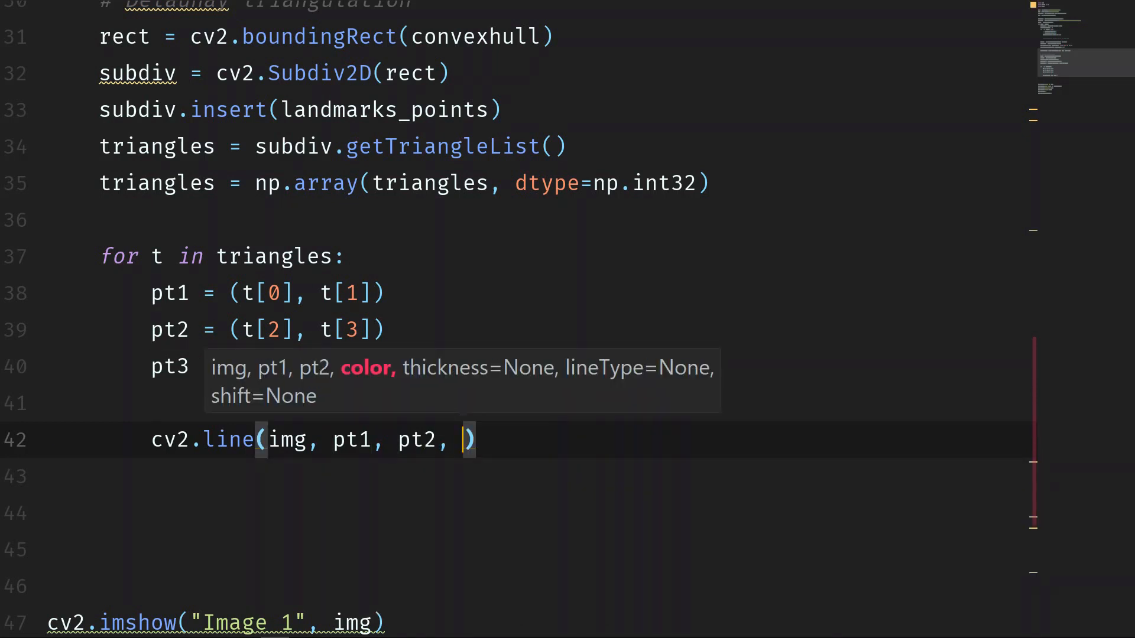
pyautogui.write('0, 0,')
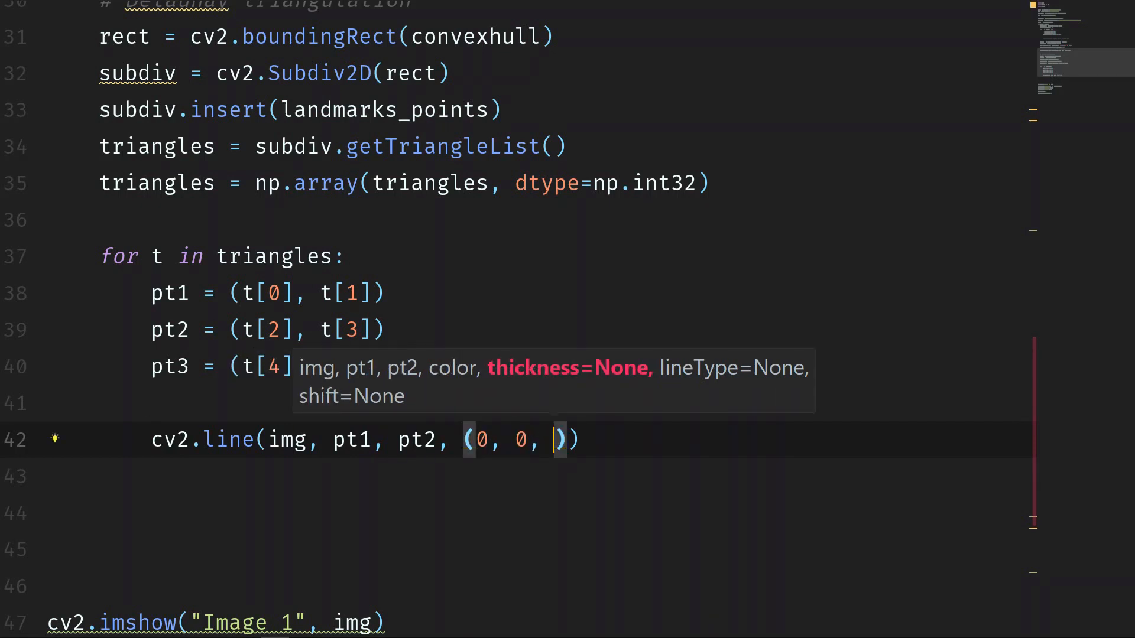
pyautogui.write('2')
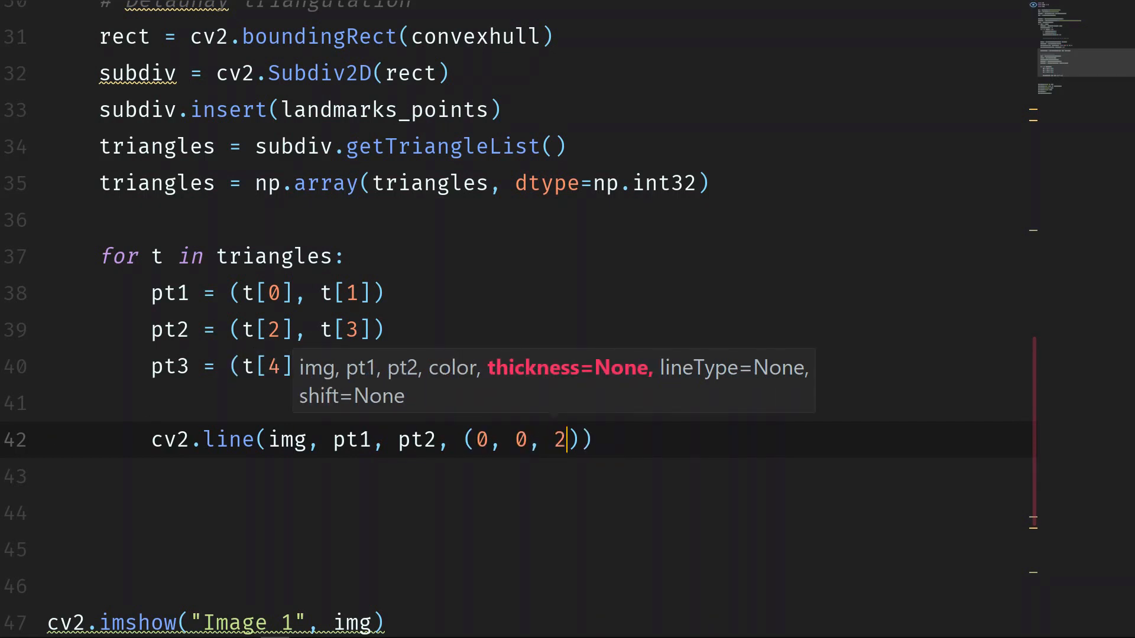
pyautogui.write('55')
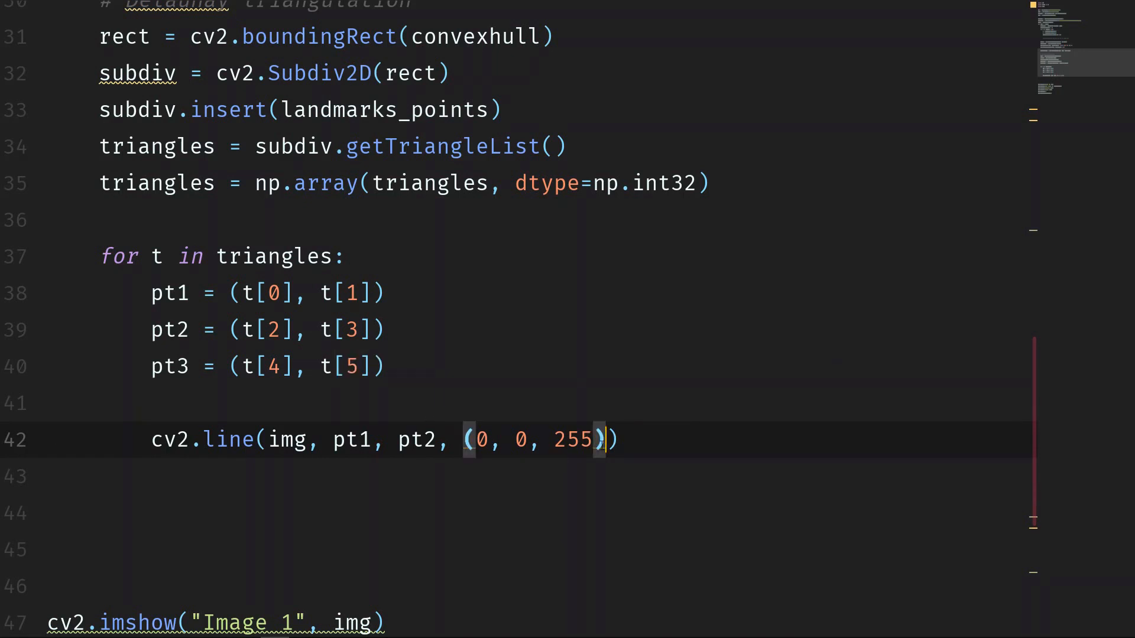
pyautogui.write(', 2')
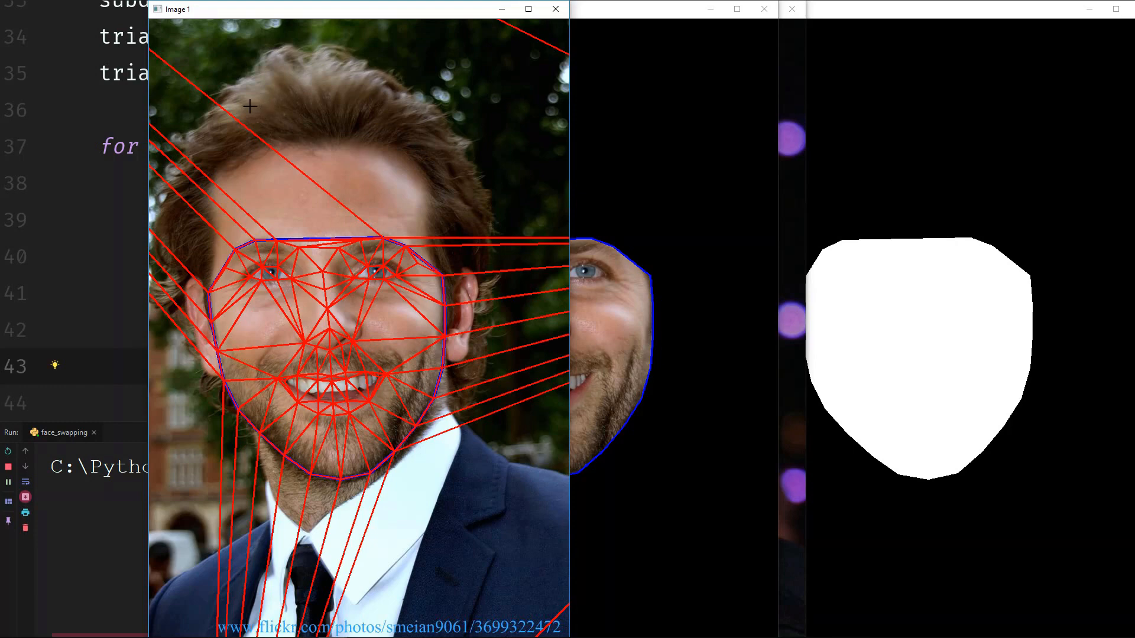
pyautogui.moveTo(633, 372)
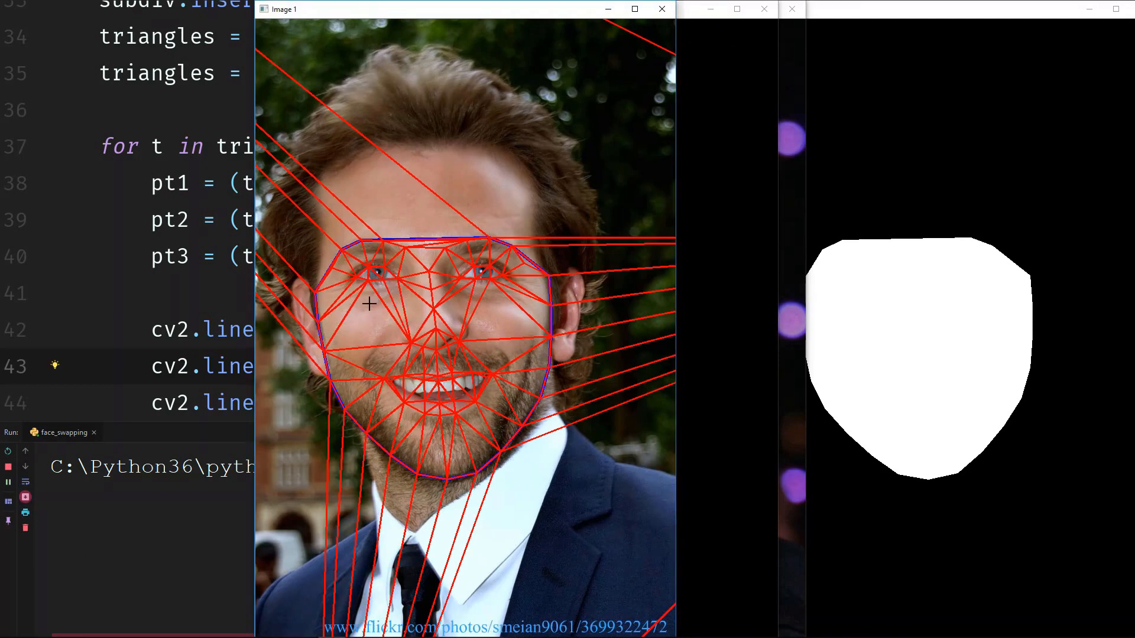
pyautogui.moveTo(354, 342)
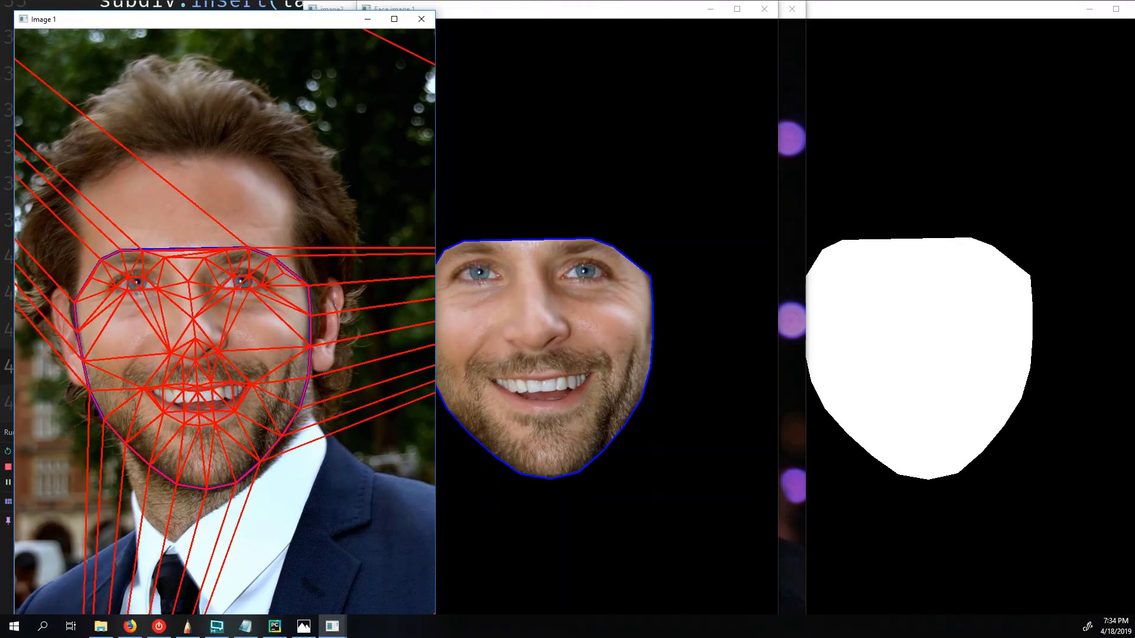
pyautogui.moveTo(332, 626)
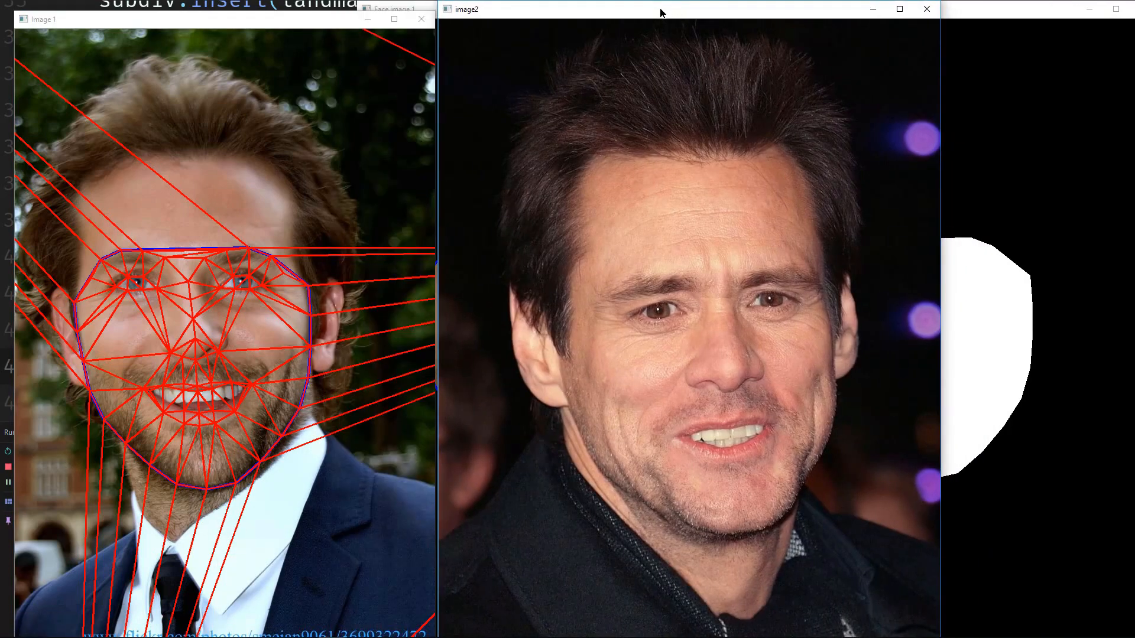
pyautogui.moveTo(567, 319)
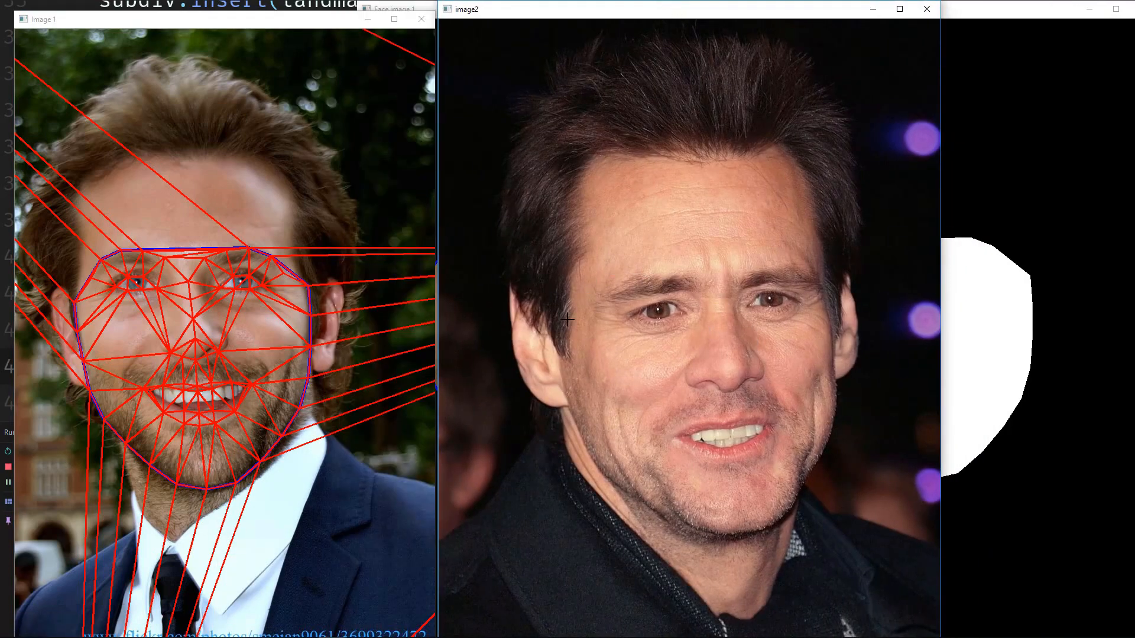
pyautogui.moveTo(642, 245)
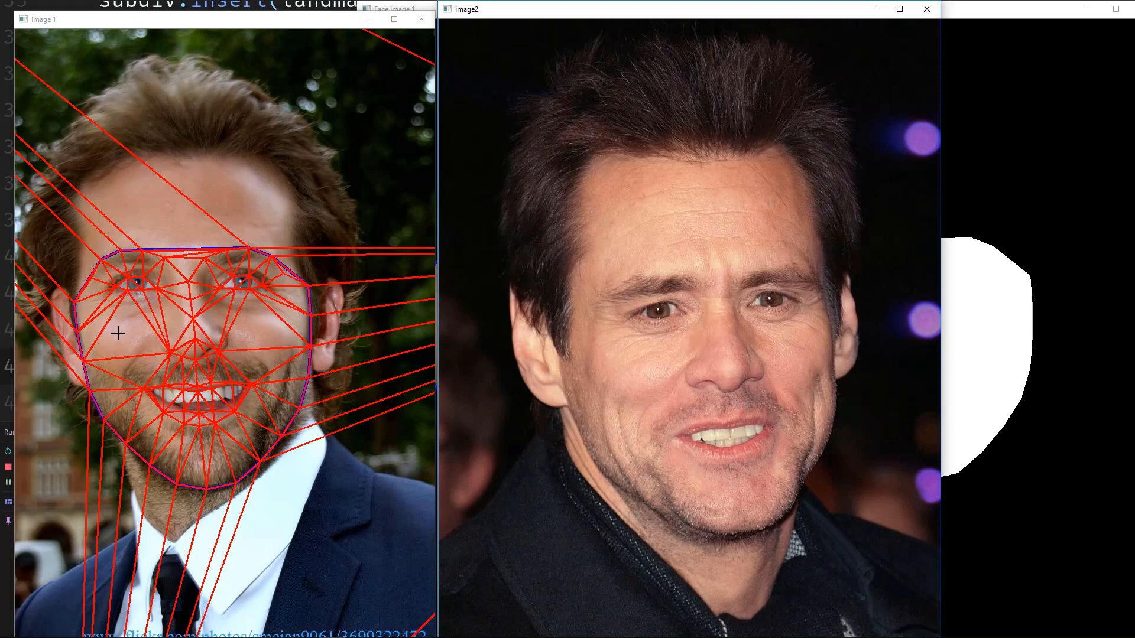
pyautogui.moveTo(799, 311)
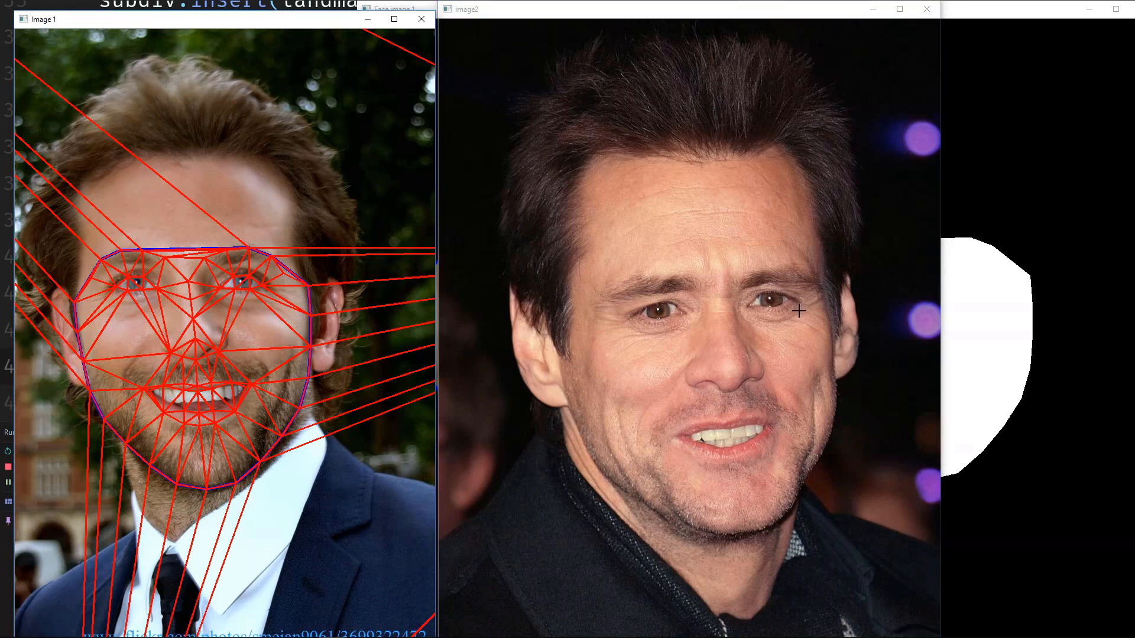
pyautogui.moveTo(122, 322)
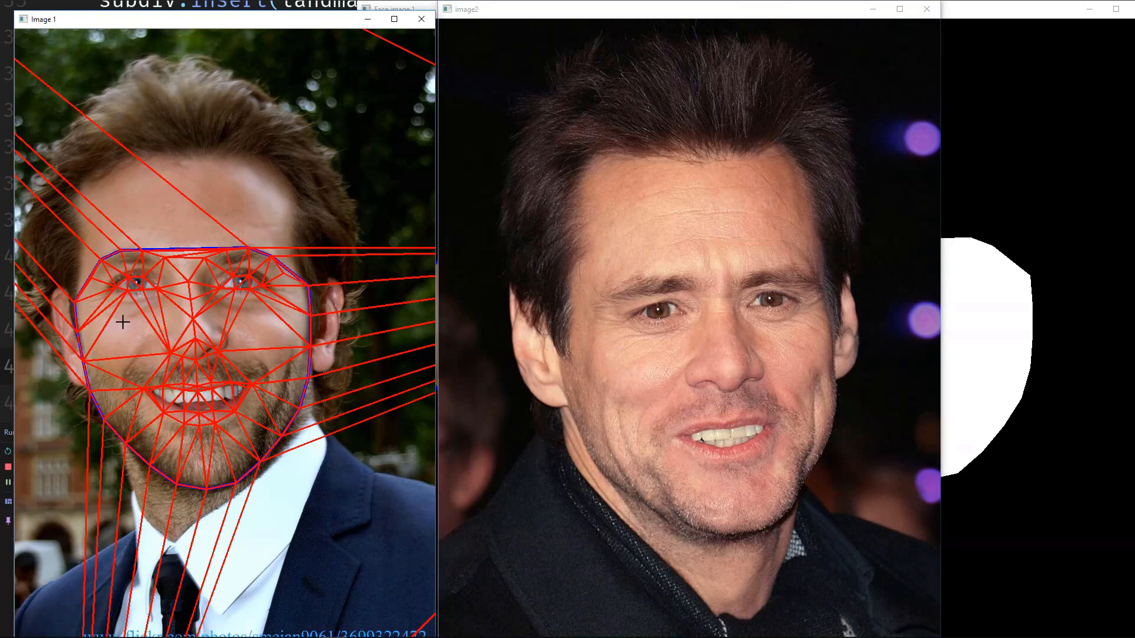